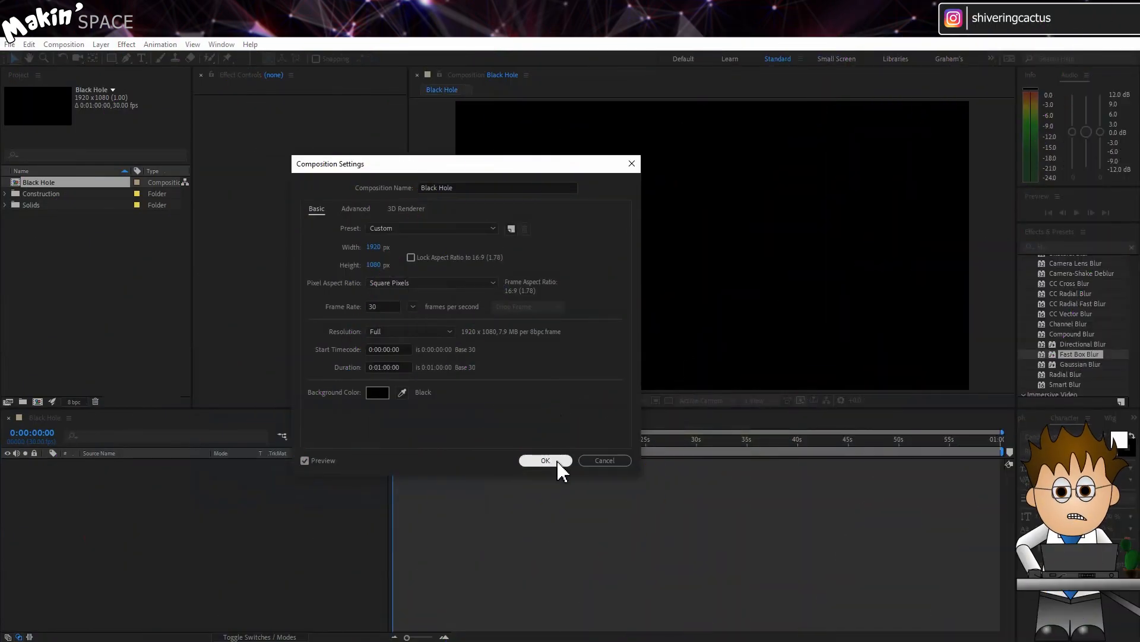
# Confirm the Black Hole composition settings and add a renamed 3D null layer
pyautogui.click(545, 460)
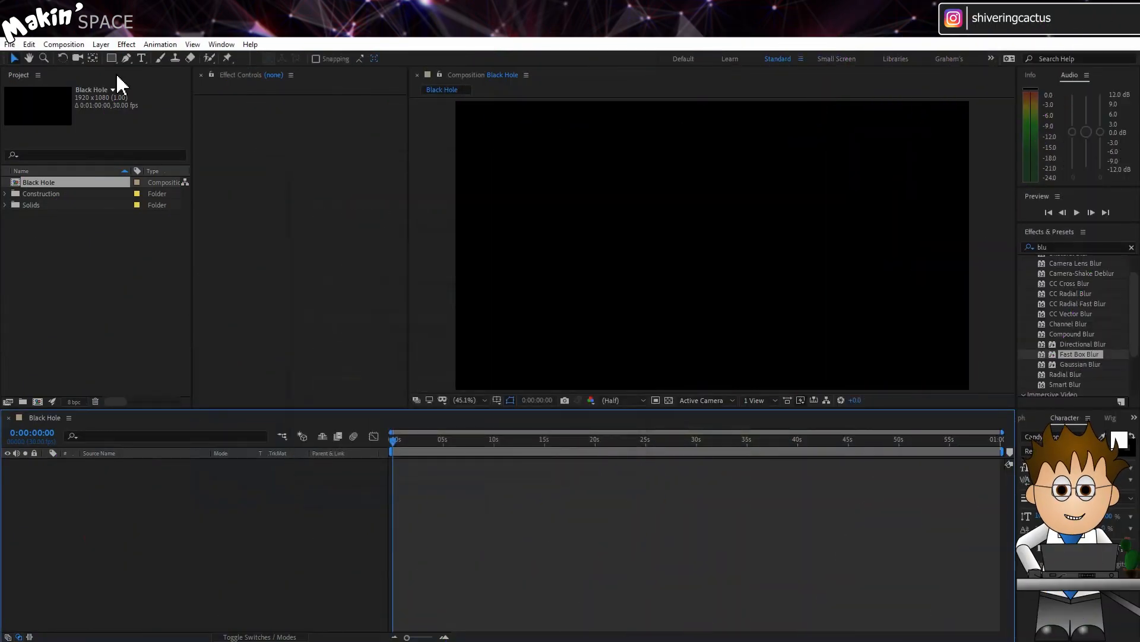
pyautogui.click(100, 44)
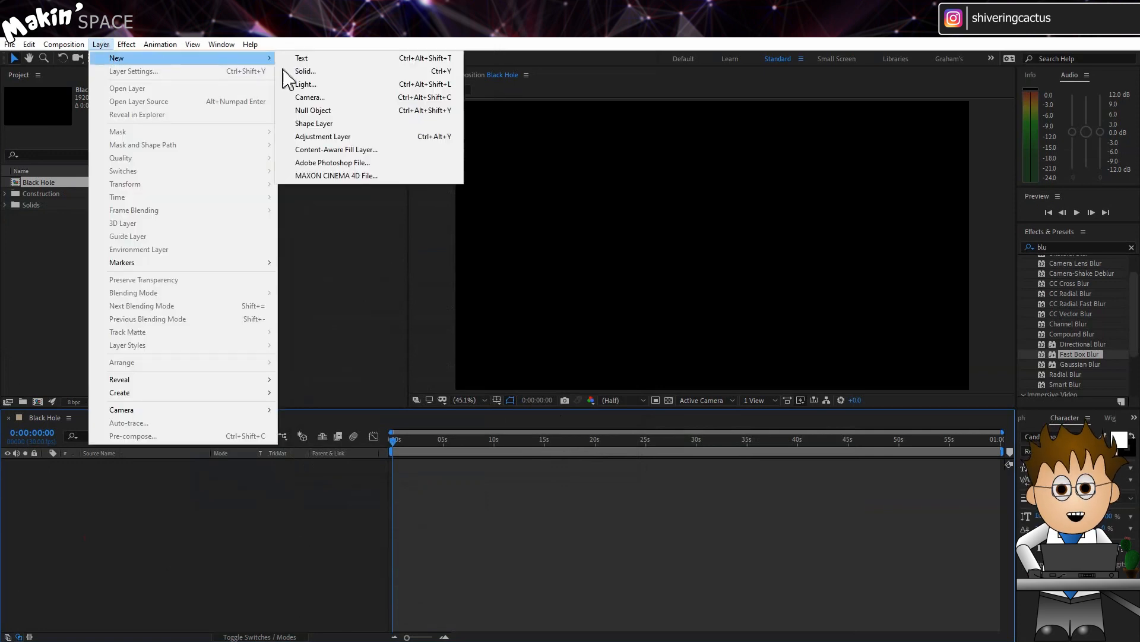
pyautogui.click(313, 110)
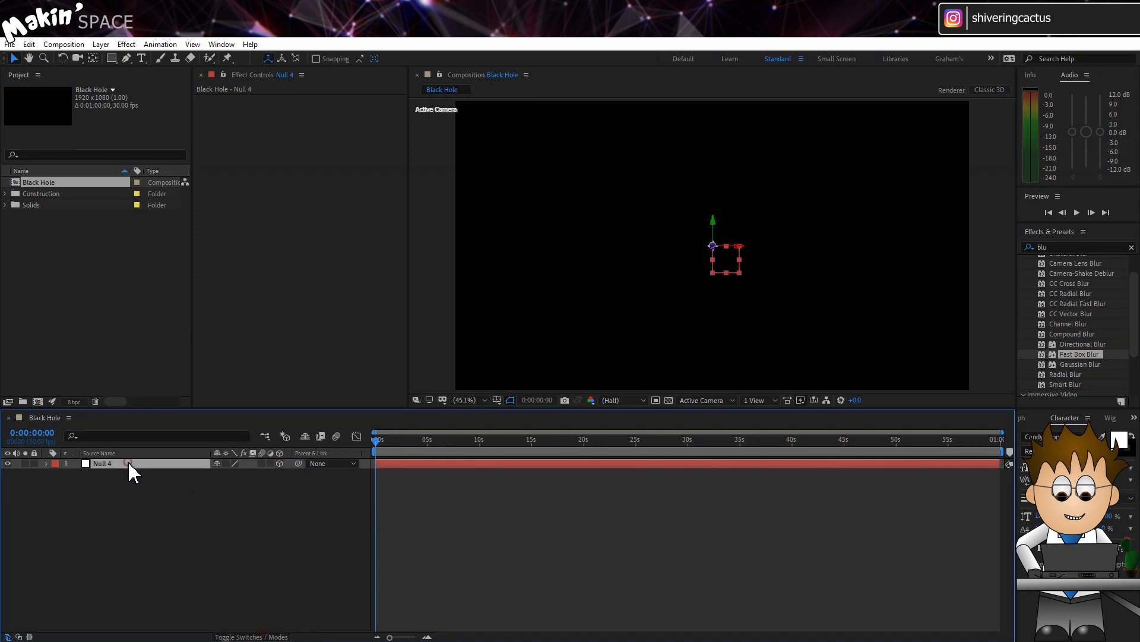
pyautogui.doubleClick(102, 464)
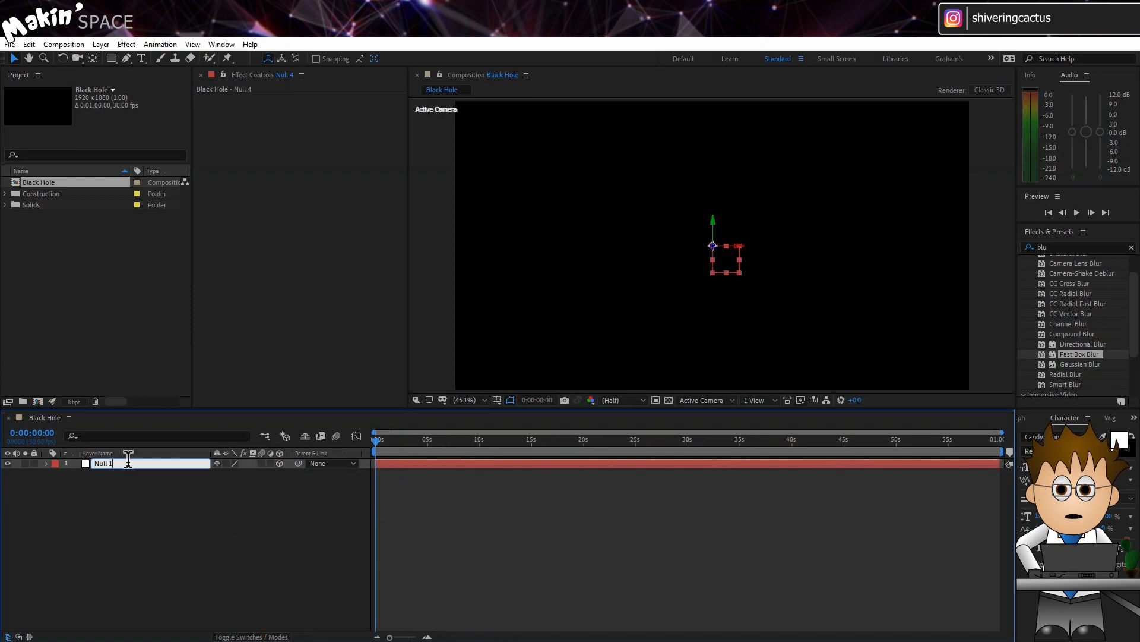
# Add a composition-sized red solid named Accretion Disc
pyautogui.click(101, 45)
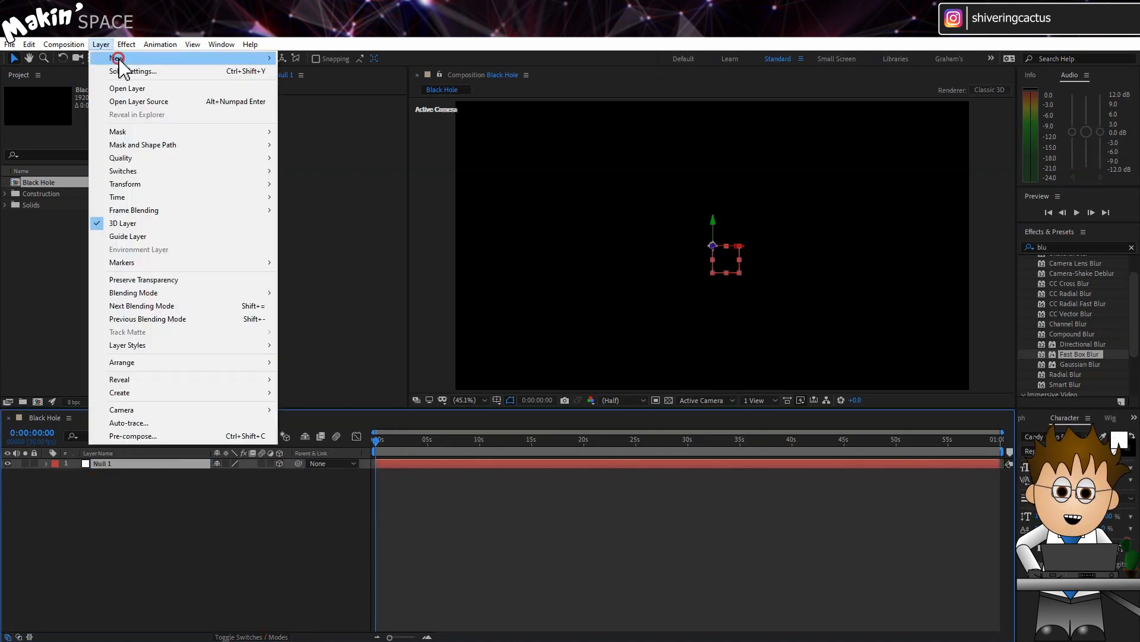
pyautogui.click(133, 70)
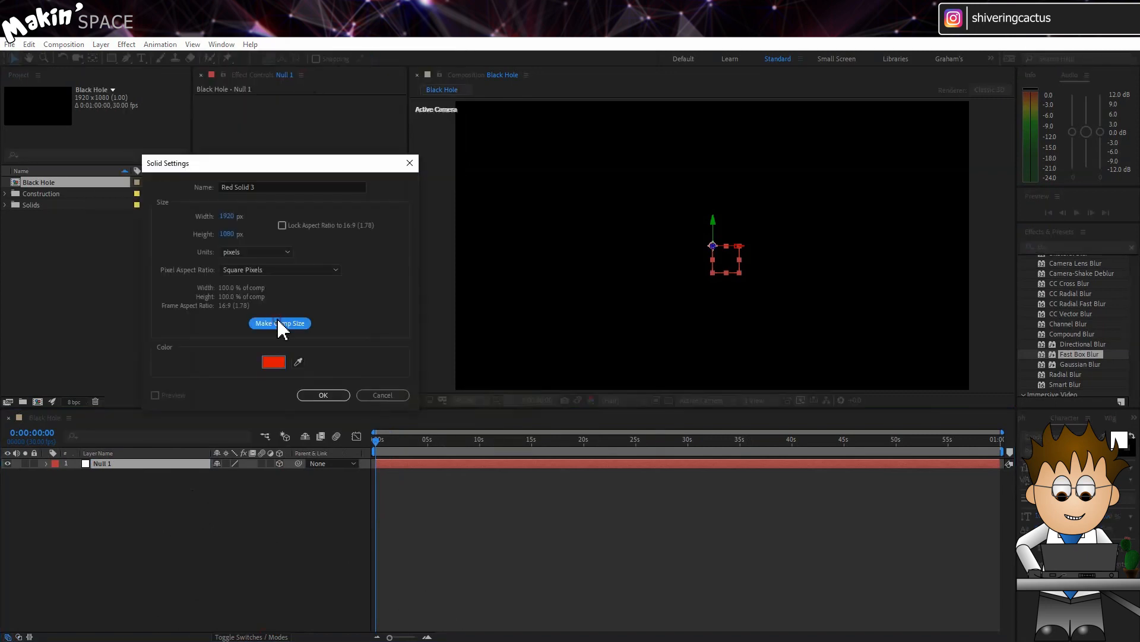
pyautogui.click(323, 395)
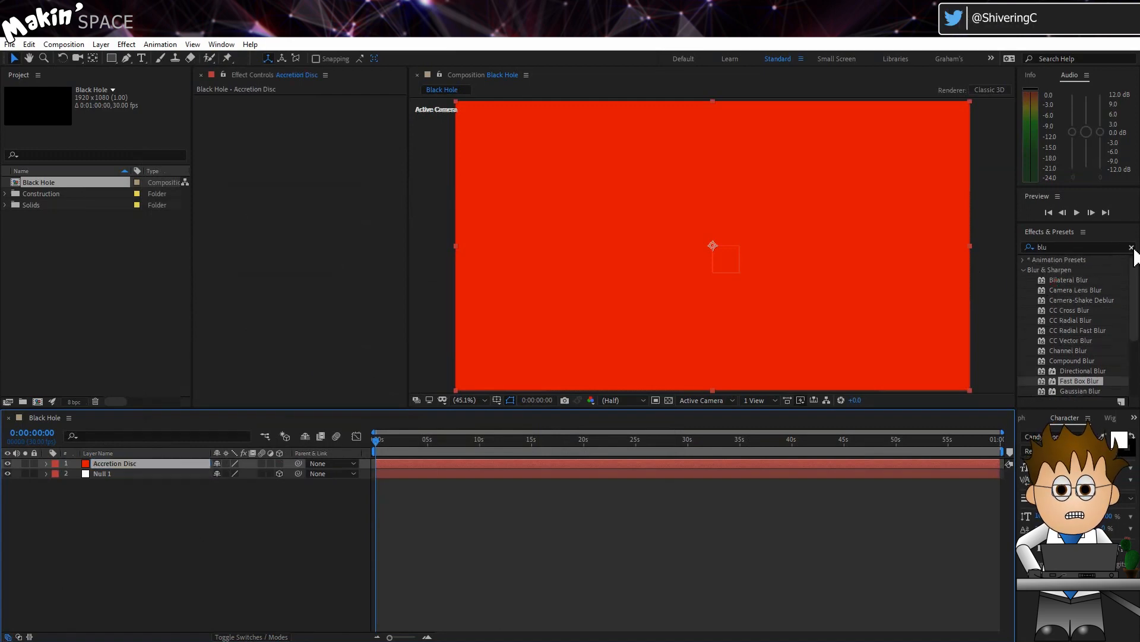
# Apply the null-linked CC Particle World preset to Accretion Disc and inspect its Position expression
pyautogui.click(1130, 247)
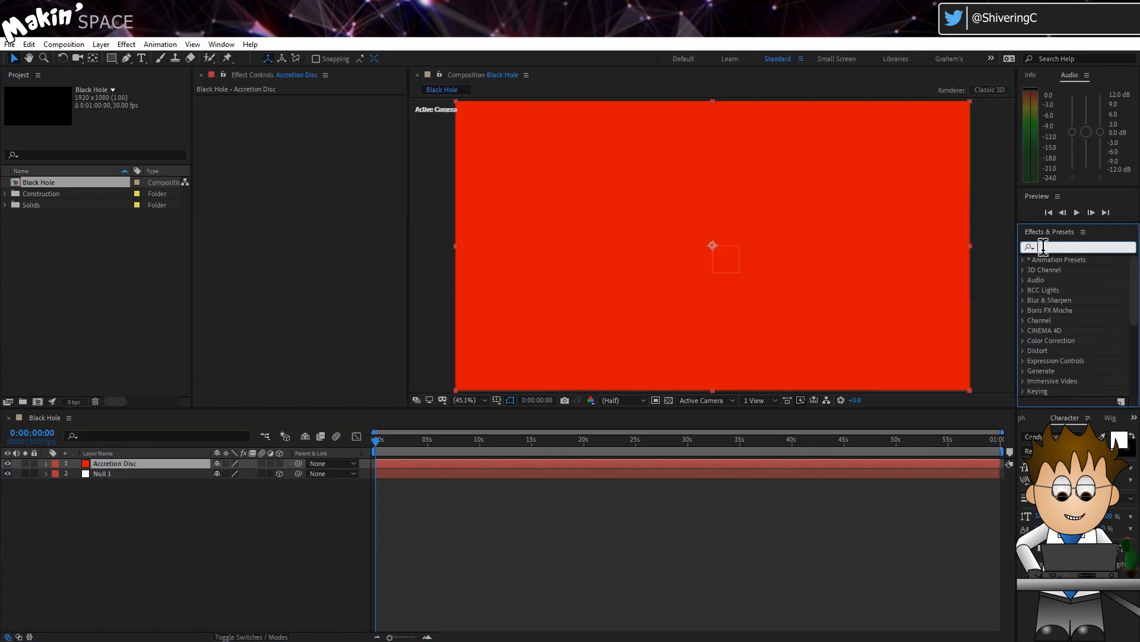
pyautogui.write('parti')
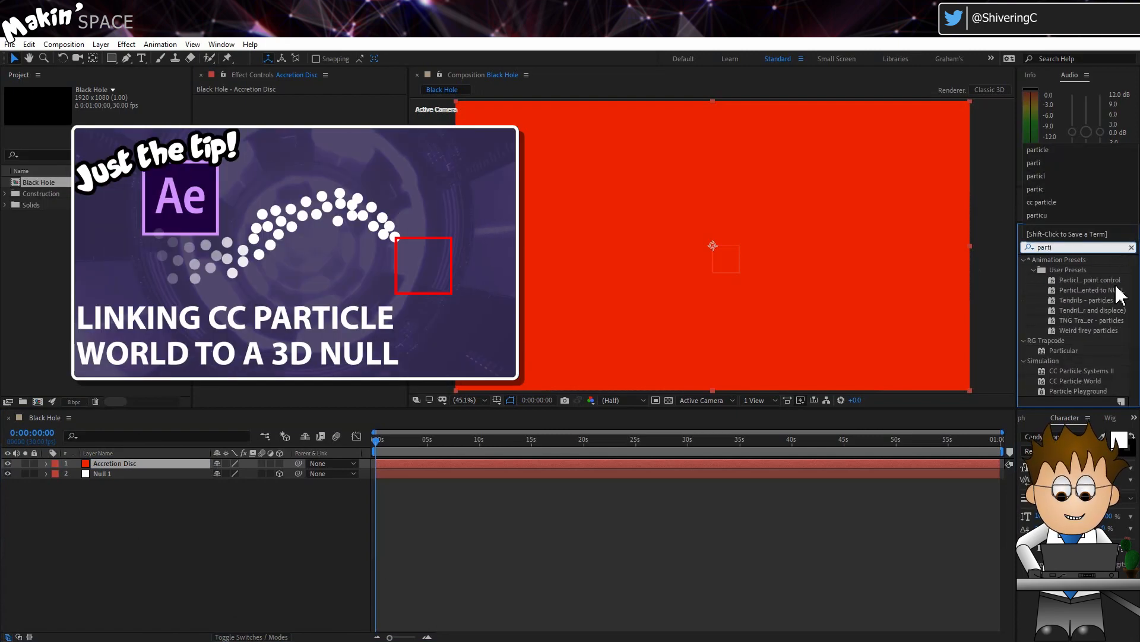
pyautogui.click(1089, 289)
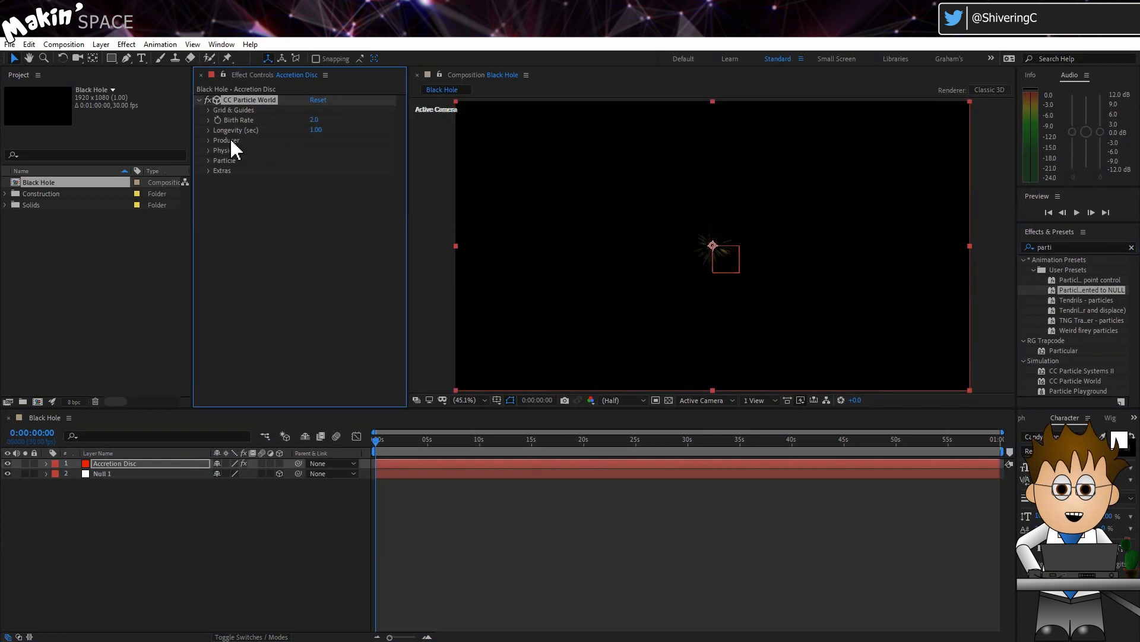
pyautogui.click(208, 140)
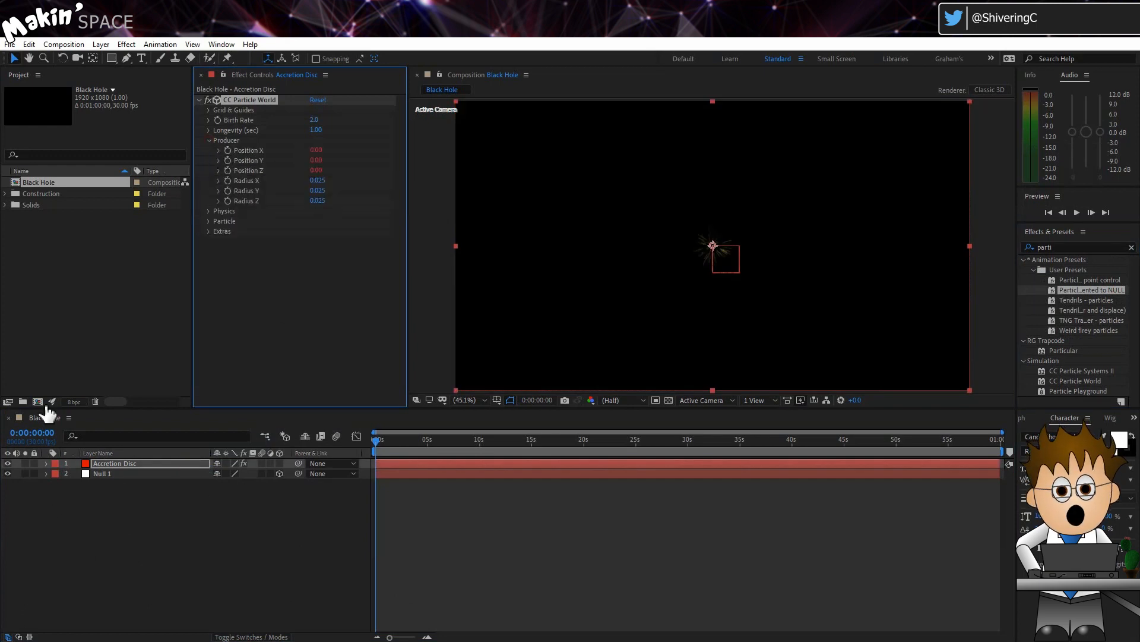
pyautogui.click(45, 463)
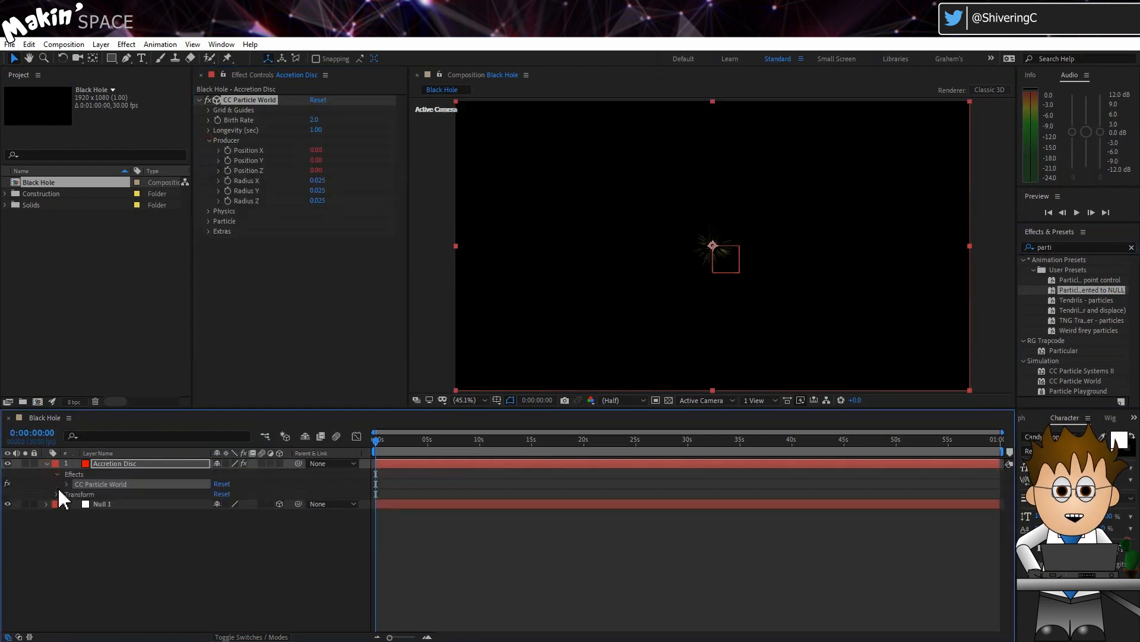
pyautogui.click(66, 483)
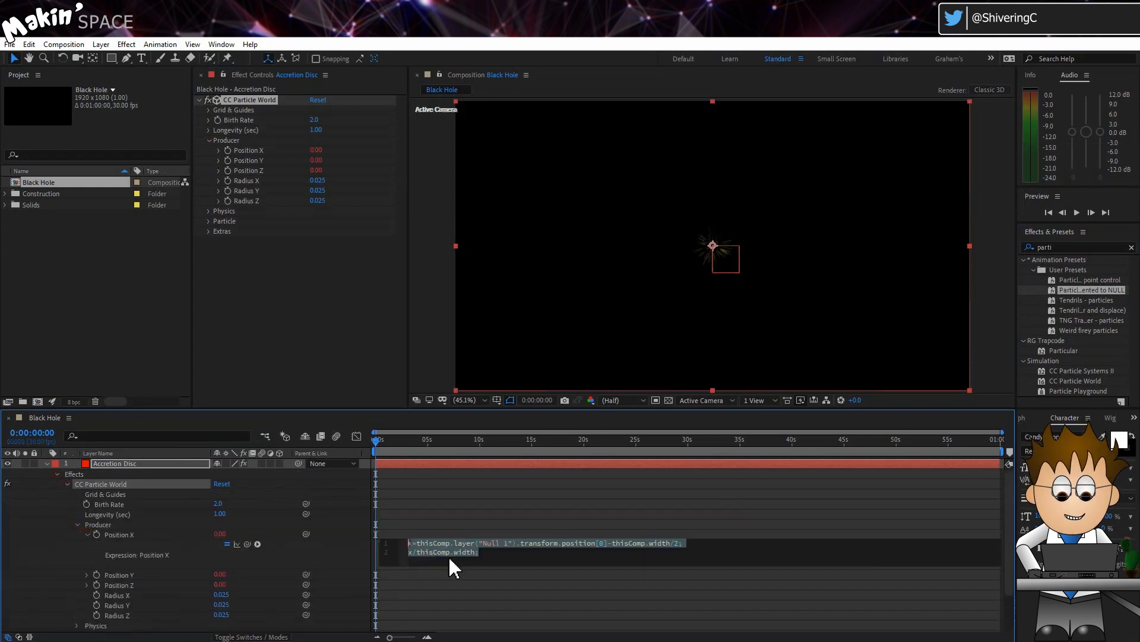
# Rename the null layer to 'Black Hole NULL' and reselect Accretion Disc
pyautogui.click(451, 567)
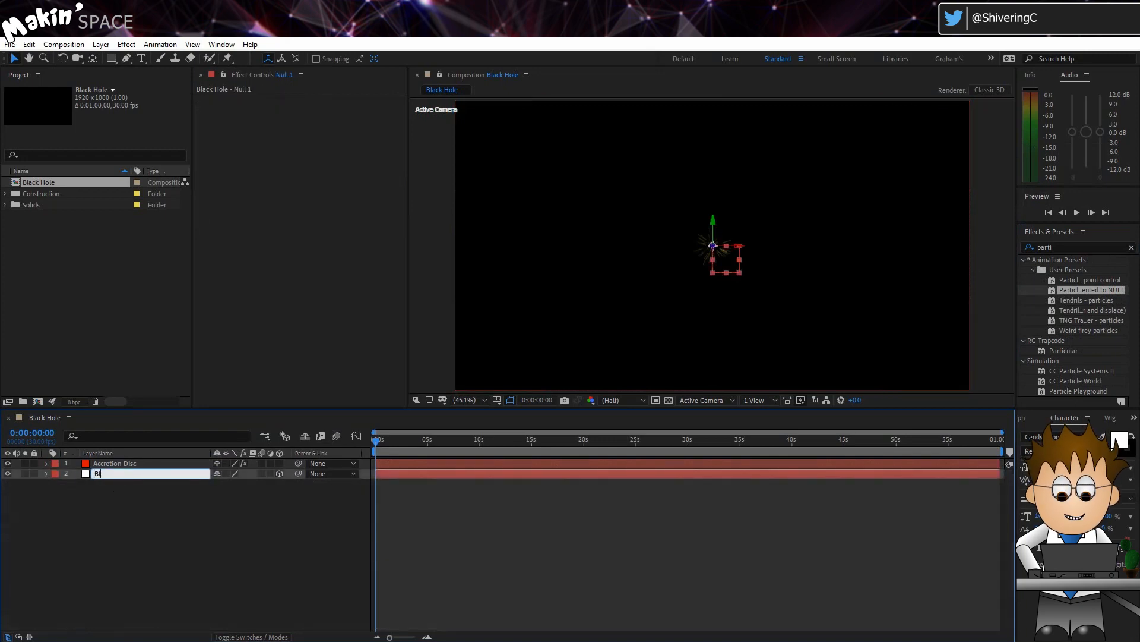
pyautogui.write('Black Hole NULL')
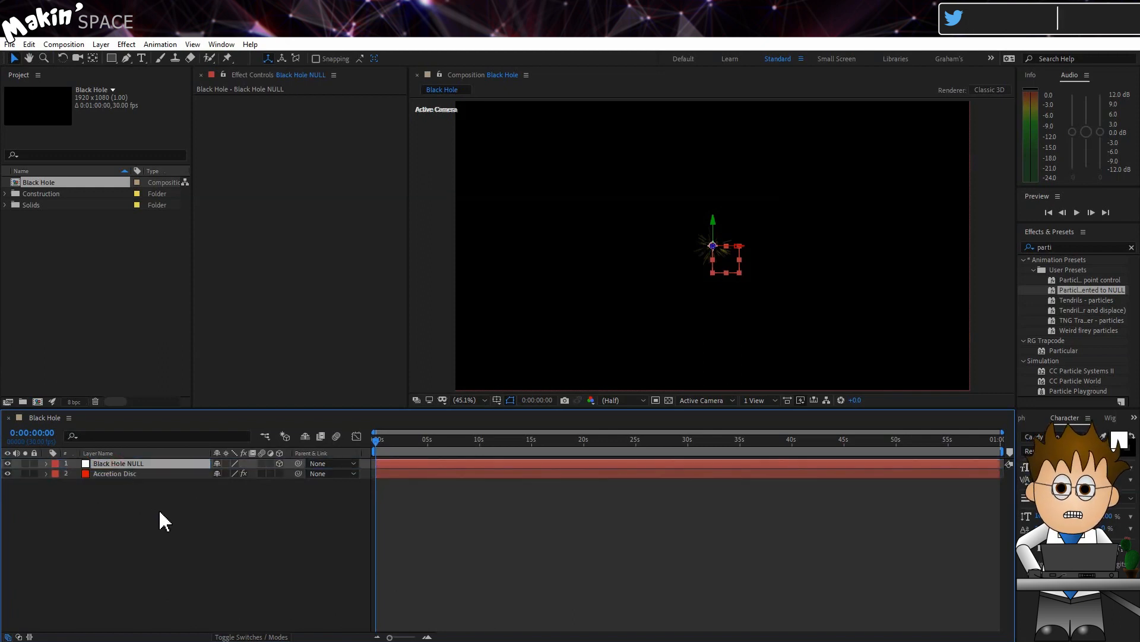
pyautogui.click(114, 473)
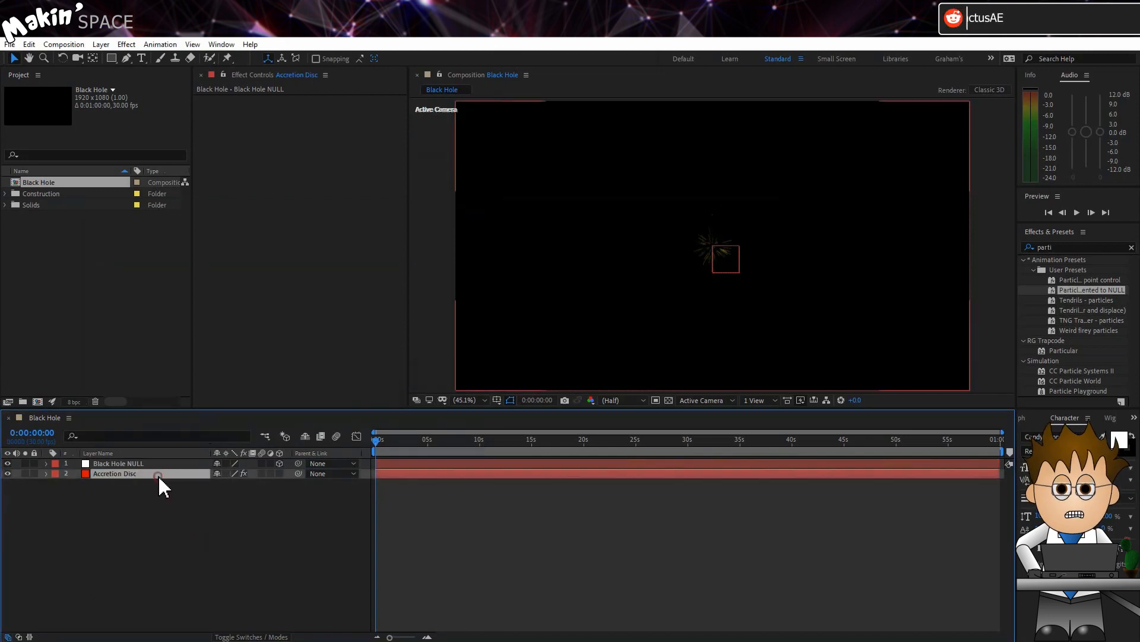
# Add a 2000 'Particle Amount' slider and flatten the Dust emitter to Radius Y 0.01
pyautogui.click(126, 44)
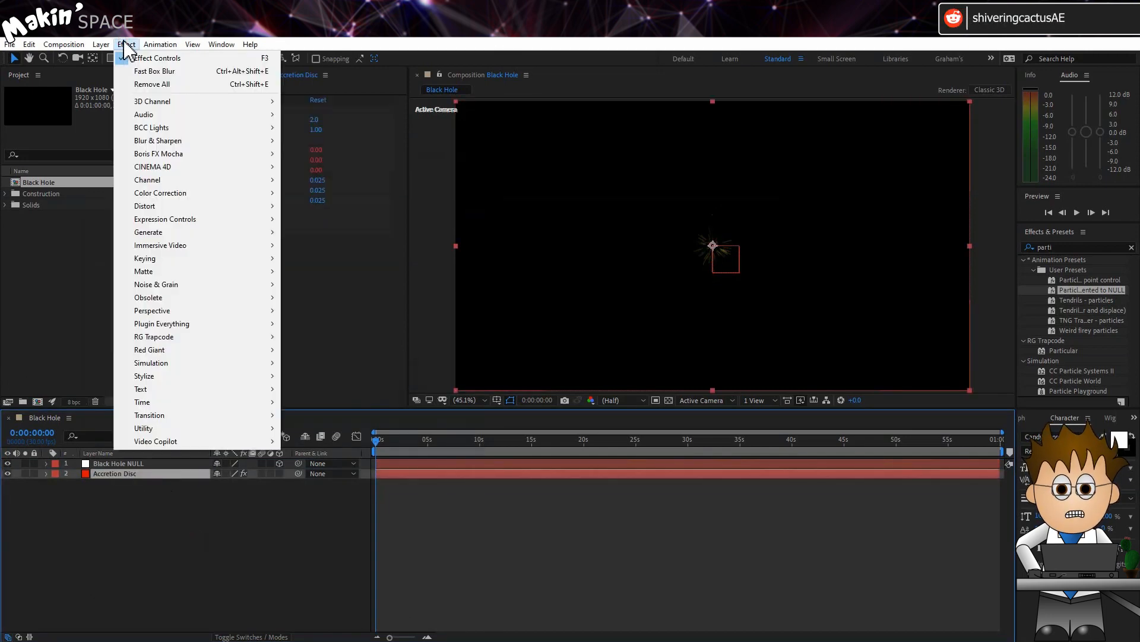
pyautogui.moveTo(165, 218)
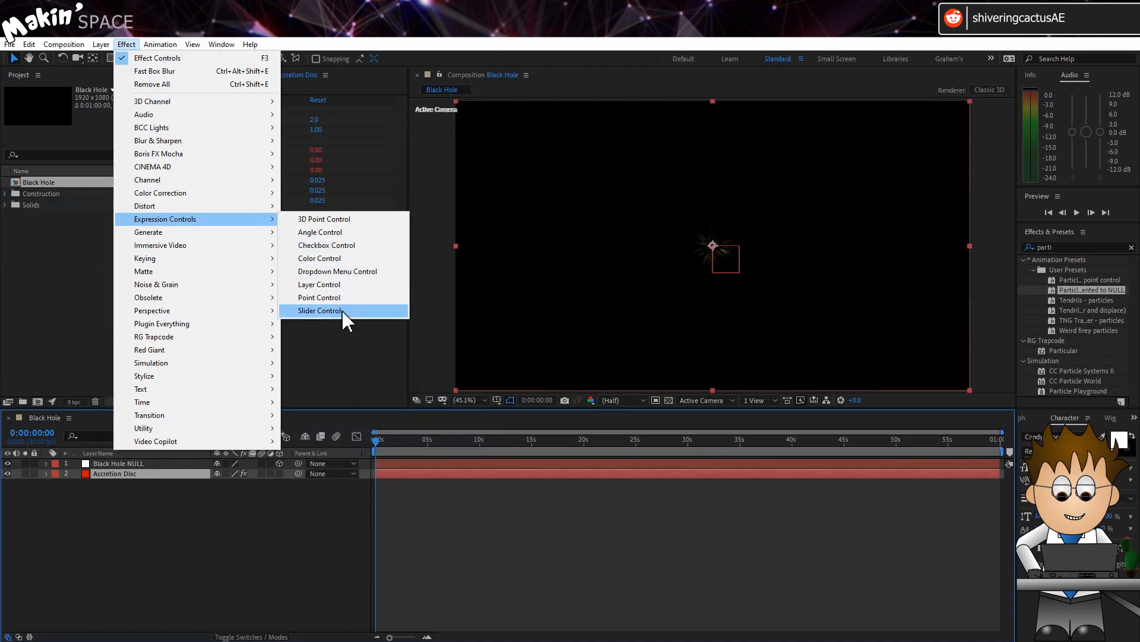
pyautogui.click(321, 311)
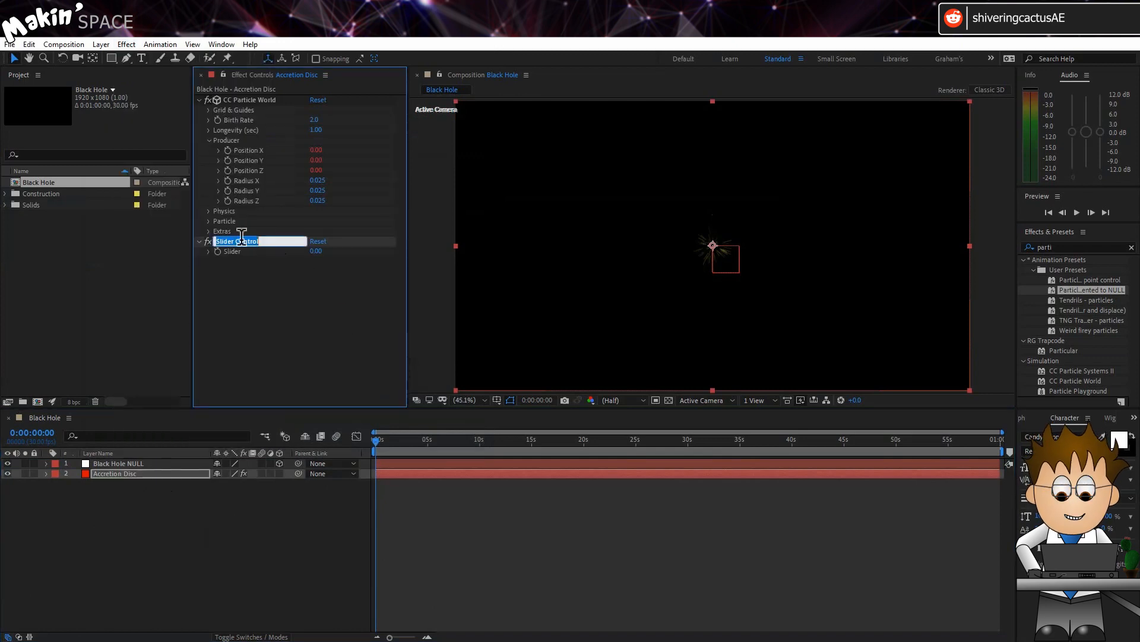
pyautogui.write('Particle Amount')
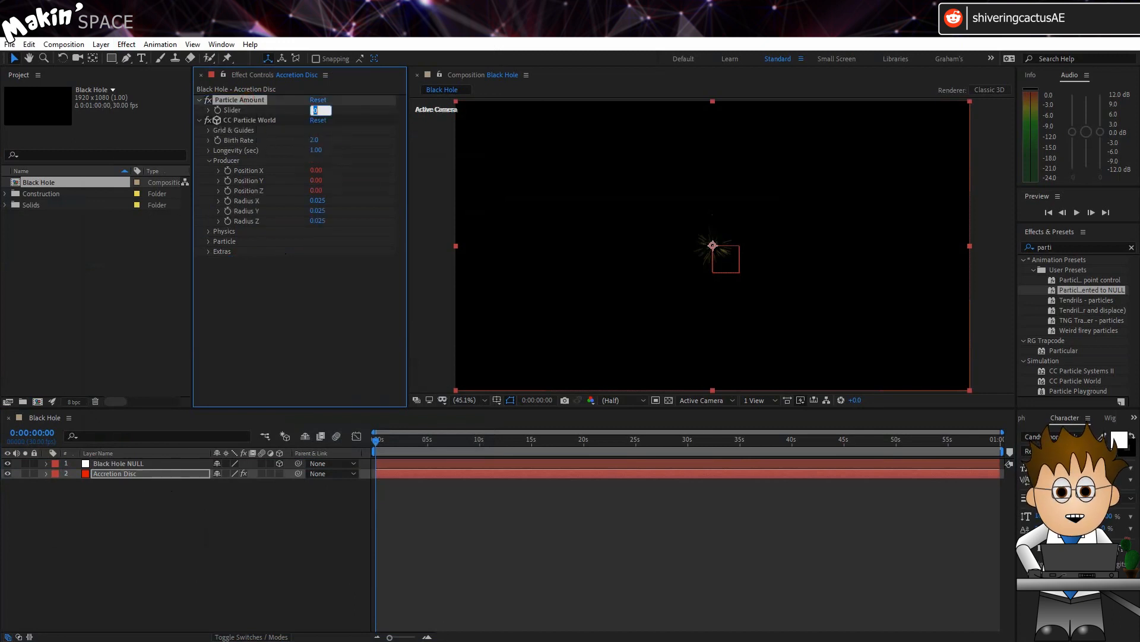
pyautogui.write('2000.00')
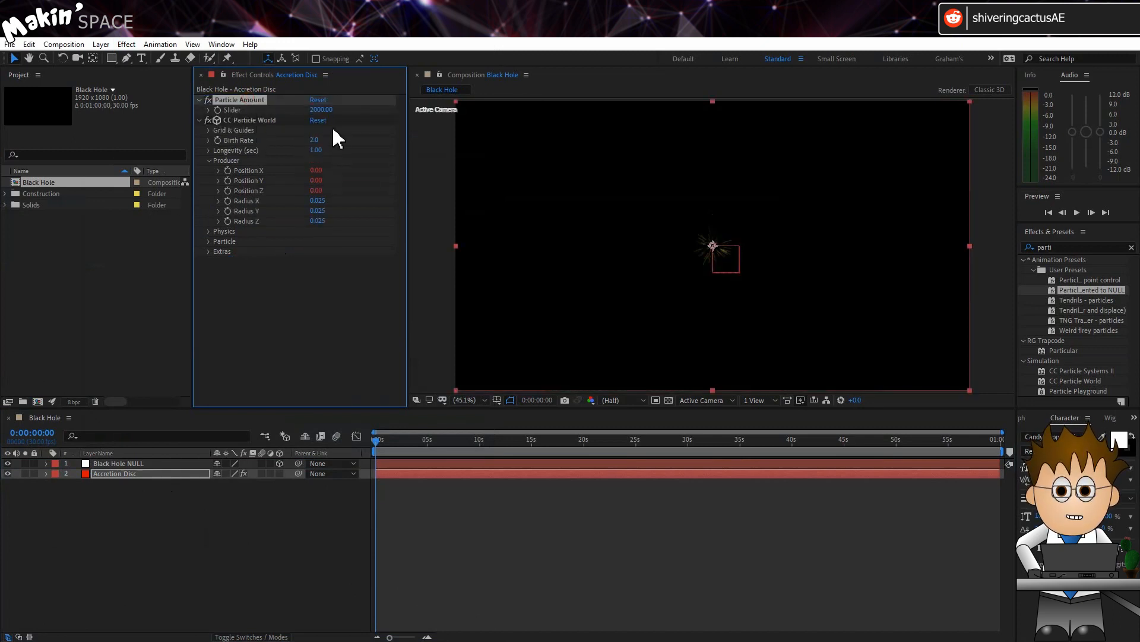
pyautogui.click(249, 119)
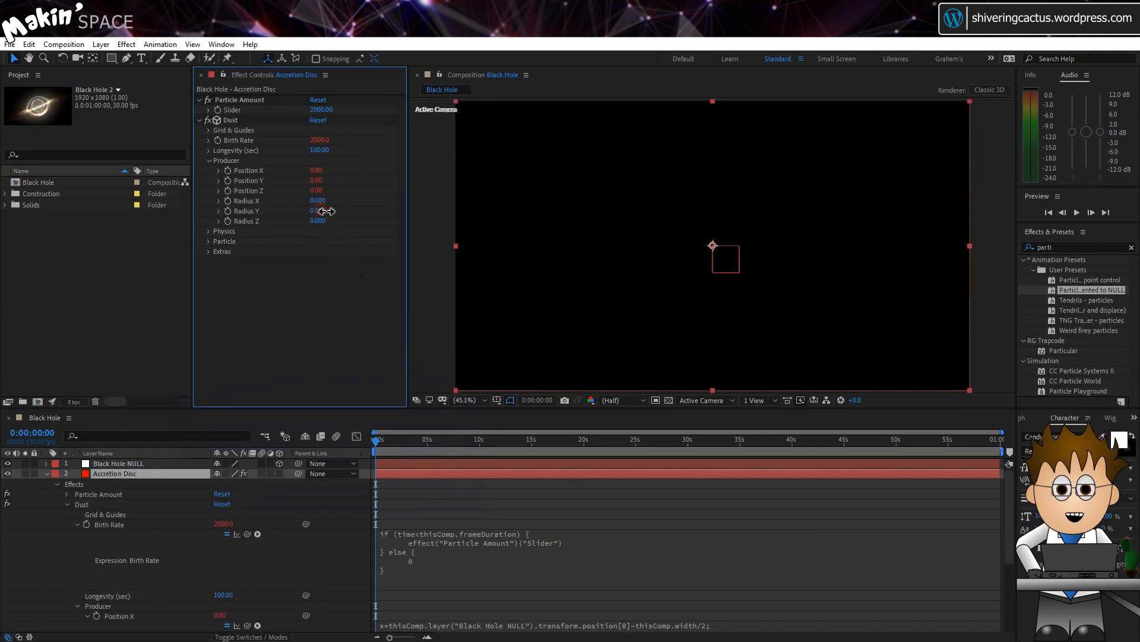
pyautogui.click(318, 210)
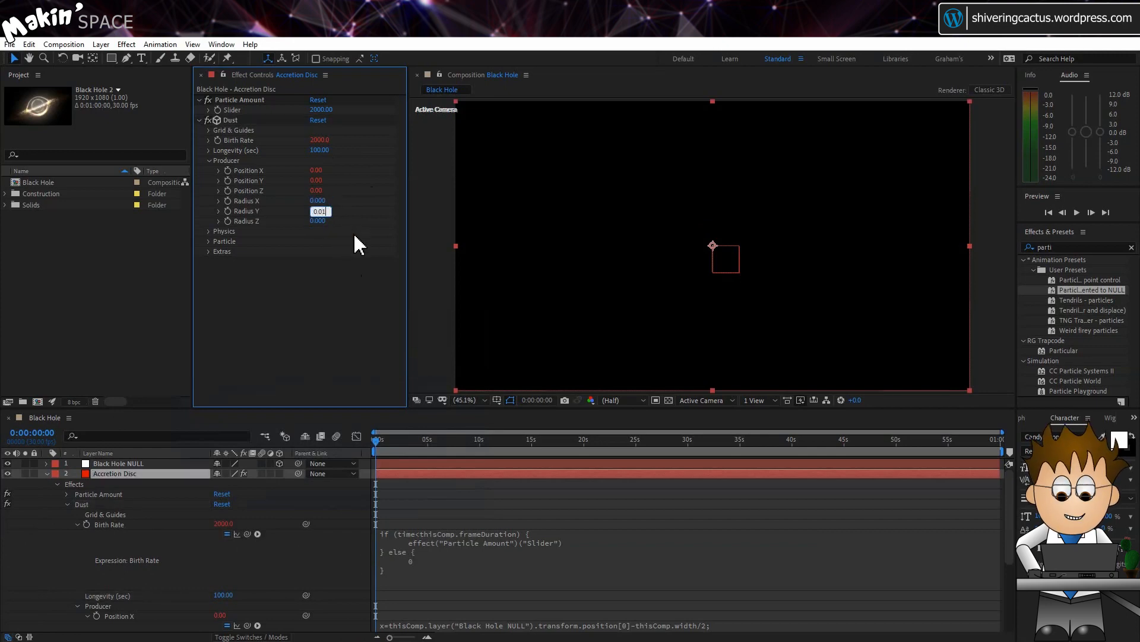
# Set Dust physics to Twirly, velocity and gravity 0, Extra 0.9, Extra Angle -5°
pyautogui.click(208, 231)
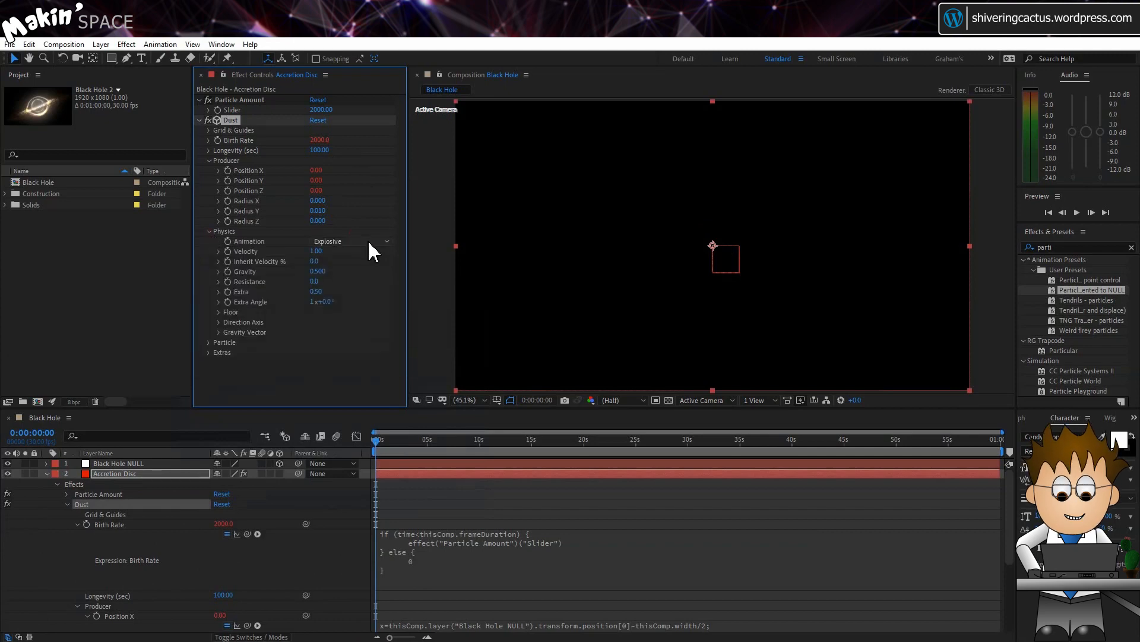
pyautogui.click(350, 241)
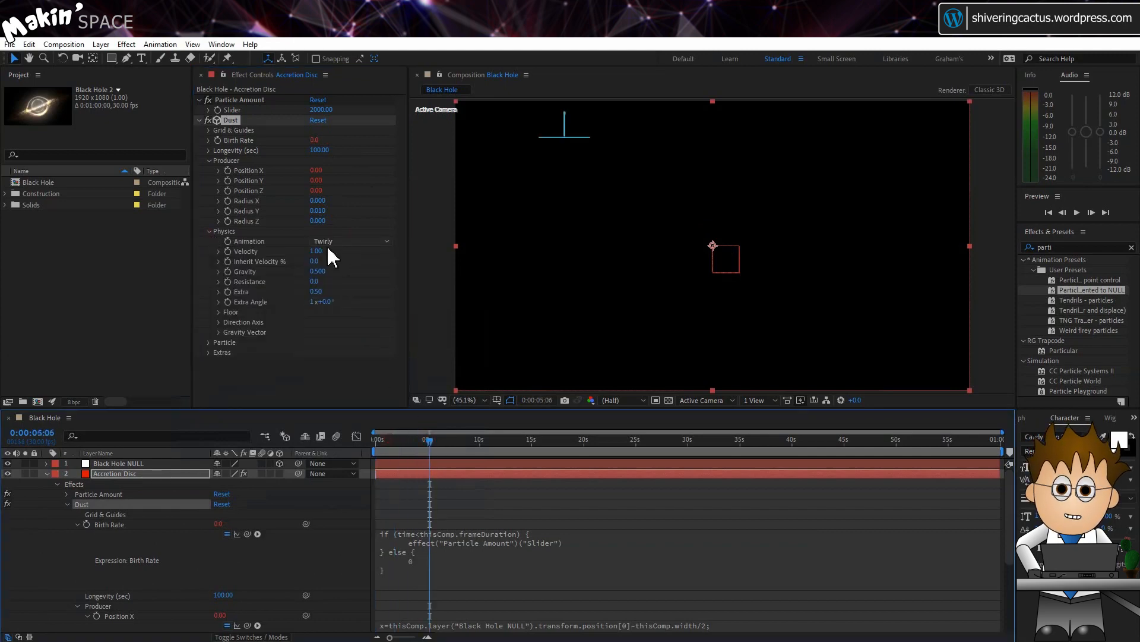
pyautogui.doubleClick(318, 270)
pyautogui.write('0.000')
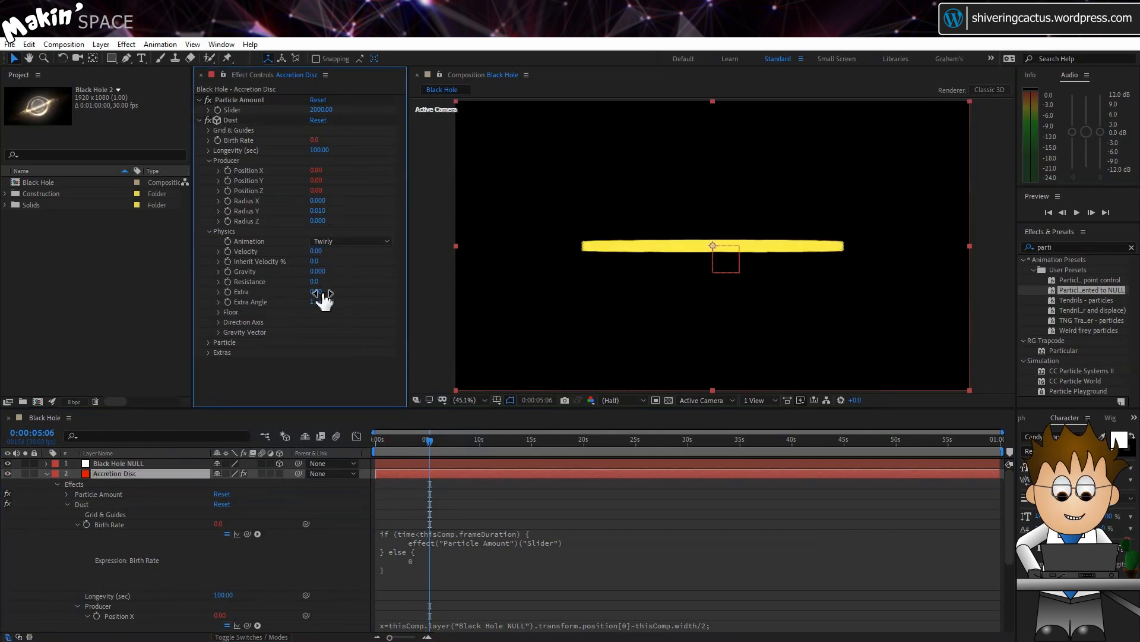
pyautogui.click(318, 292)
pyautogui.write('0.9')
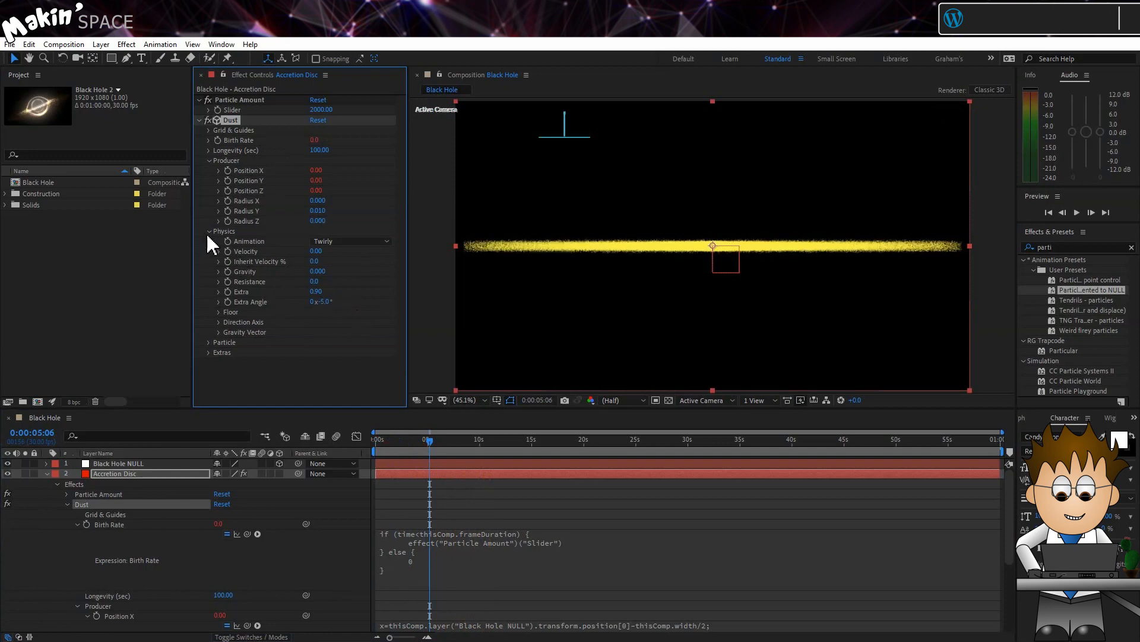
pyautogui.click(208, 232)
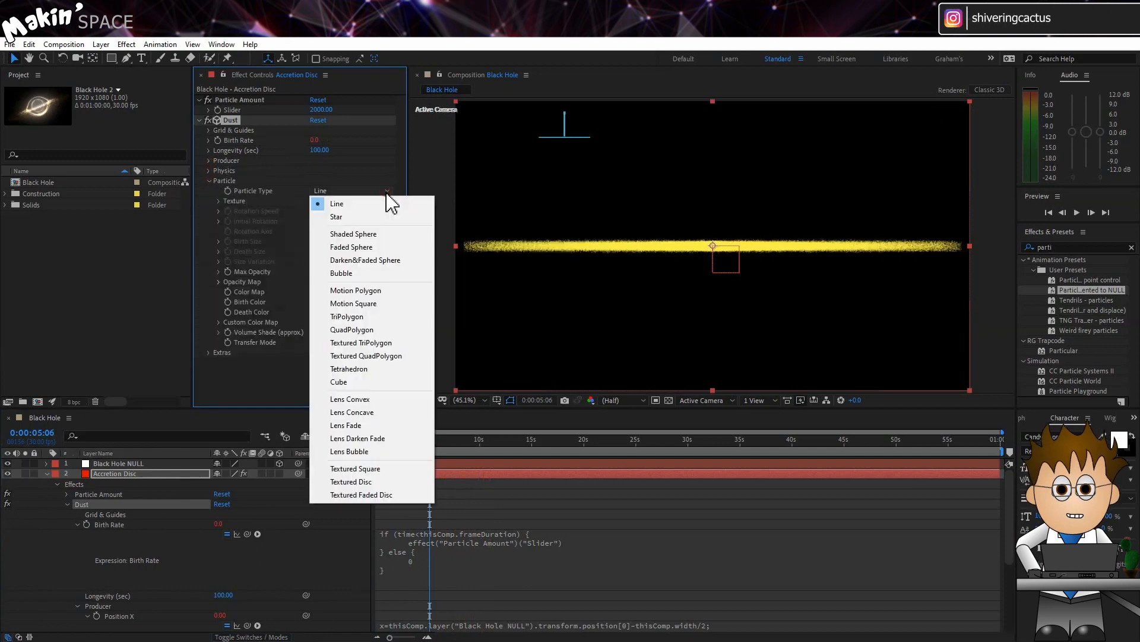
# Give Dust Darken&Faded Sphere particles at 9% max opacity in dark brown
pyautogui.click(365, 260)
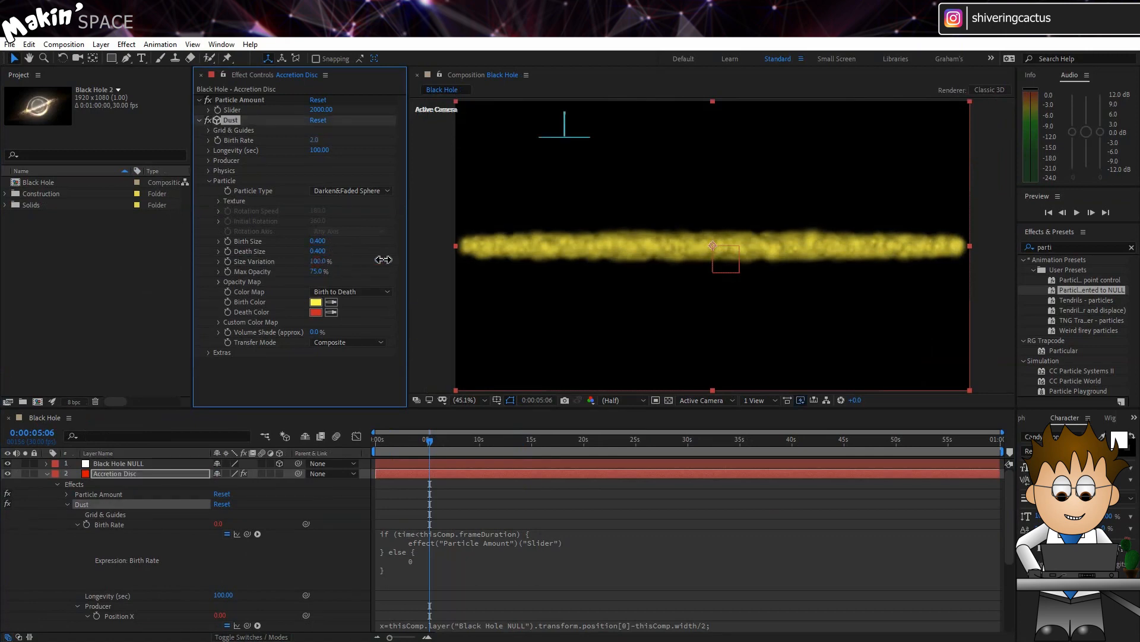
pyautogui.click(318, 272)
pyautogui.write('9')
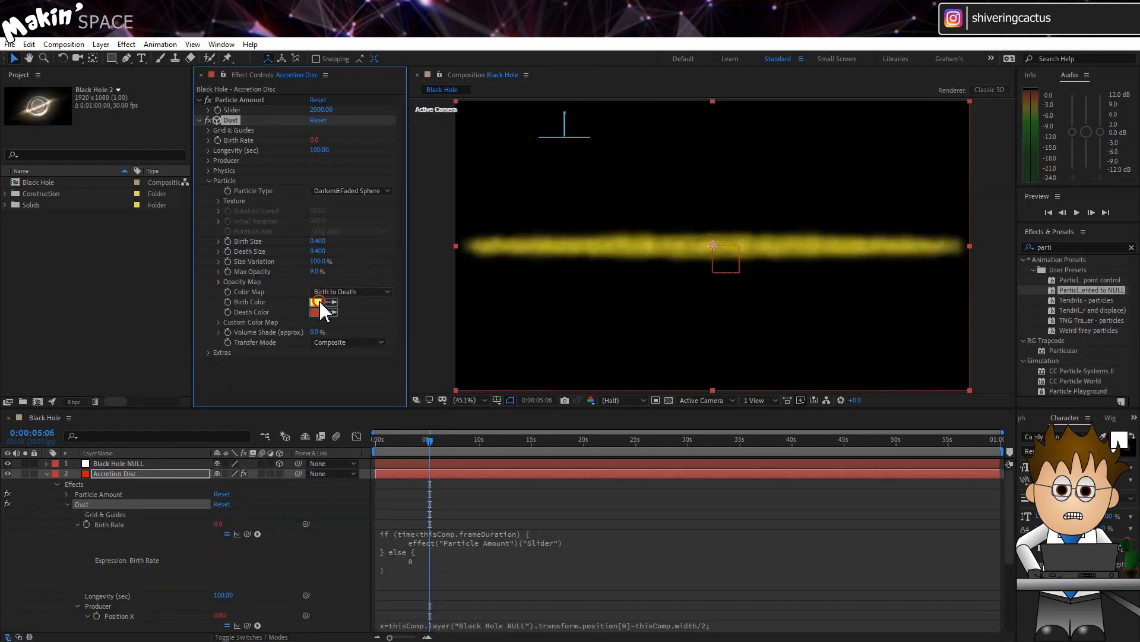
pyautogui.click(315, 302)
pyautogui.write('3A2811')
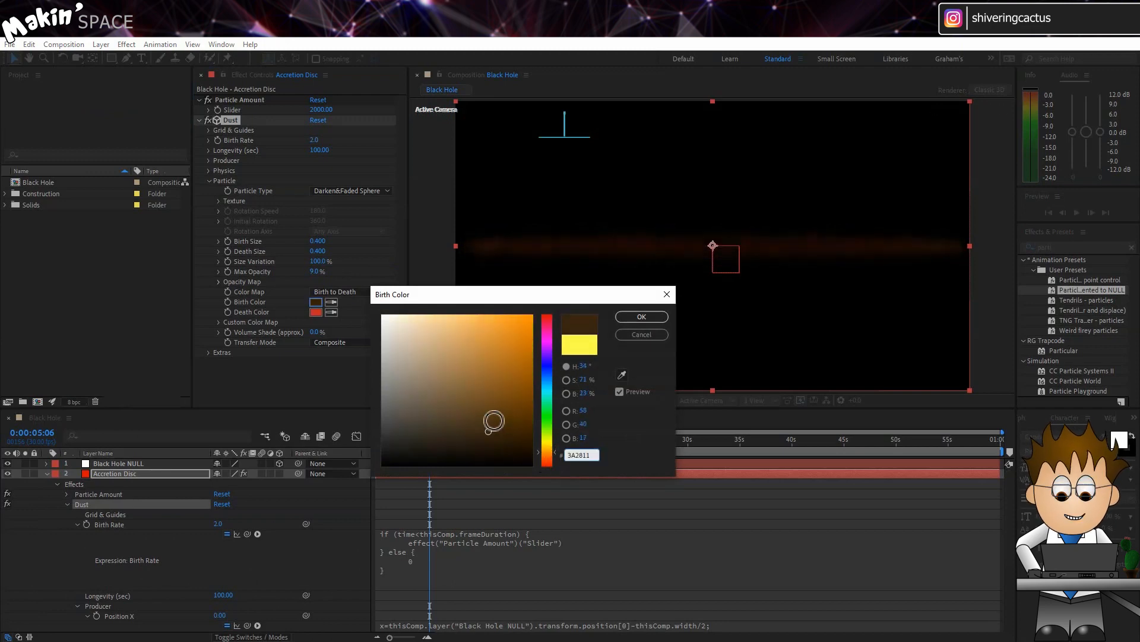
pyautogui.click(640, 315)
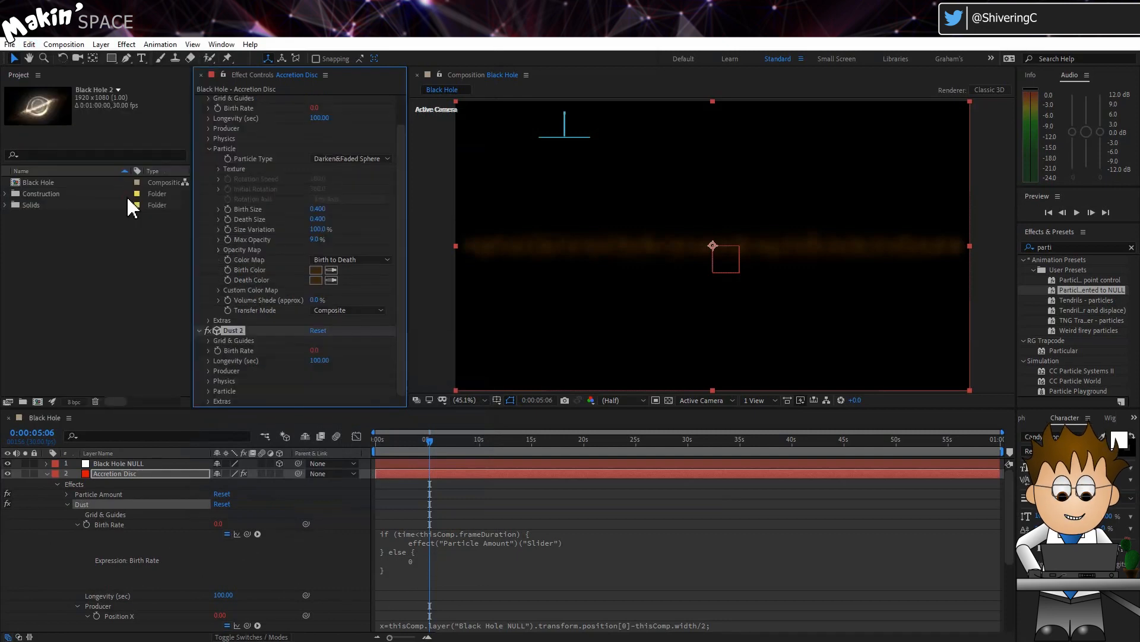
# Rename Dust 2 to Plasma with 0.2 particle size and a pale beige birth colour
pyautogui.doubleClick(226, 330)
pyautogui.write('P')
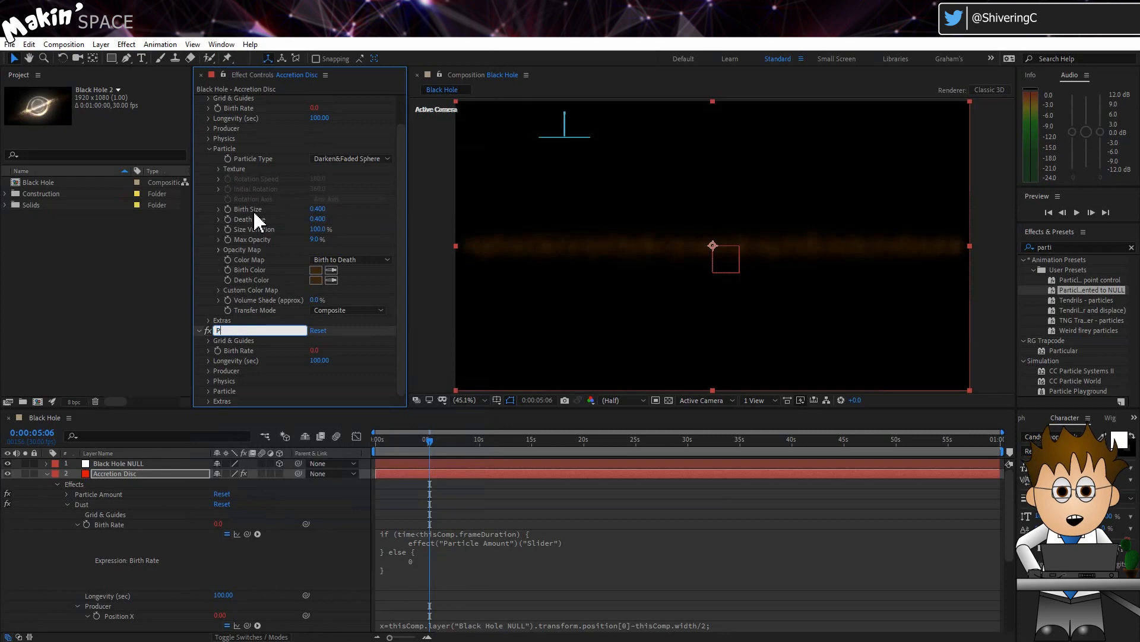
pyautogui.write('lasma')
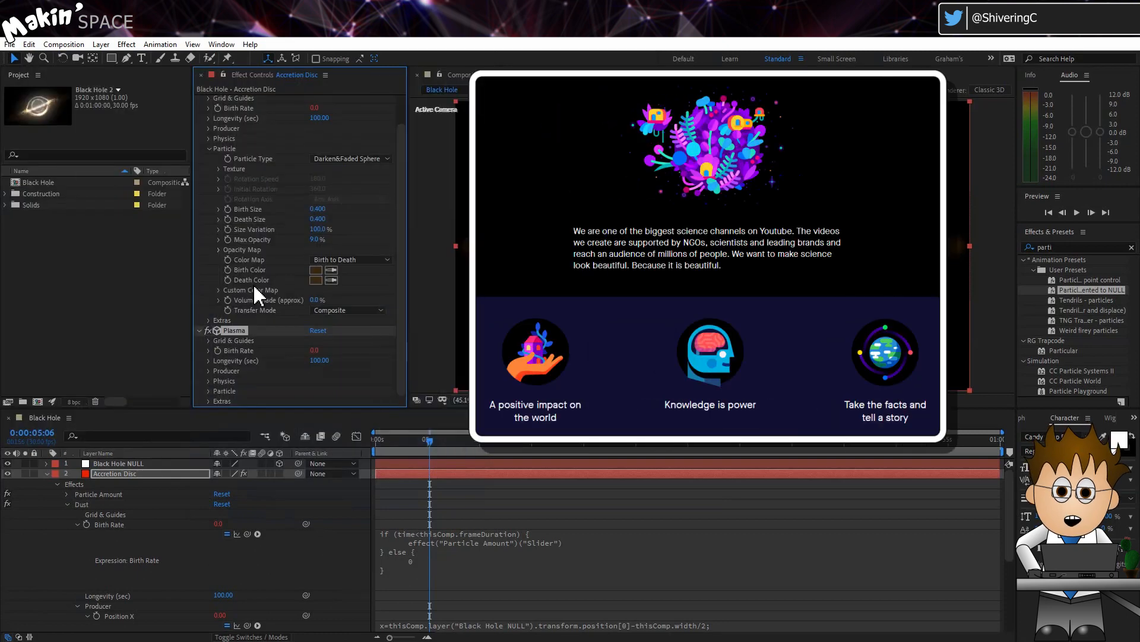
pyautogui.click(210, 381)
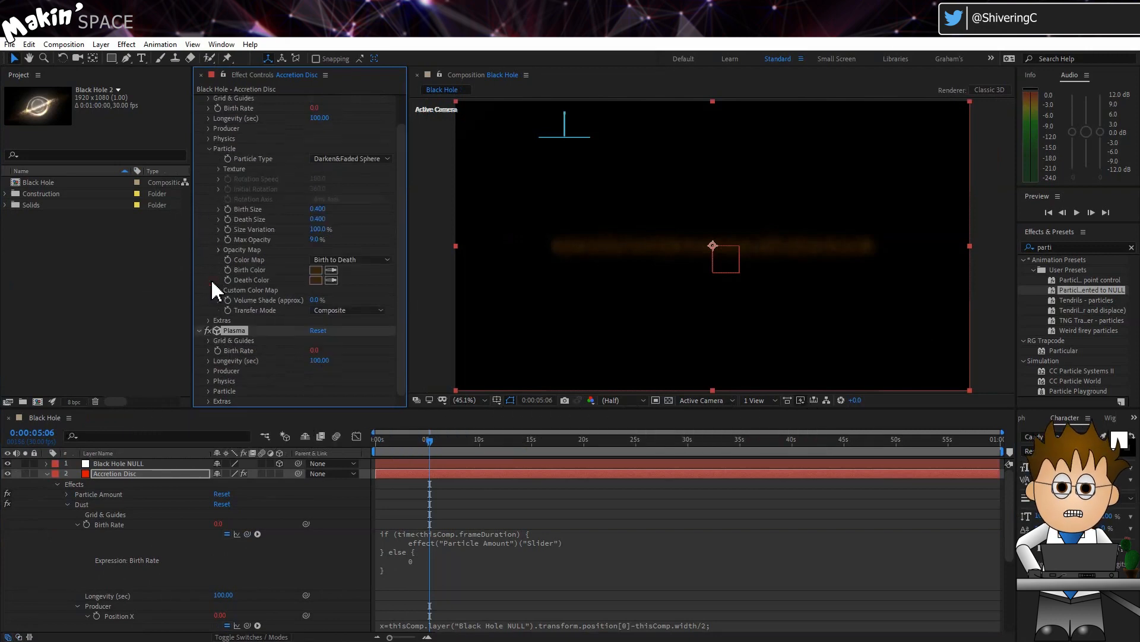
pyautogui.scroll(-3)
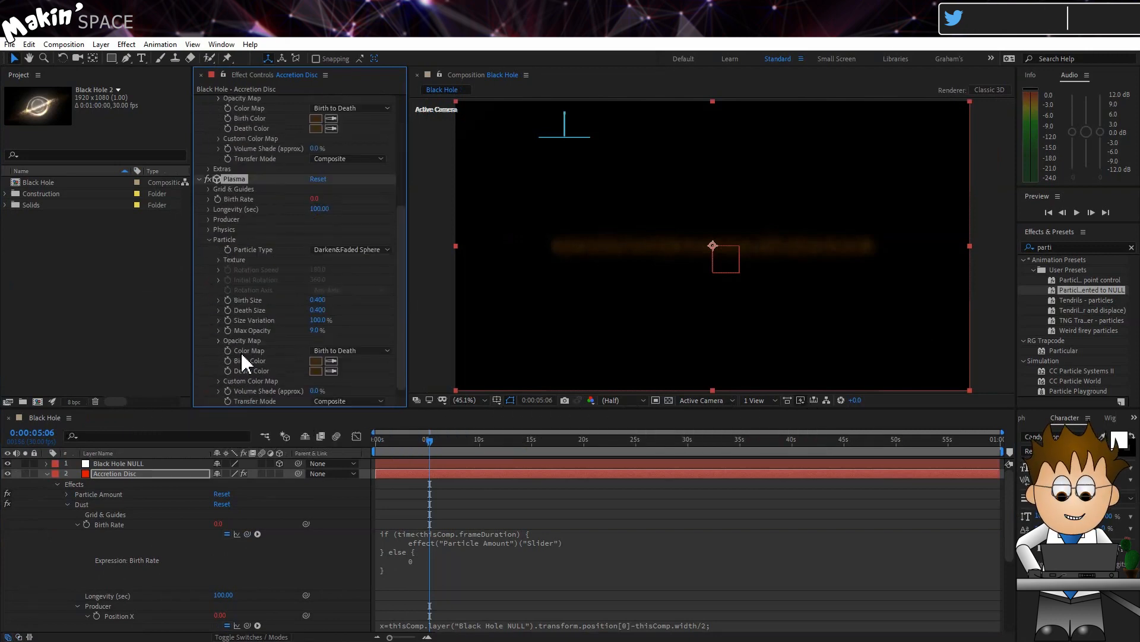
pyautogui.scroll(3)
pyautogui.write('0.2')
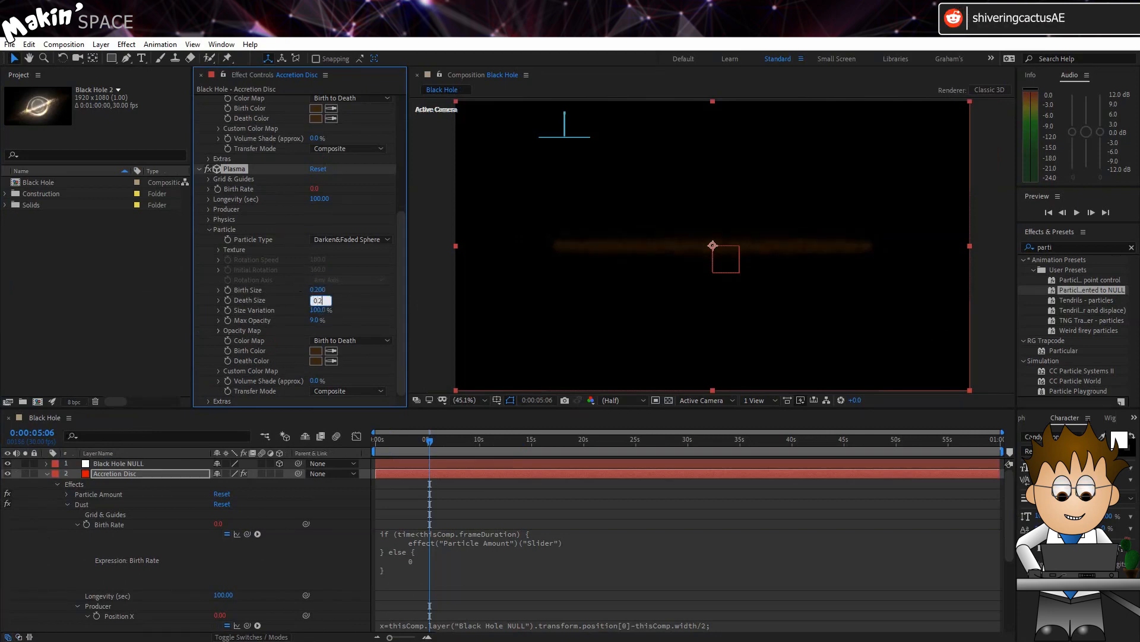
pyautogui.click(316, 350)
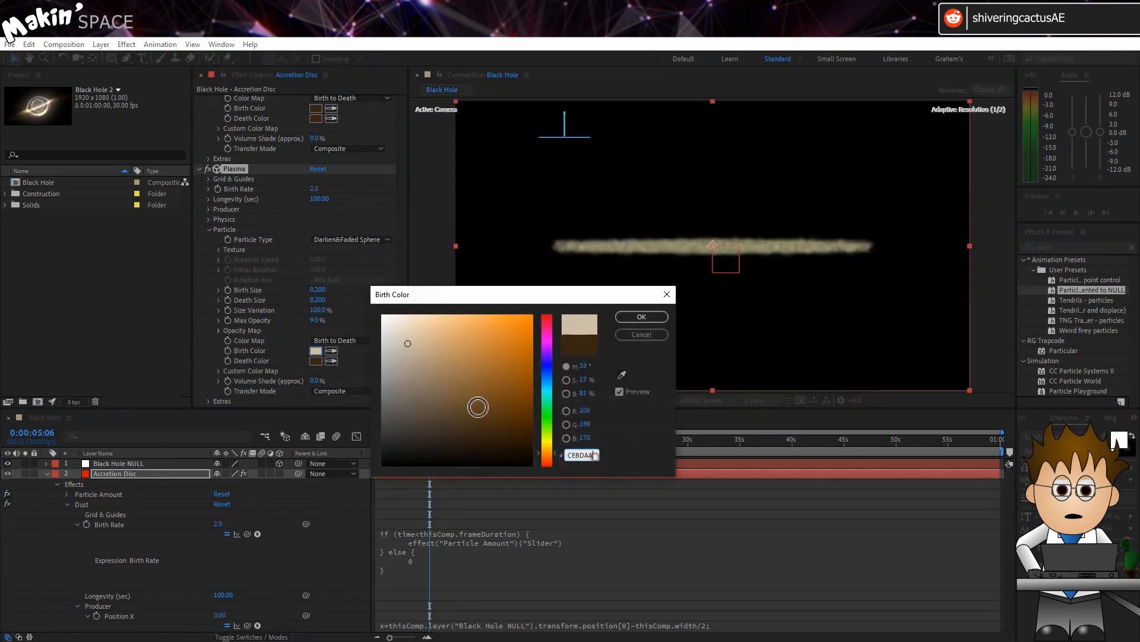
pyautogui.click(639, 315)
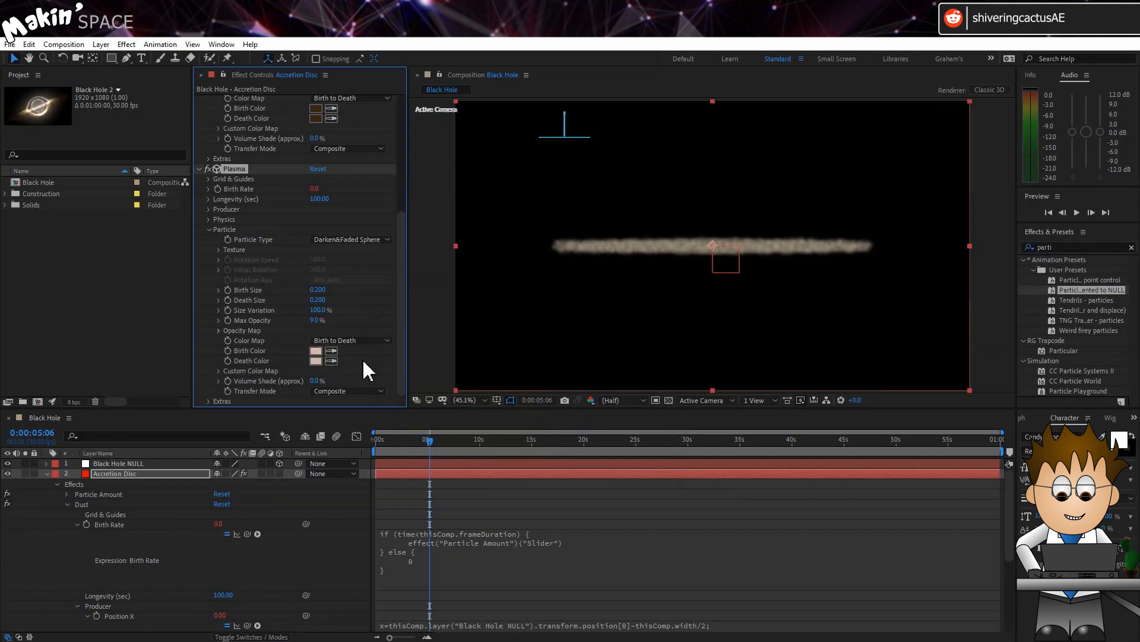
# Set Plasma to Add transfer mode, Composite With Original, and random seed 50
pyautogui.click(348, 391)
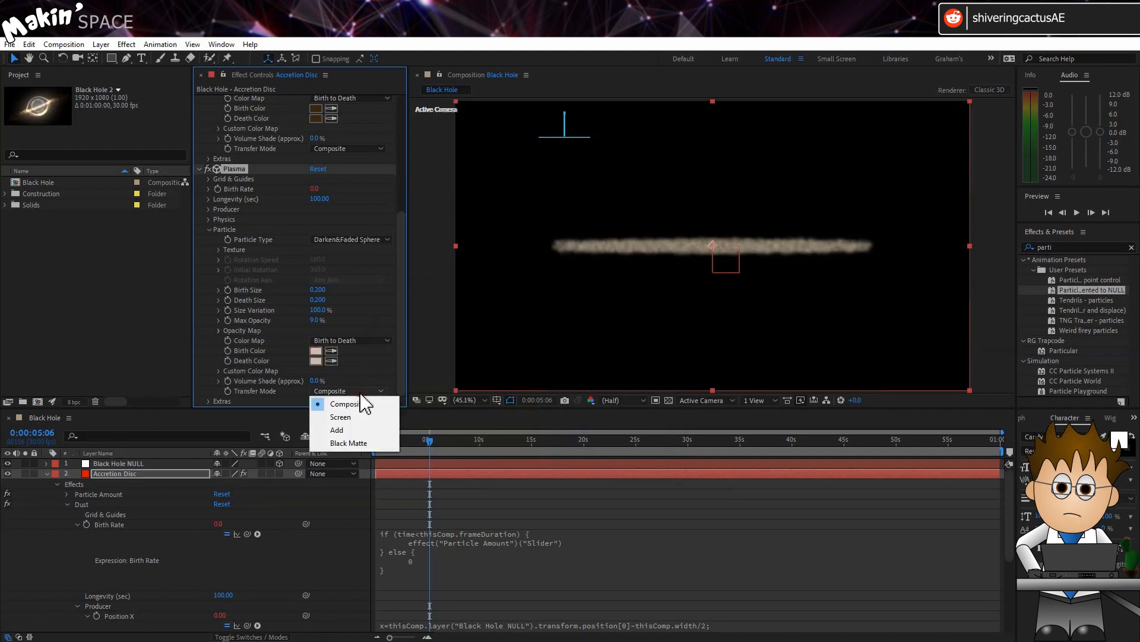
pyautogui.click(337, 429)
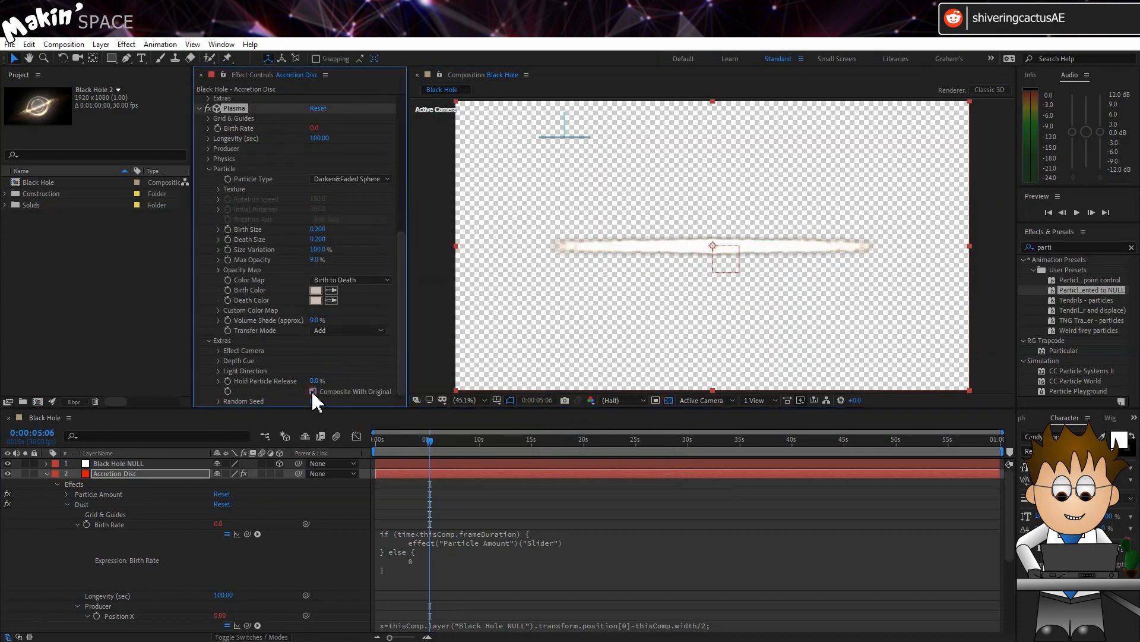
pyautogui.click(313, 392)
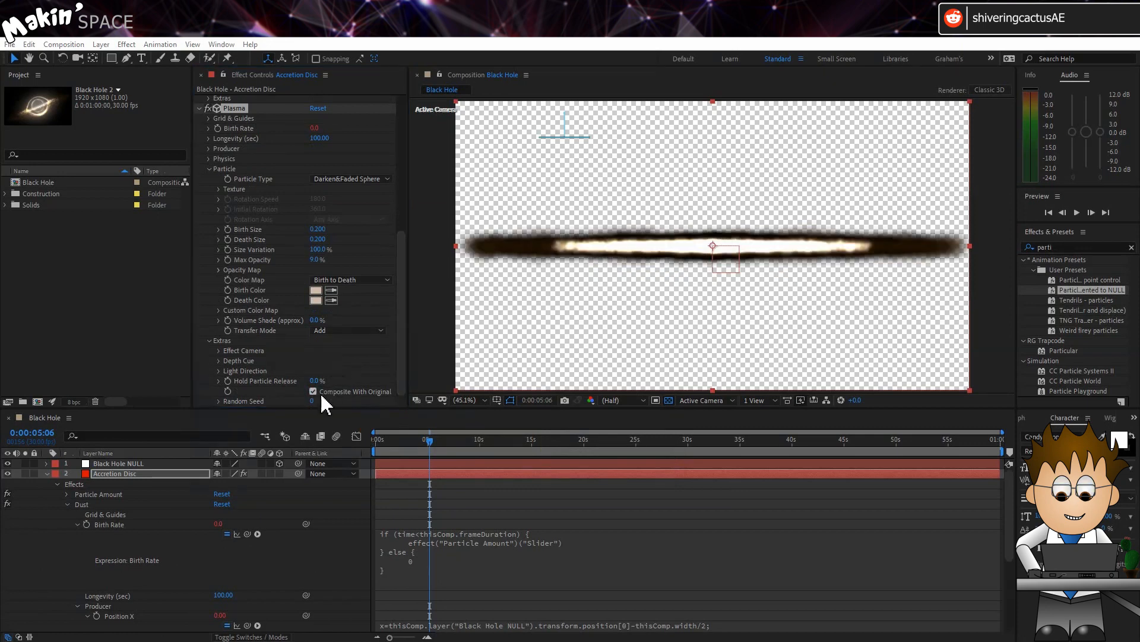
pyautogui.click(317, 401)
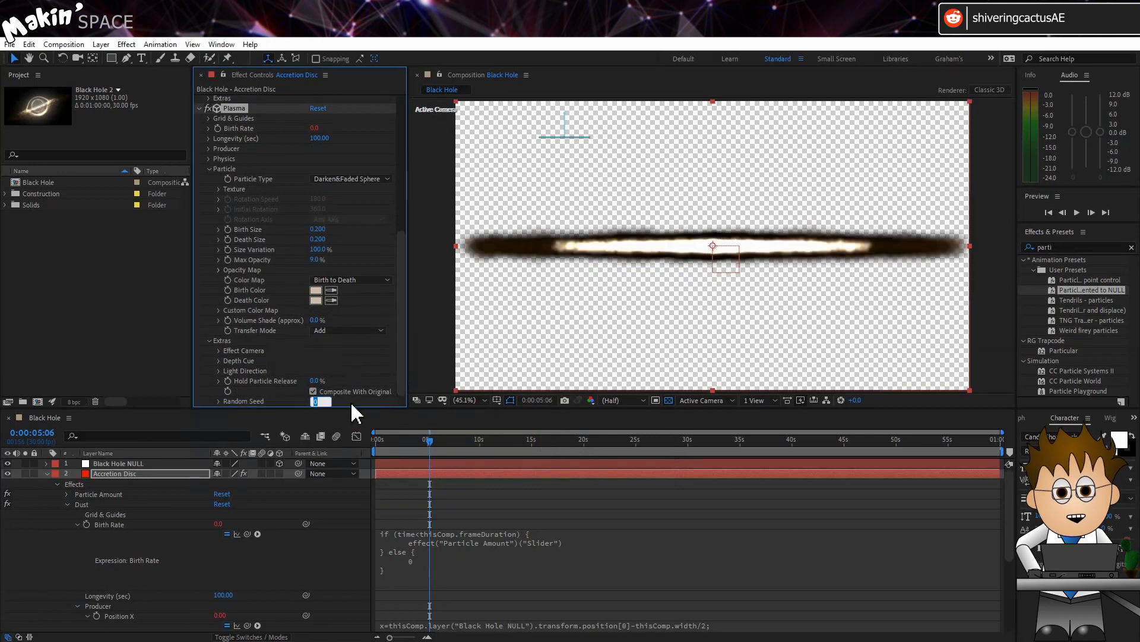
pyautogui.write('50')
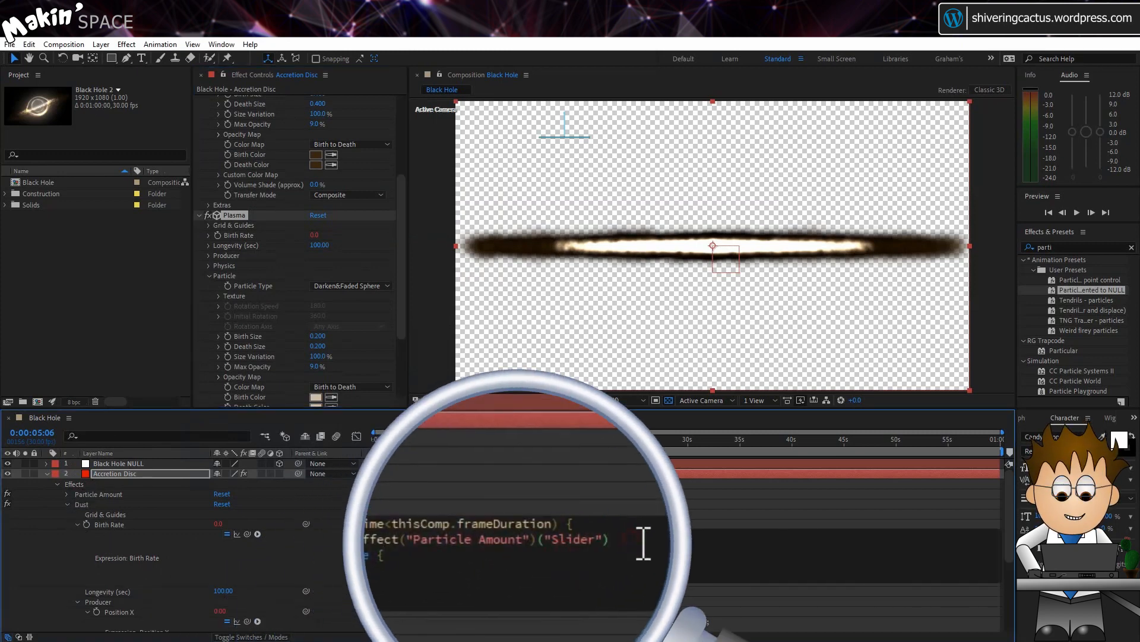
# Append /2 to the Particle Amount slider reference in the birth rate expression
pyautogui.write('/2')
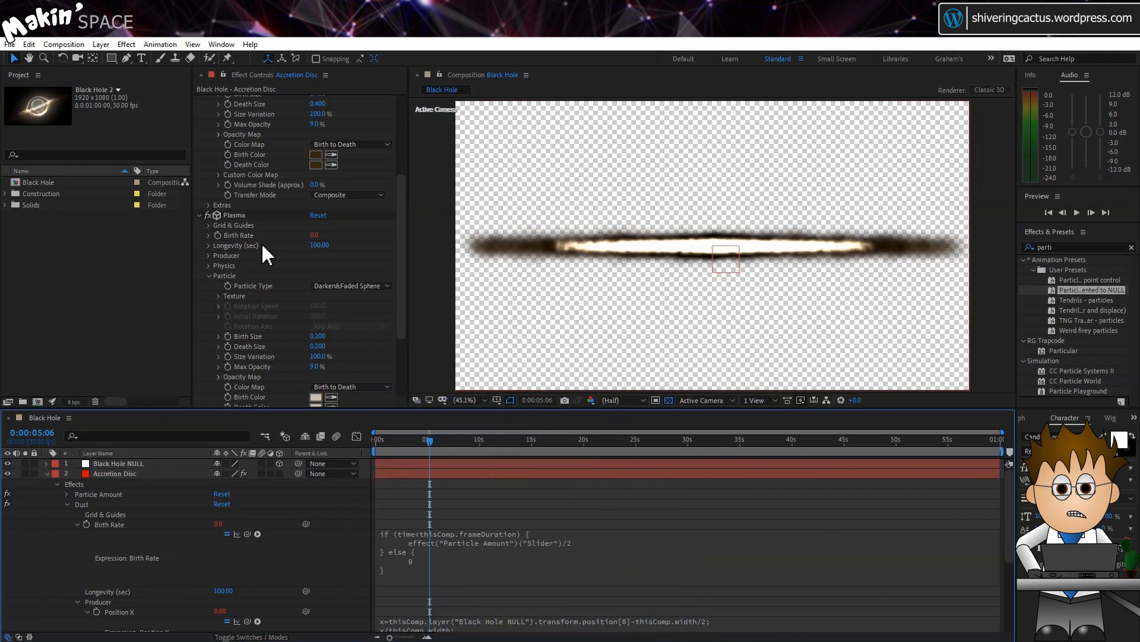
pyautogui.click(29, 44)
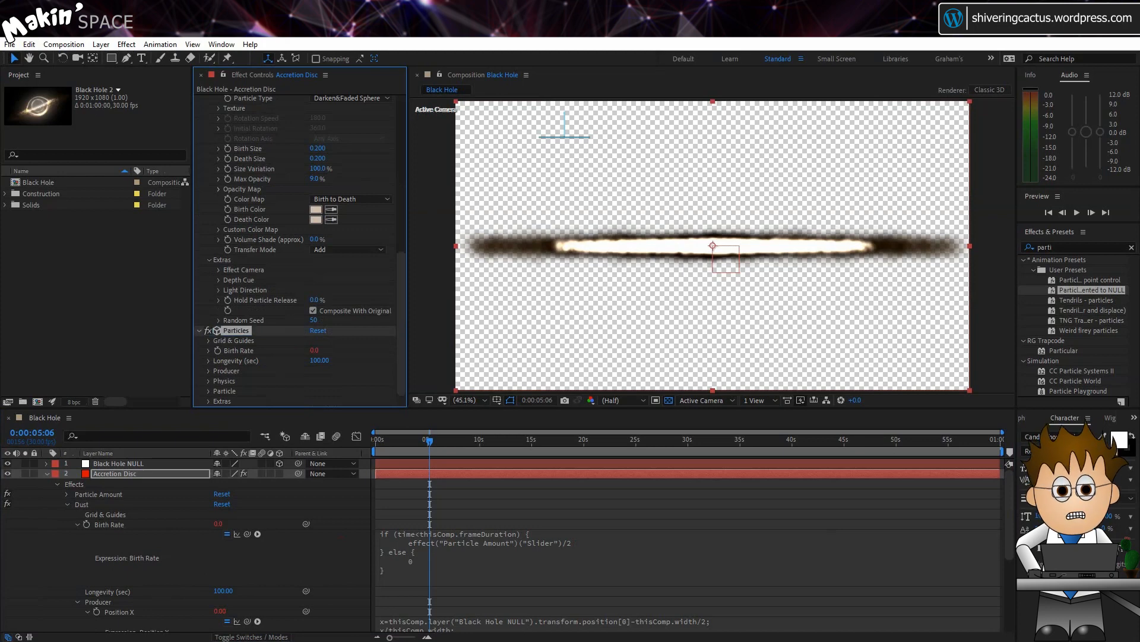
# Make Particles tiny 0.03 twirling Faded Sphere particles with a pale yellow birth colour
pyautogui.scroll(-3)
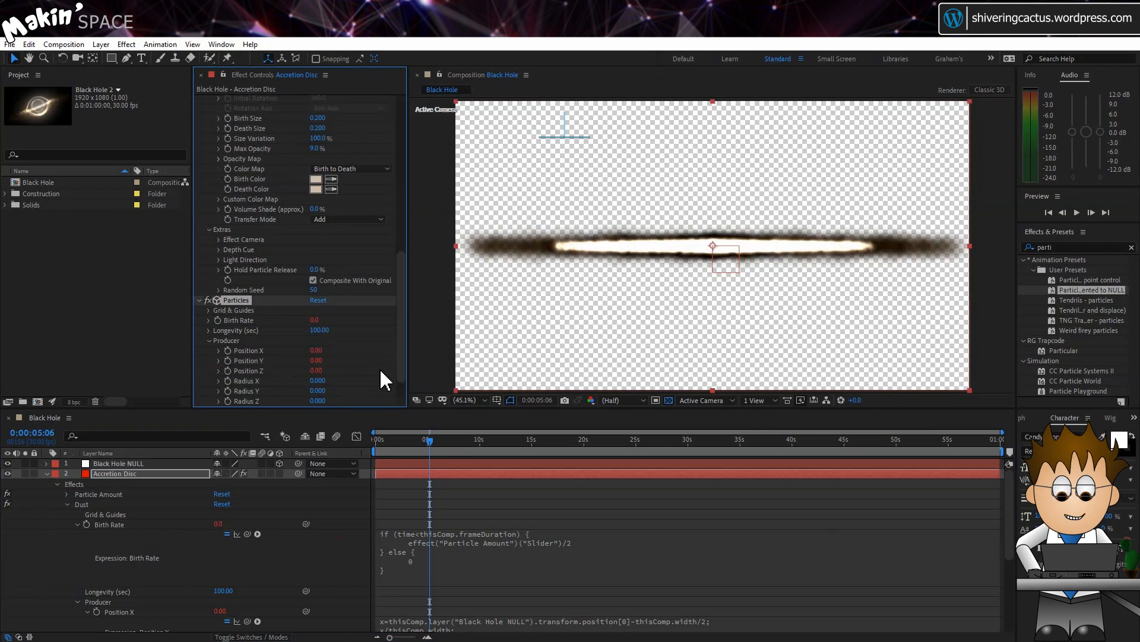
pyautogui.scroll(-3)
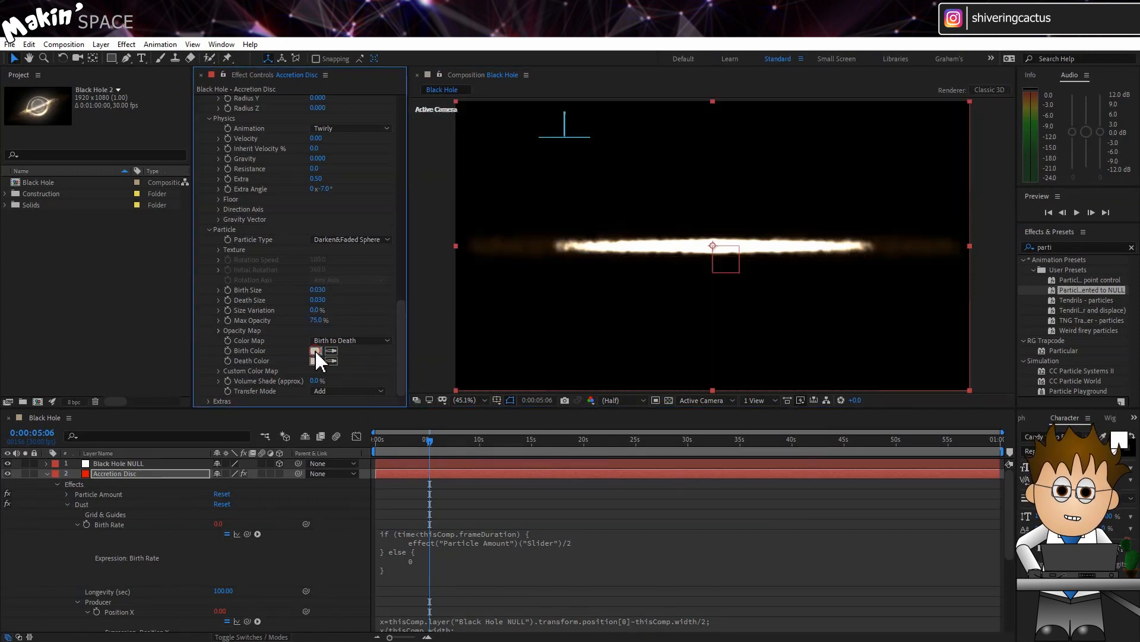
pyautogui.click(315, 352)
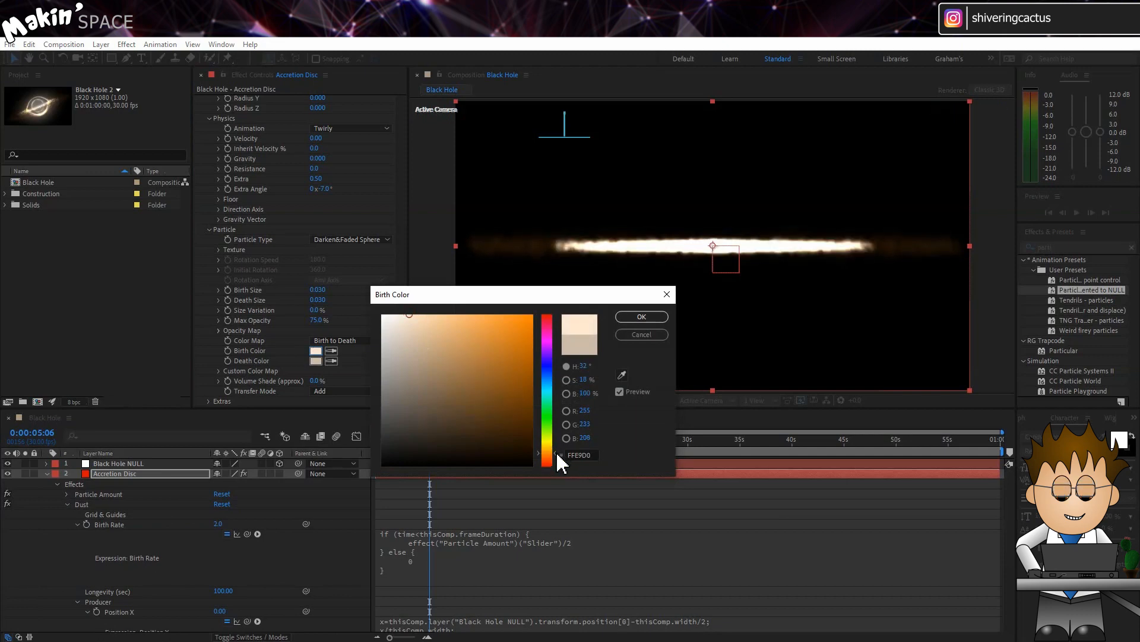
pyautogui.click(491, 321)
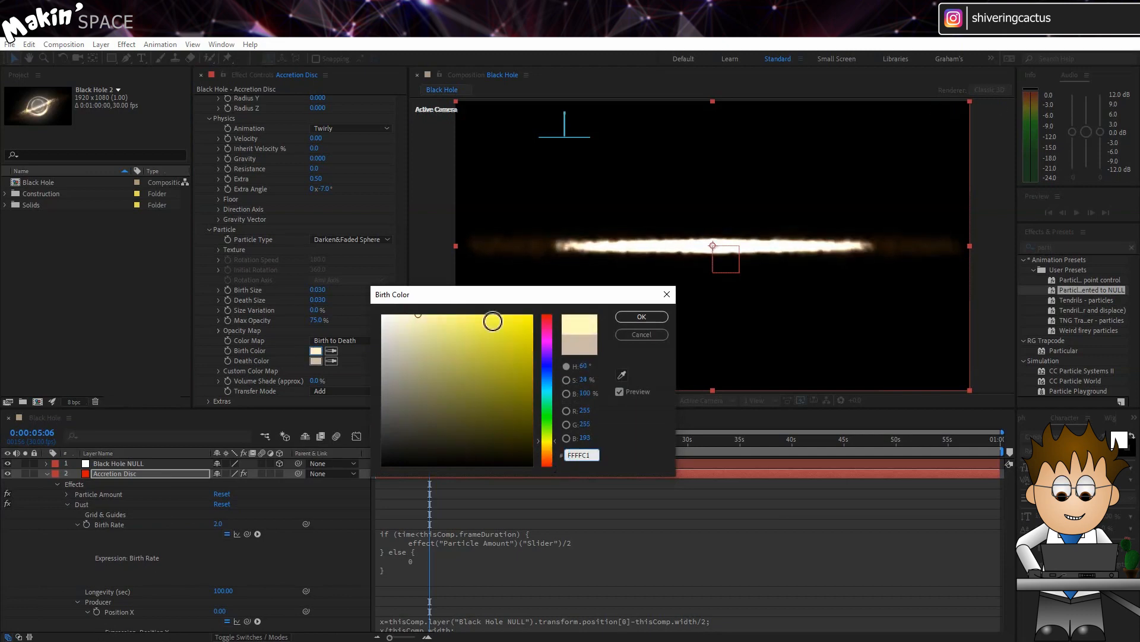
pyautogui.click(641, 315)
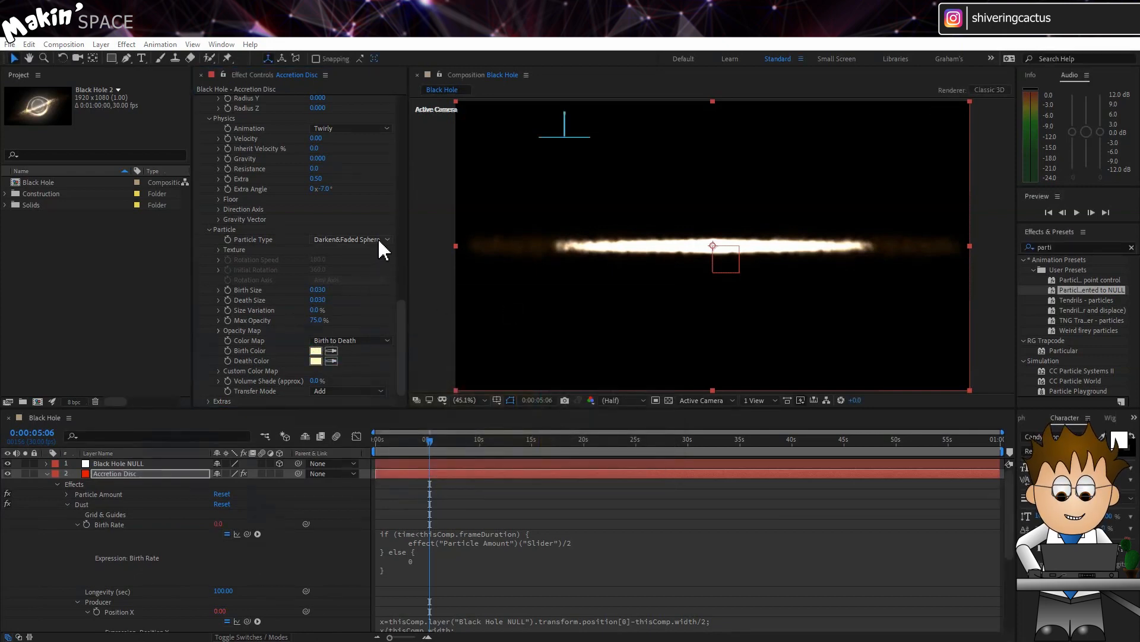
pyautogui.click(351, 239)
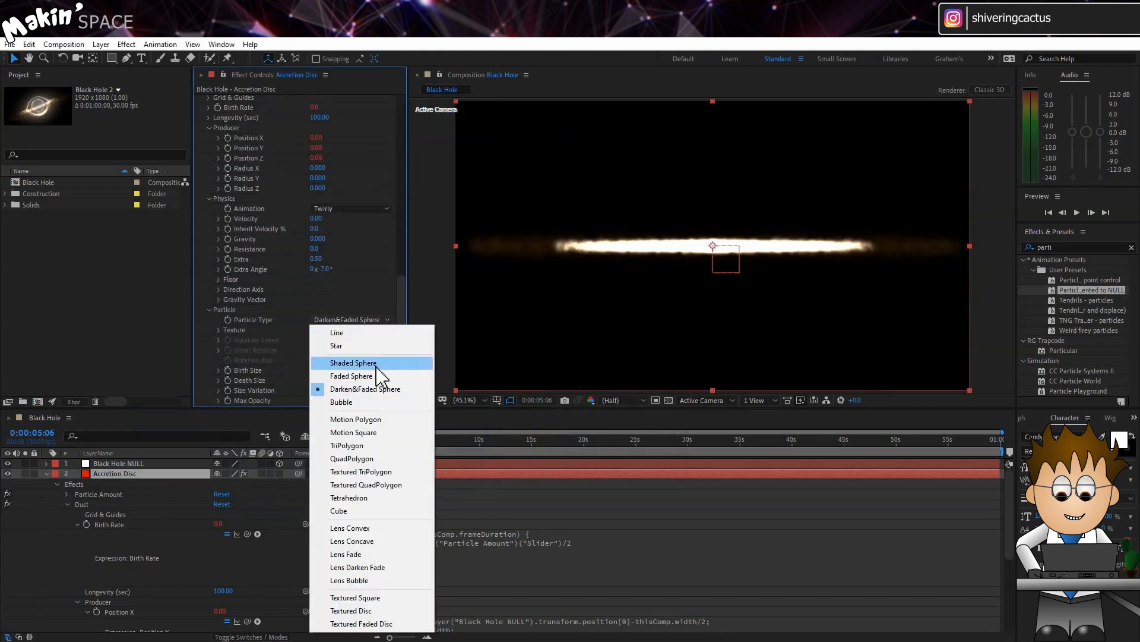
pyautogui.click(351, 376)
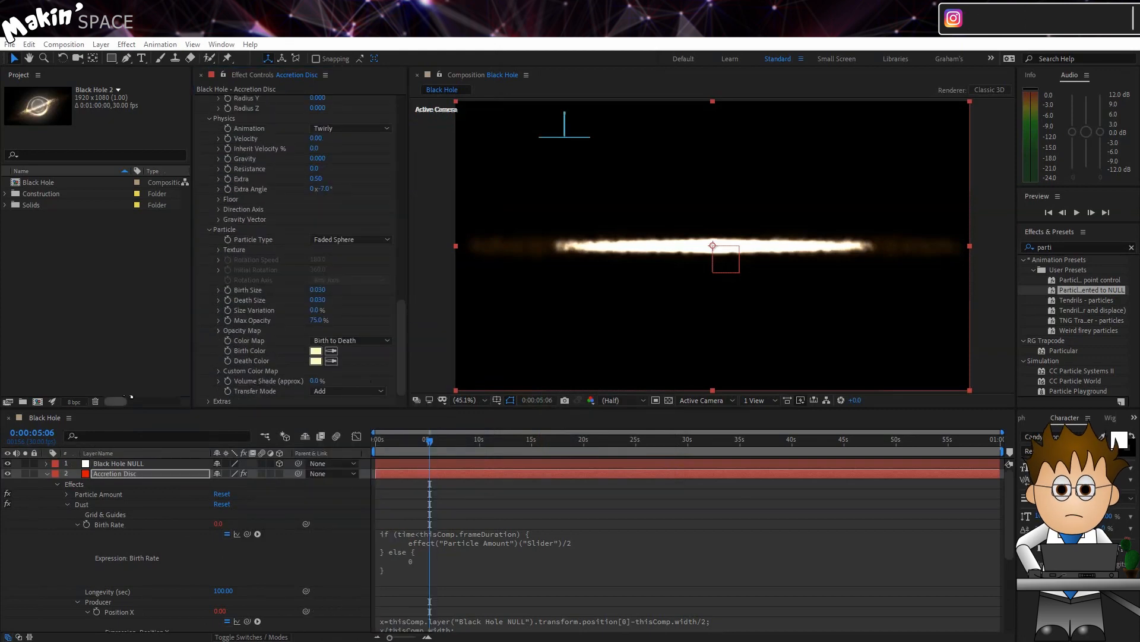
# Add a 50mm two-node Camera 1, then reselect the Accretion Disc layer
pyautogui.click(100, 45)
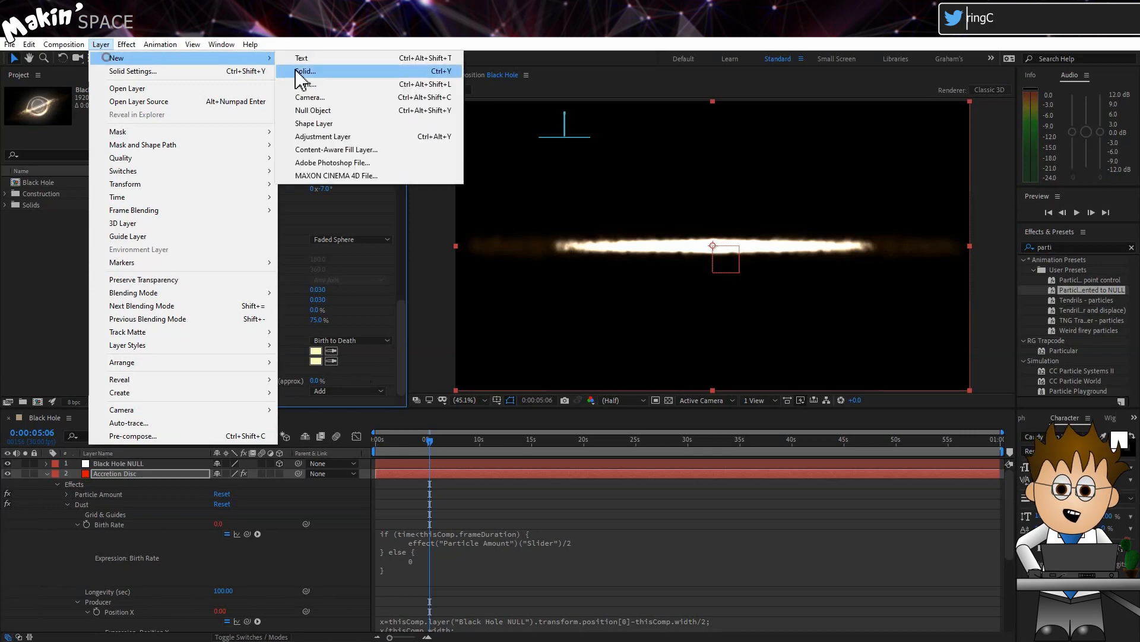
pyautogui.click(310, 97)
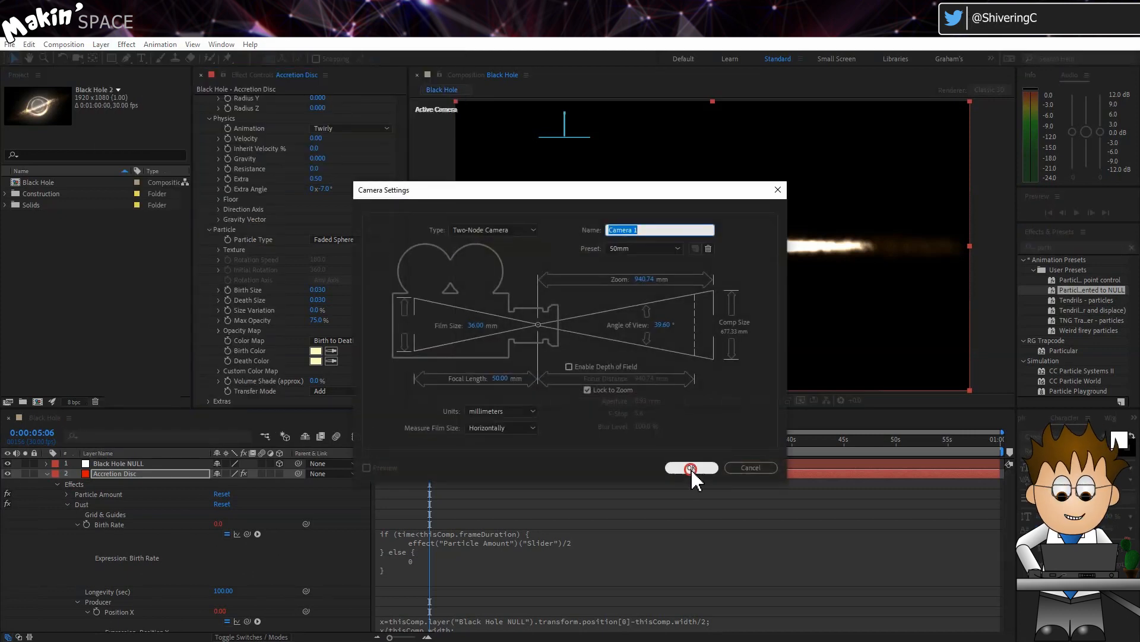
pyautogui.click(689, 468)
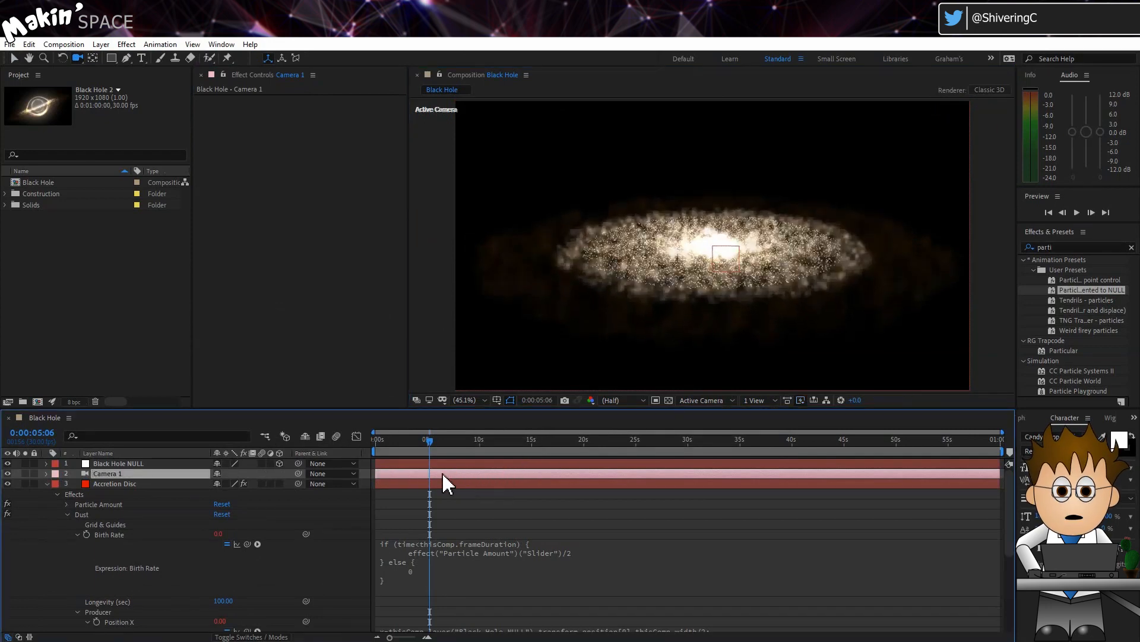
pyautogui.click(114, 483)
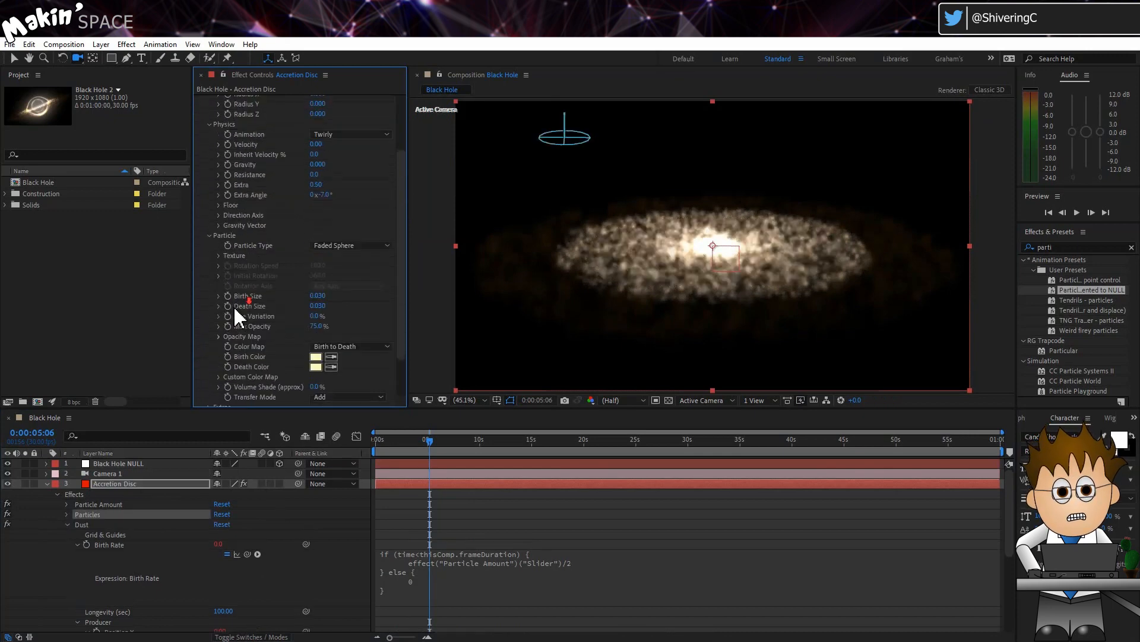
# Toggle Dust's Composite With Original and collapse the Accretion Disc layer's properties
pyautogui.scroll(-3)
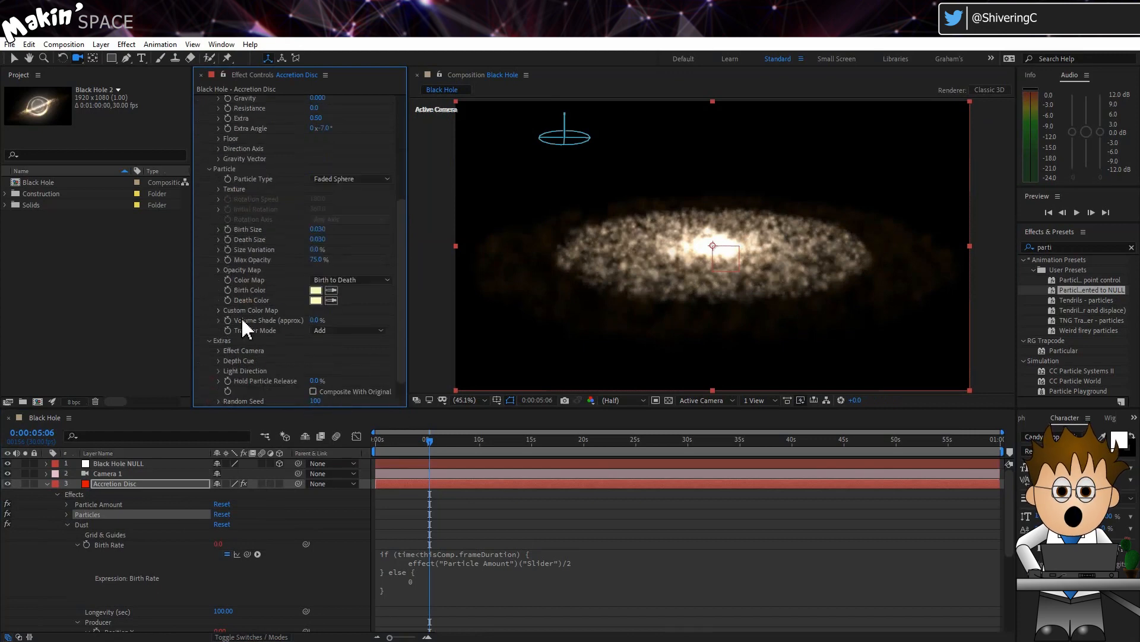
pyautogui.scroll(-3)
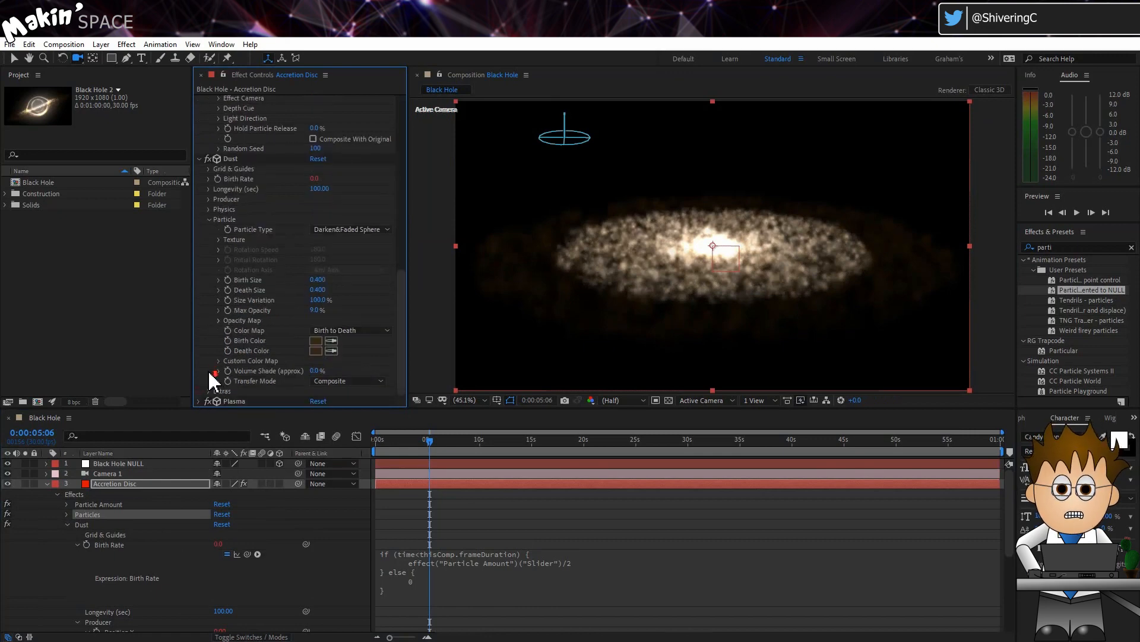
pyautogui.scroll(-3)
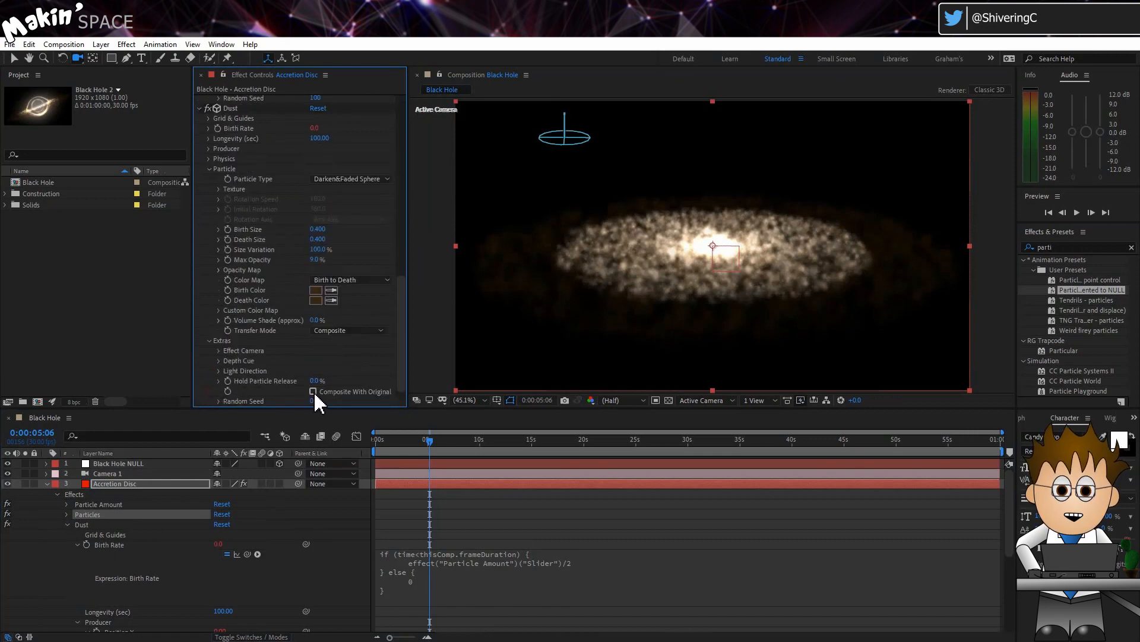
pyautogui.click(313, 391)
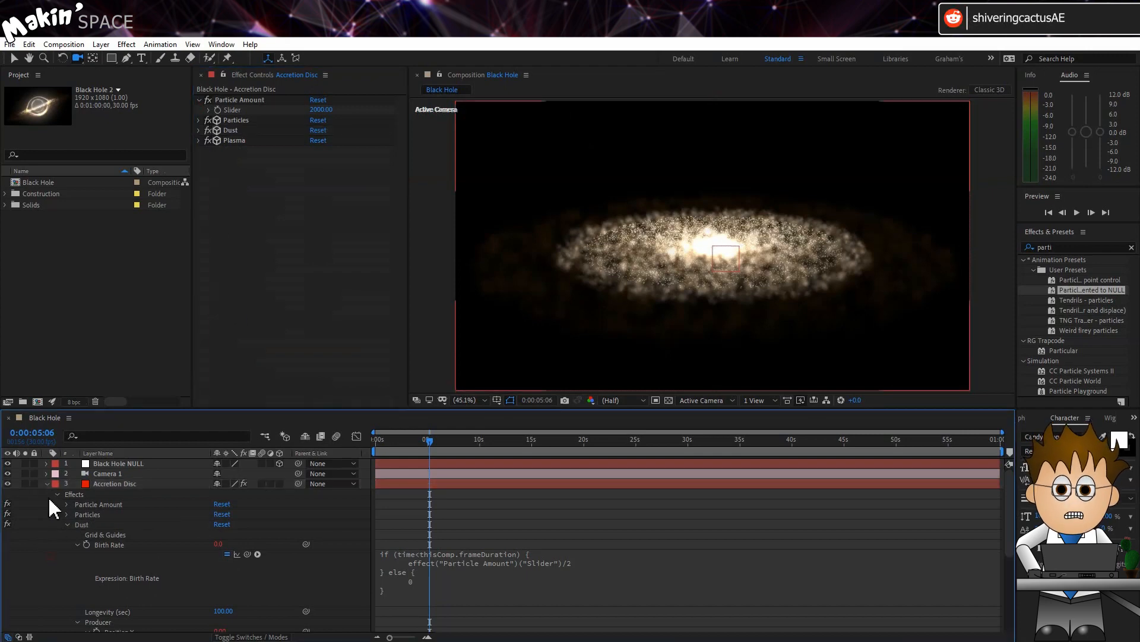
pyautogui.click(45, 483)
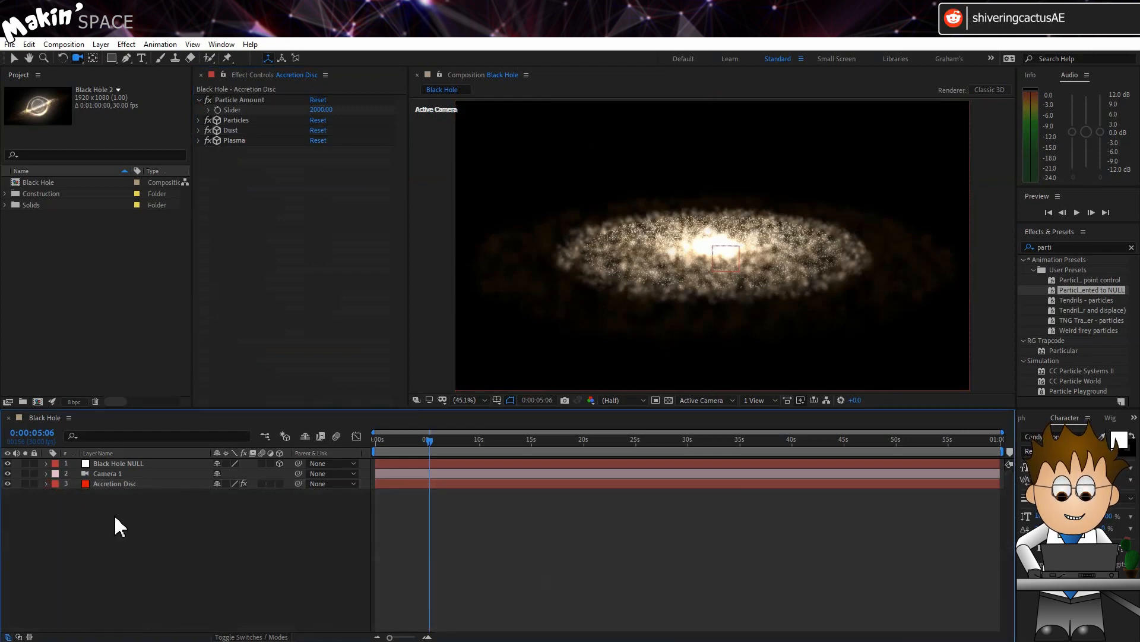
# Create a new black solid layer
pyautogui.click(100, 45)
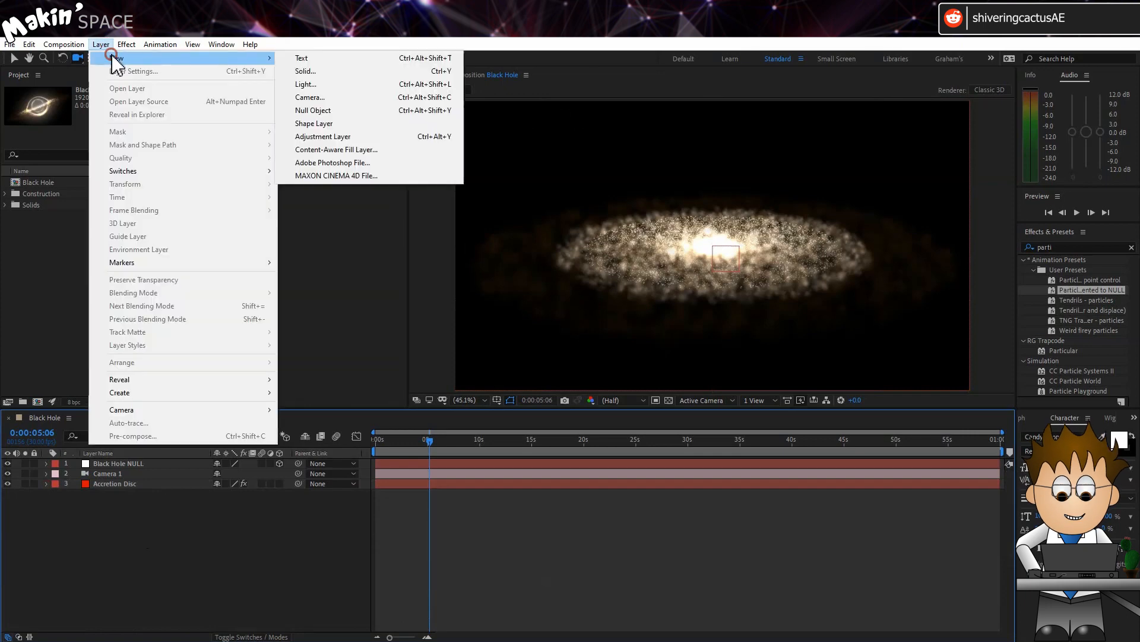
pyautogui.click(305, 70)
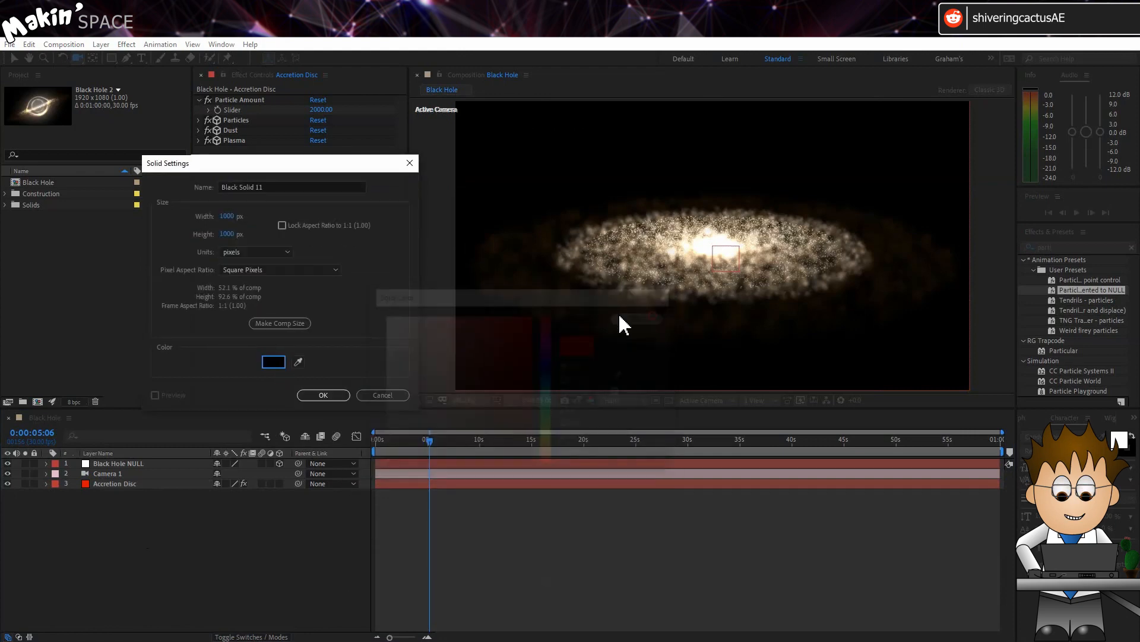
pyautogui.click(323, 395)
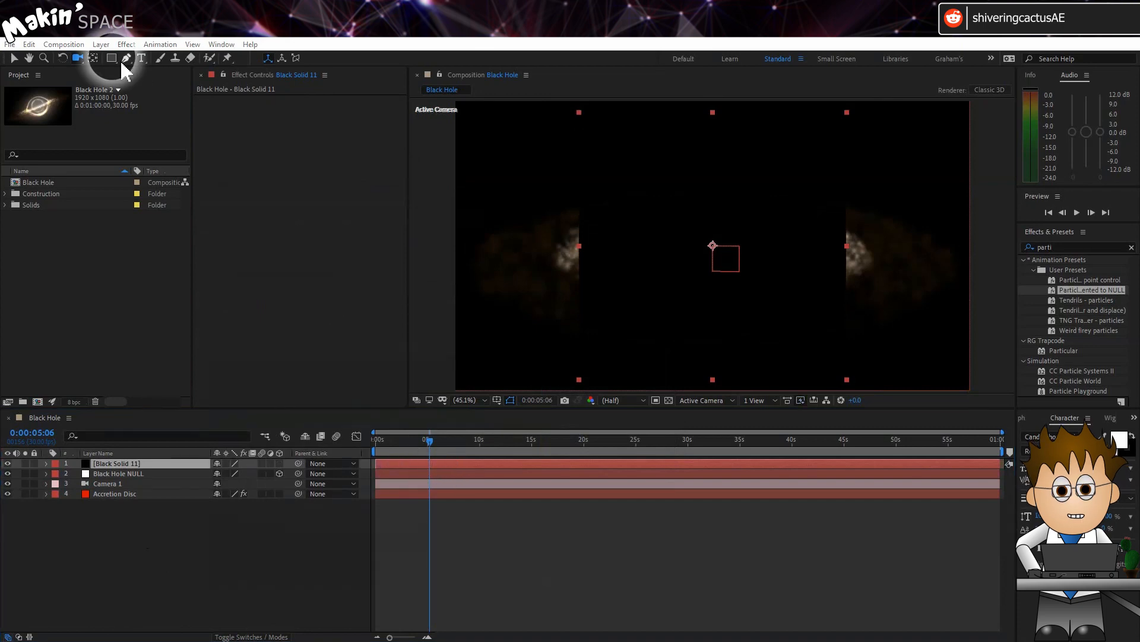
# Mask the solid into a circle with the Ellipse tool and make the Donut Hole layer 3D
pyautogui.click(111, 58)
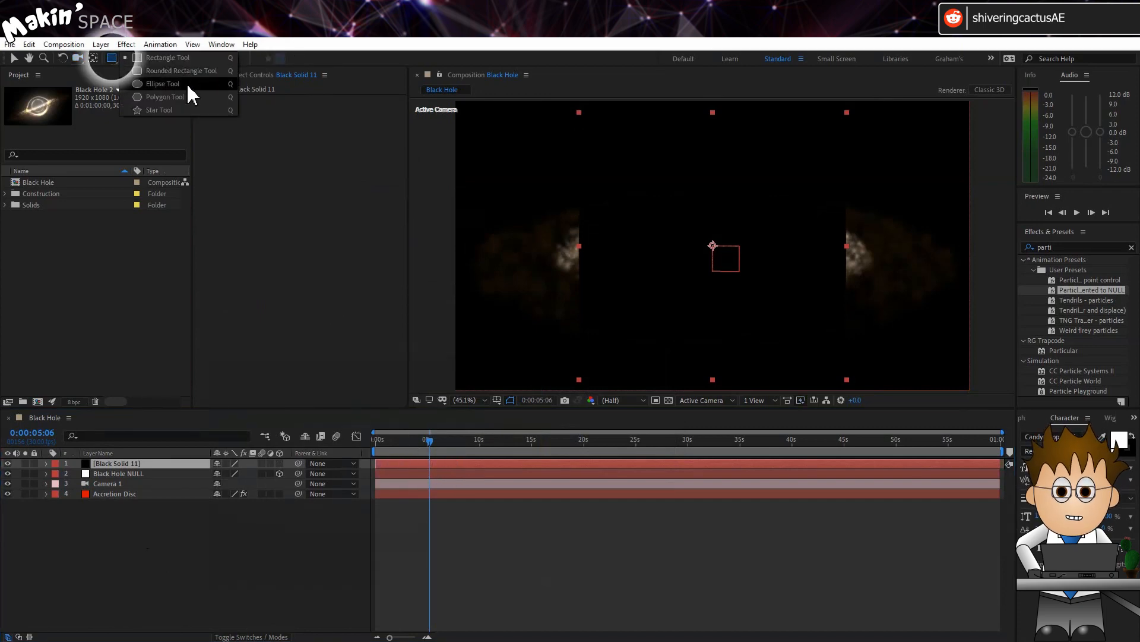
pyautogui.click(162, 83)
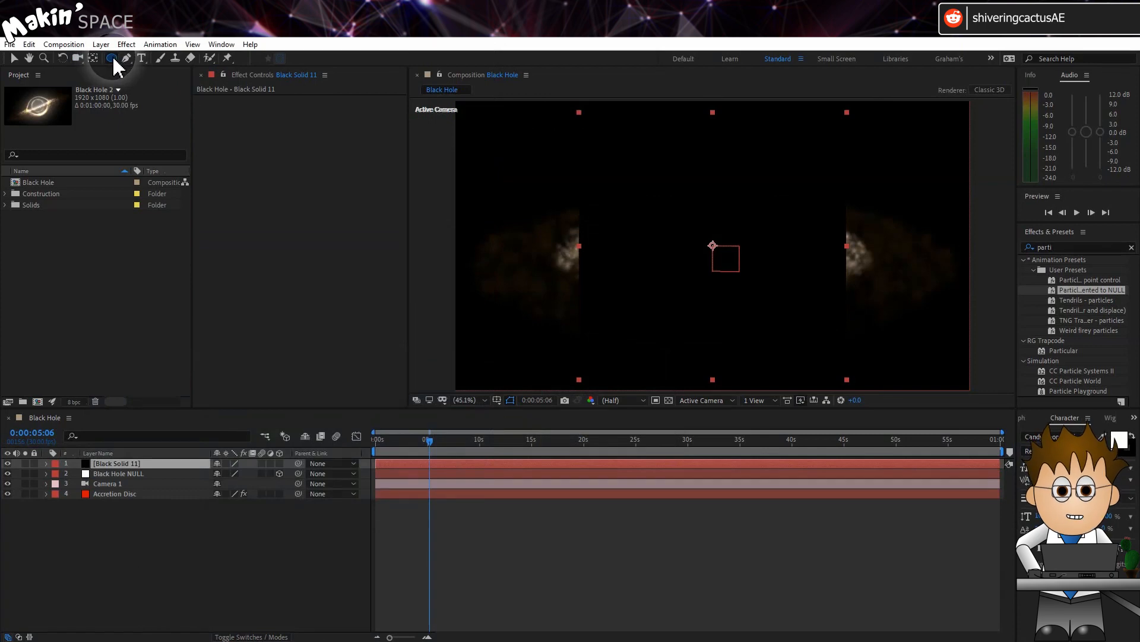
pyautogui.click(111, 57)
pyautogui.write('Donut Hole')
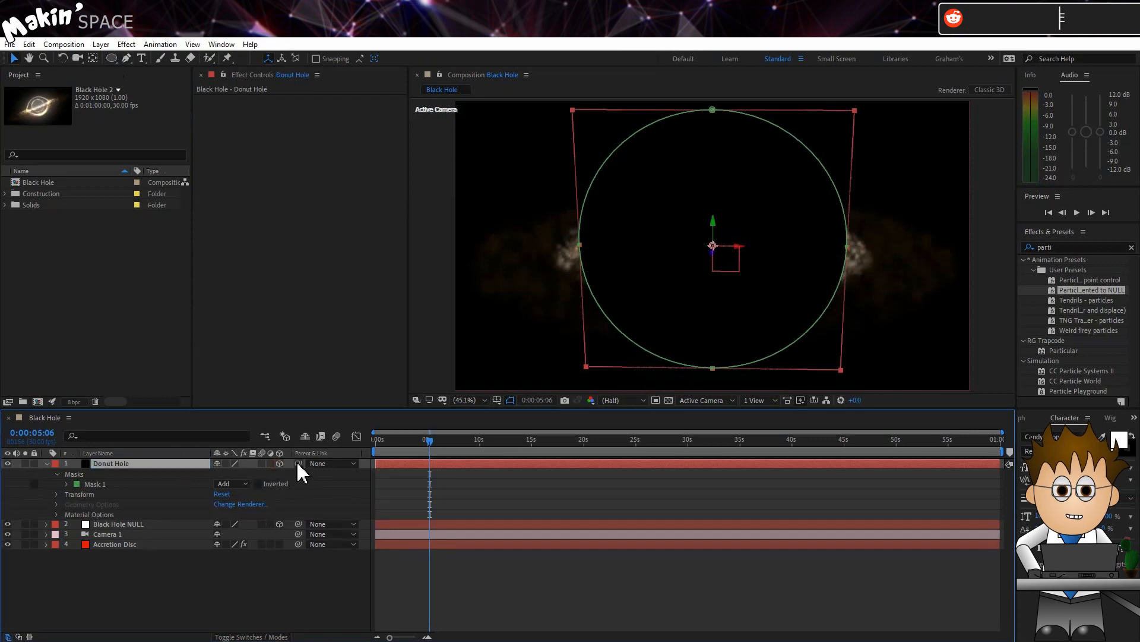
pyautogui.click(353, 463)
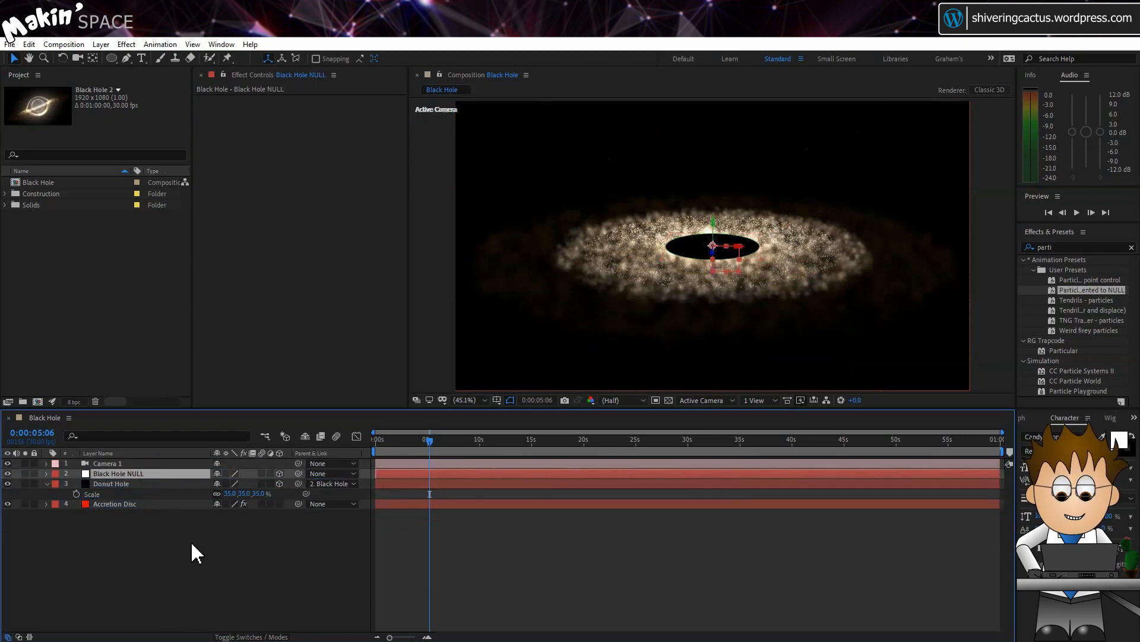
# Create an adjustment layer named Distortion, apply Distort > Bulge, and expose its properties
pyautogui.click(100, 44)
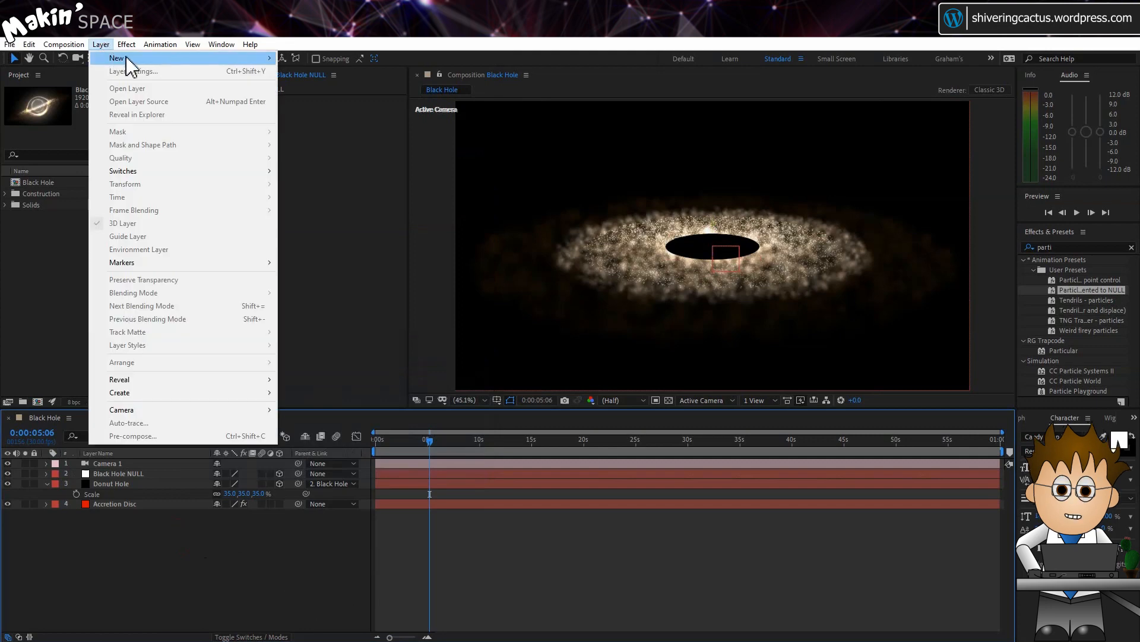
pyautogui.click(123, 57)
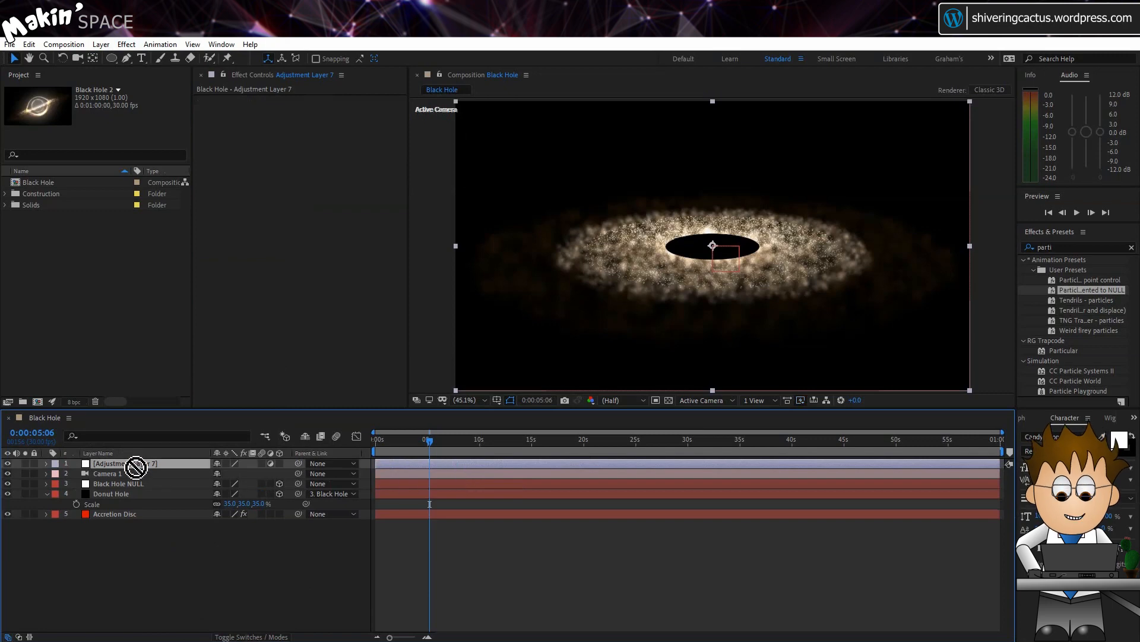
pyautogui.doubleClick(111, 473)
pyautogui.write('Distortion')
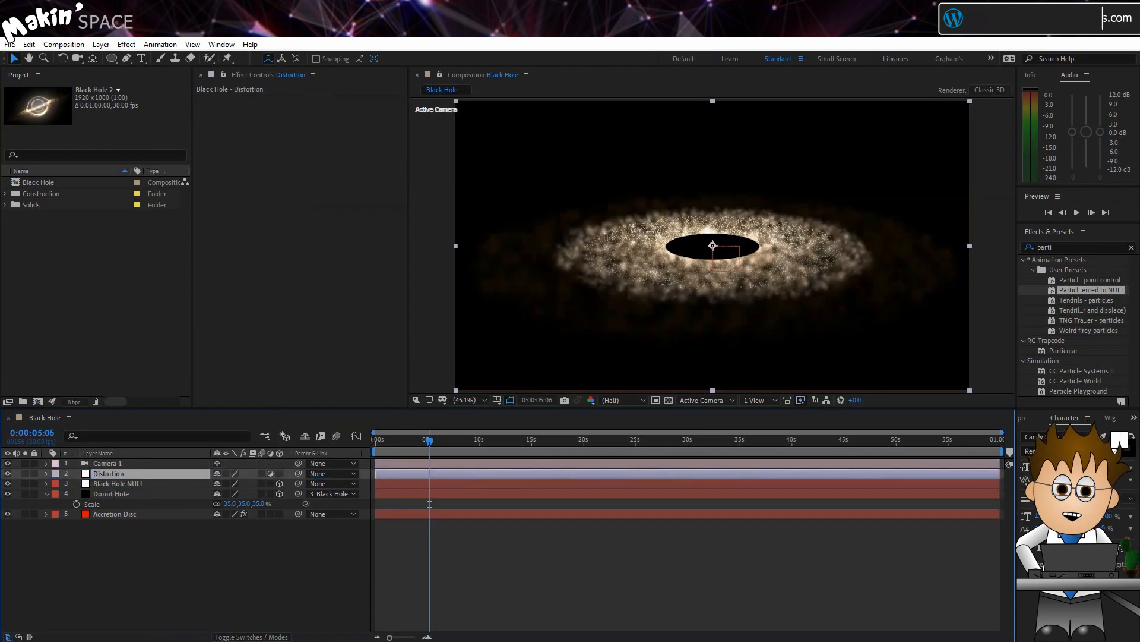
pyautogui.click(125, 45)
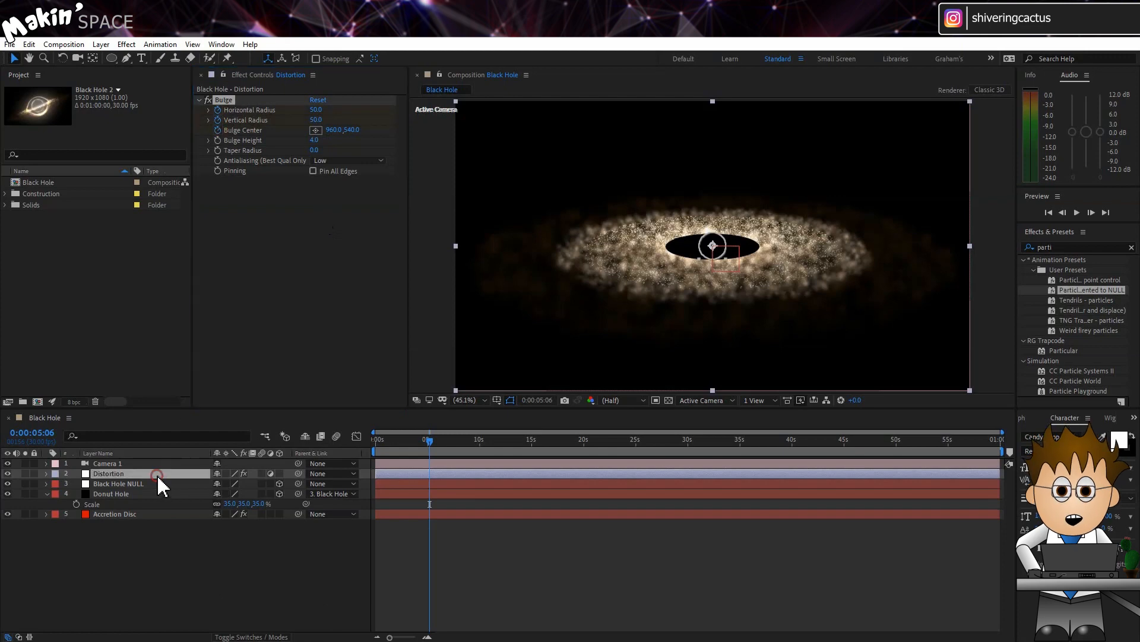
pyautogui.click(46, 473)
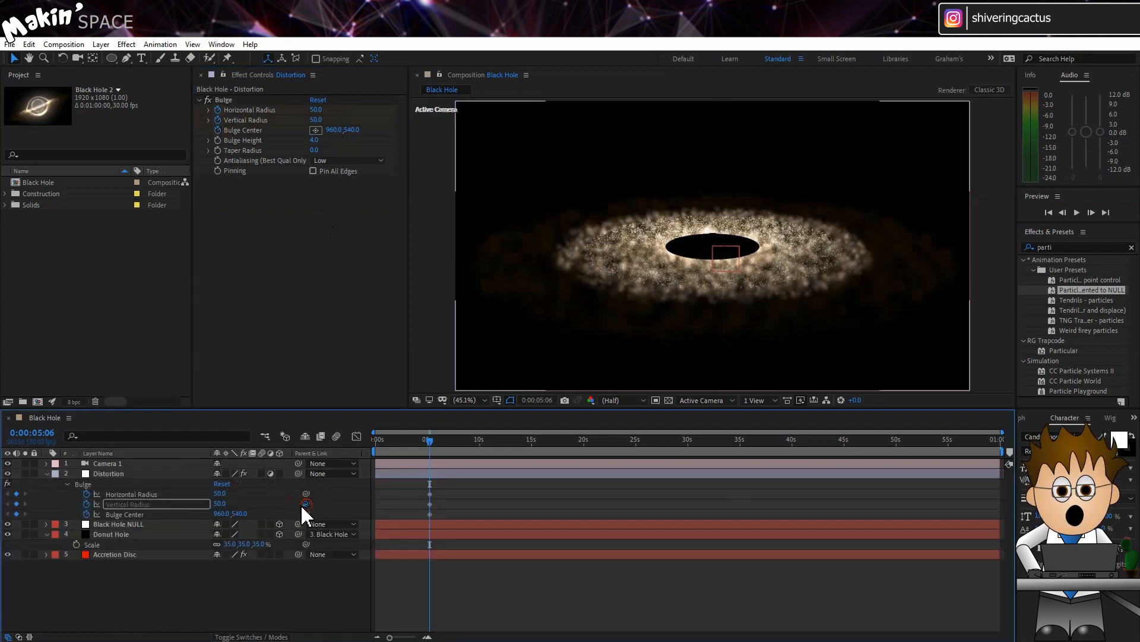
# Add expressions to Bulge Vertical Radius and Bulge Center, linking the centre to Black Hole NULL
pyautogui.click(108, 473)
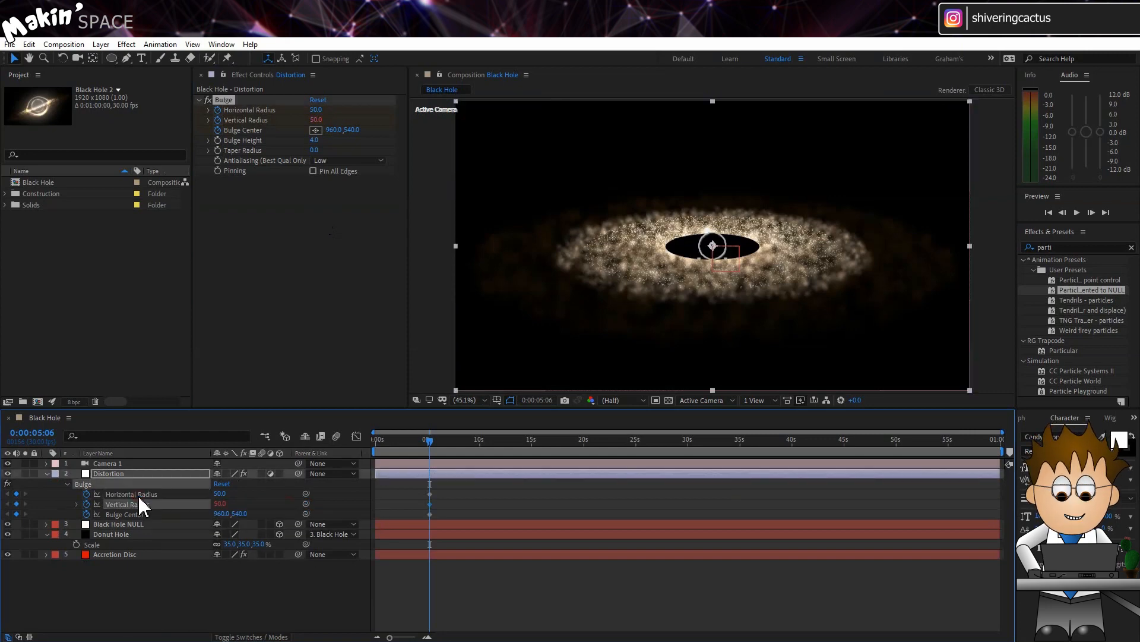
pyautogui.moveTo(86, 504)
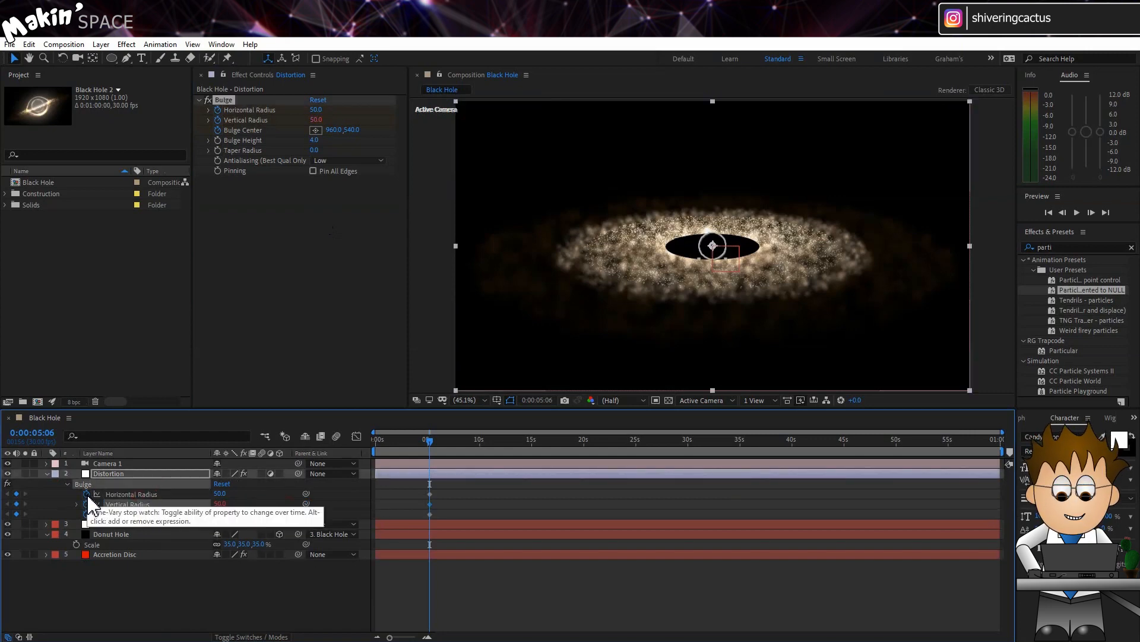
pyautogui.click(85, 513)
pyautogui.write('900000/')
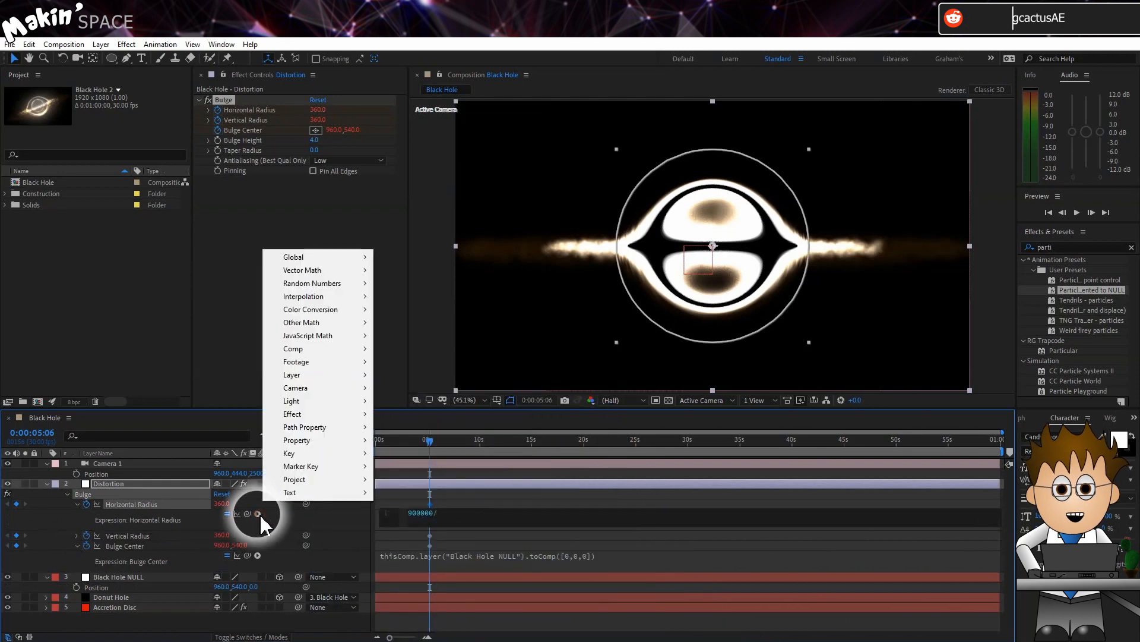
pyautogui.moveTo(338, 276)
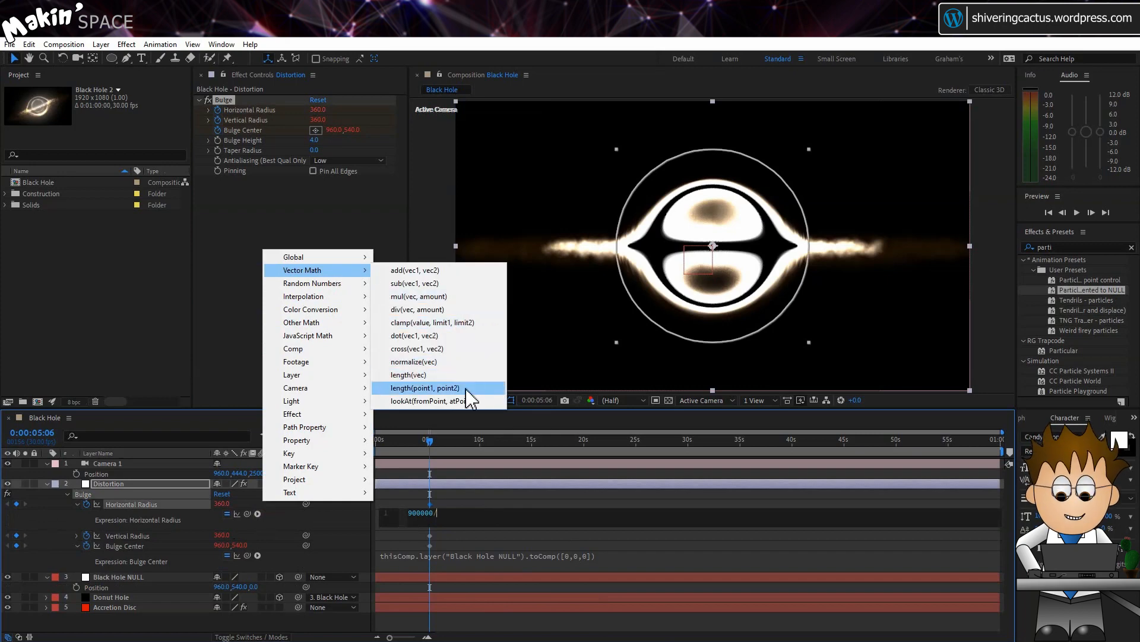
# Set horizontal radius to 900000 divided by the Camera 1 to Black Hole NULL length
pyautogui.click(424, 386)
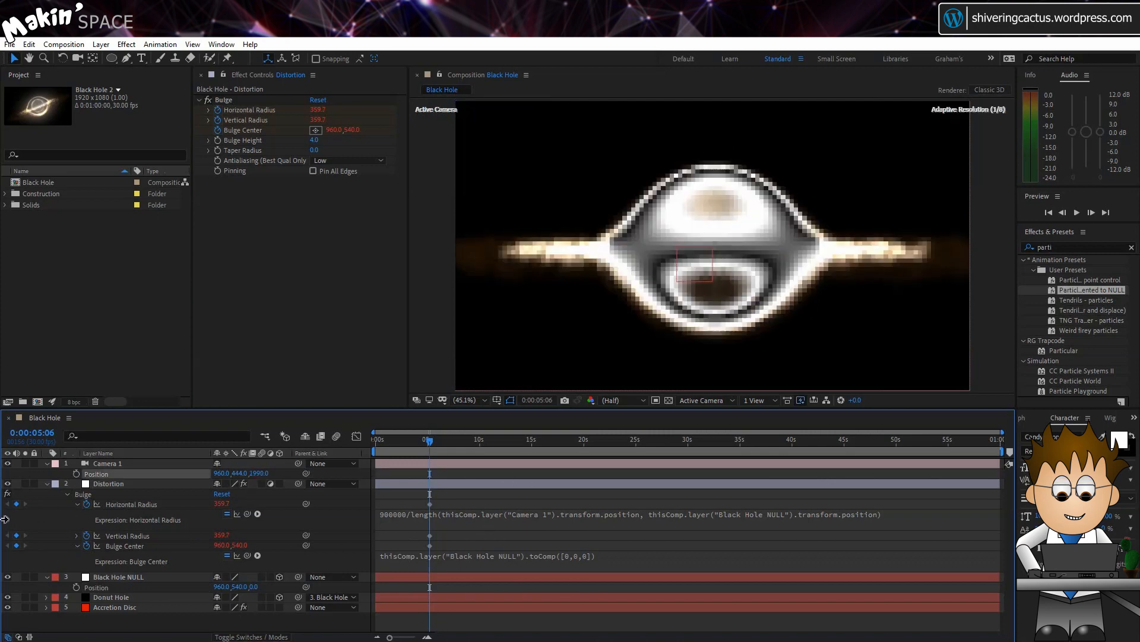
pyautogui.click(108, 464)
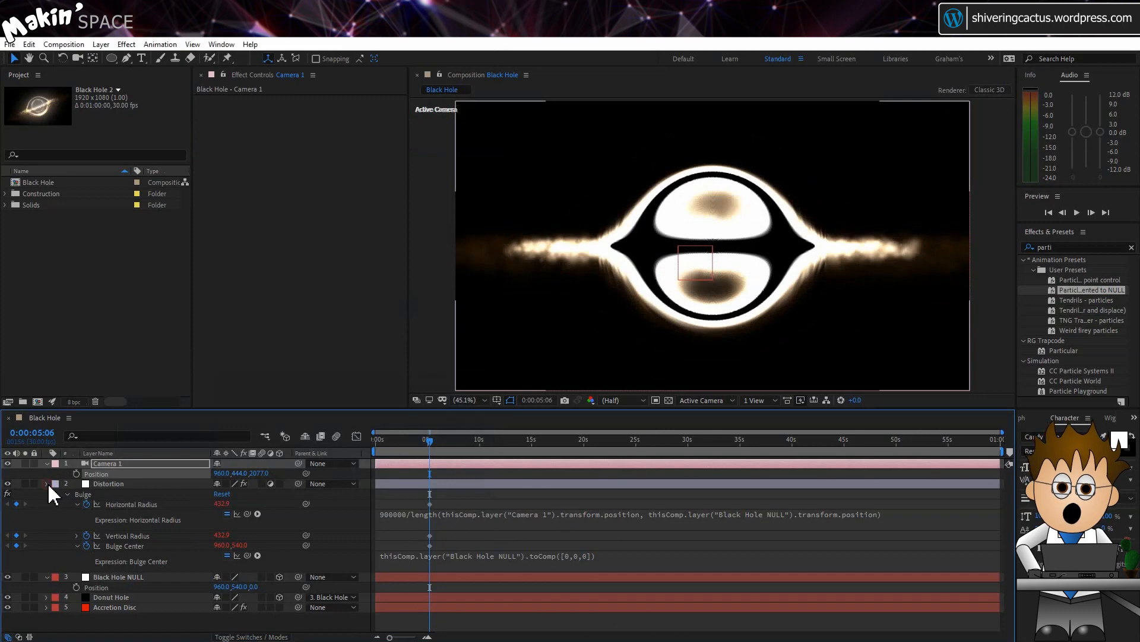
# Collapse Distortion and duplicate the Donut Hole layer as Event Horizon
pyautogui.click(46, 483)
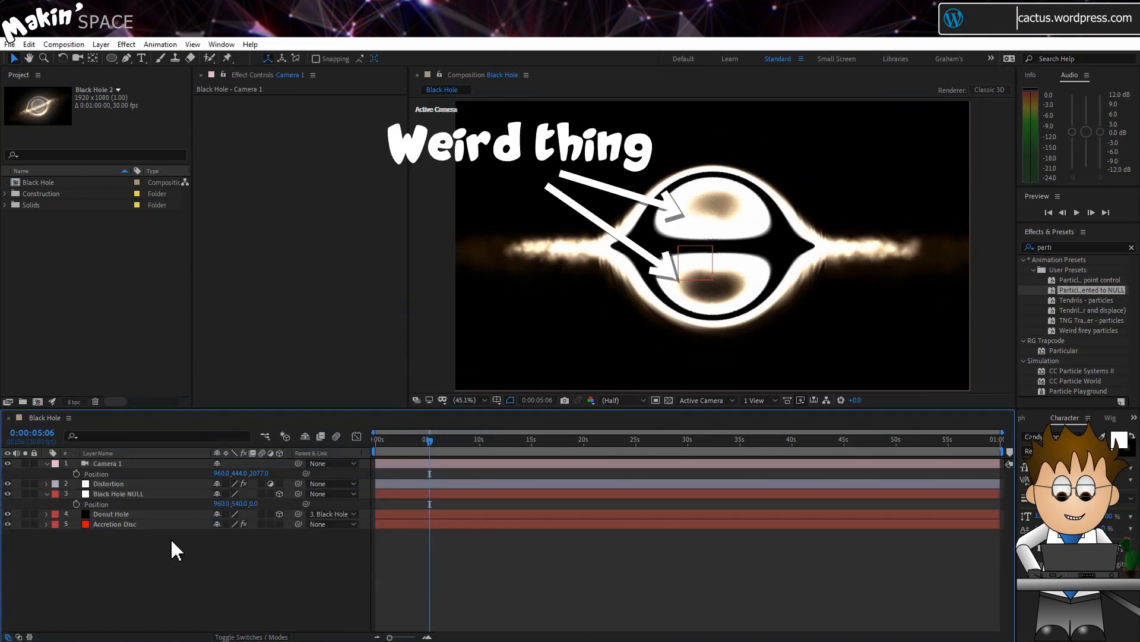
pyautogui.click(110, 513)
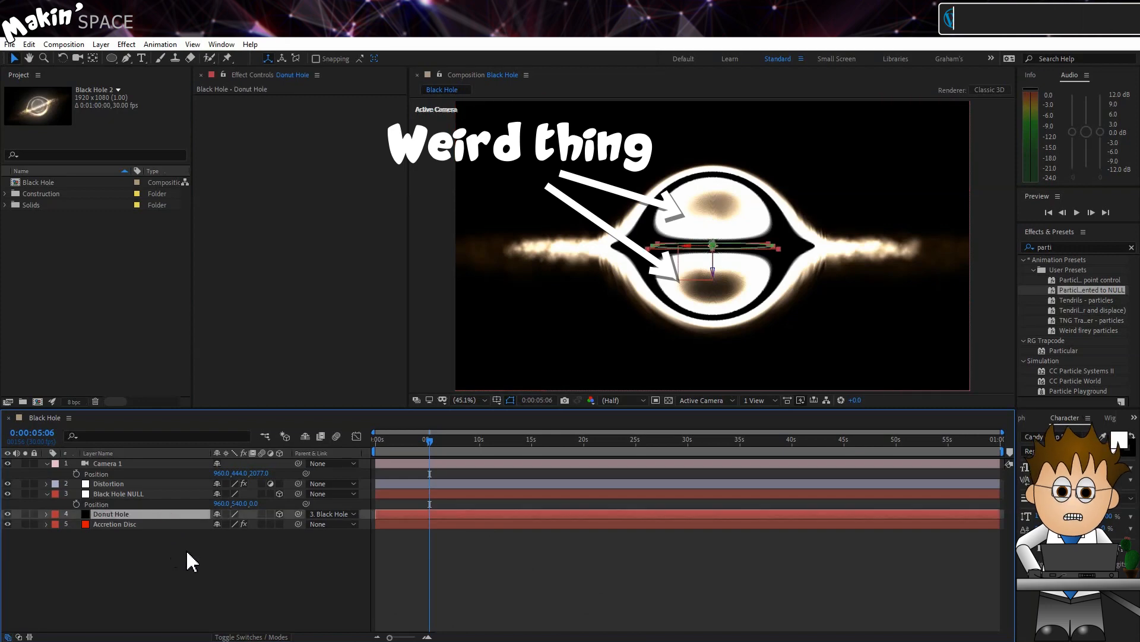
pyautogui.click(28, 45)
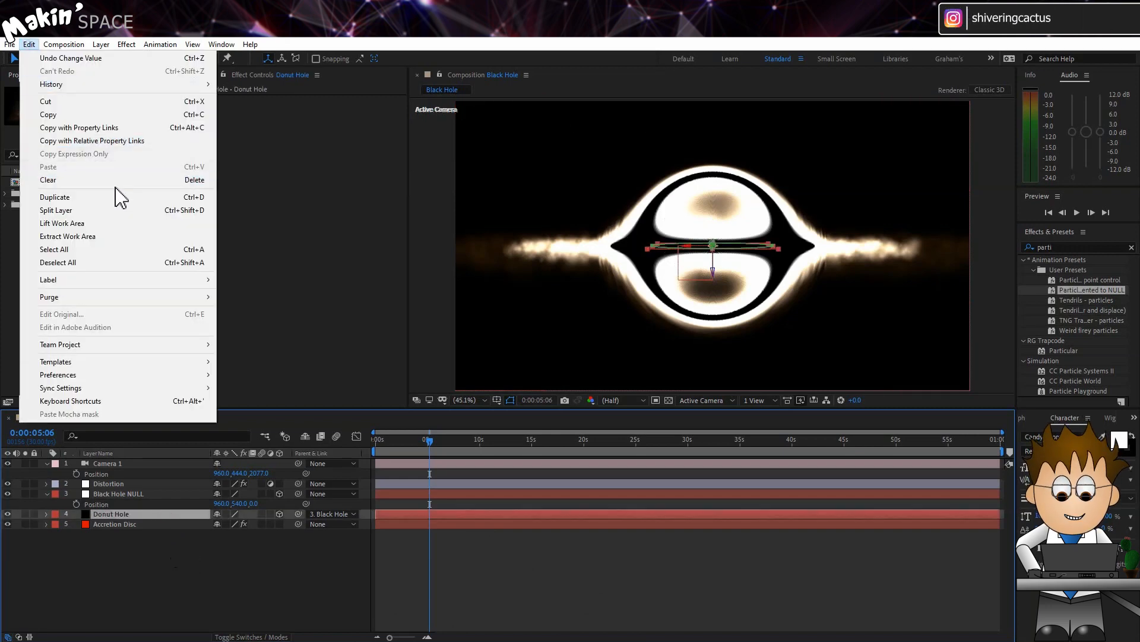
pyautogui.click(55, 197)
pyautogui.write('Event Horizon')
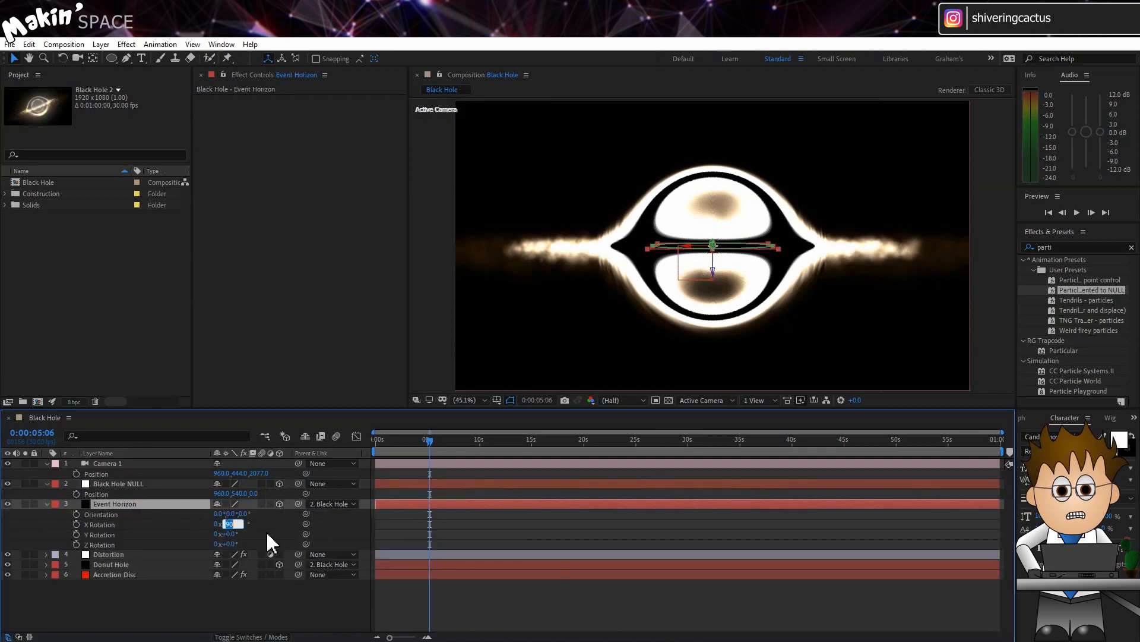
# Tilt Event Horizon upright via X Rotation with Auto-Orientation set to Off
pyautogui.click(99, 44)
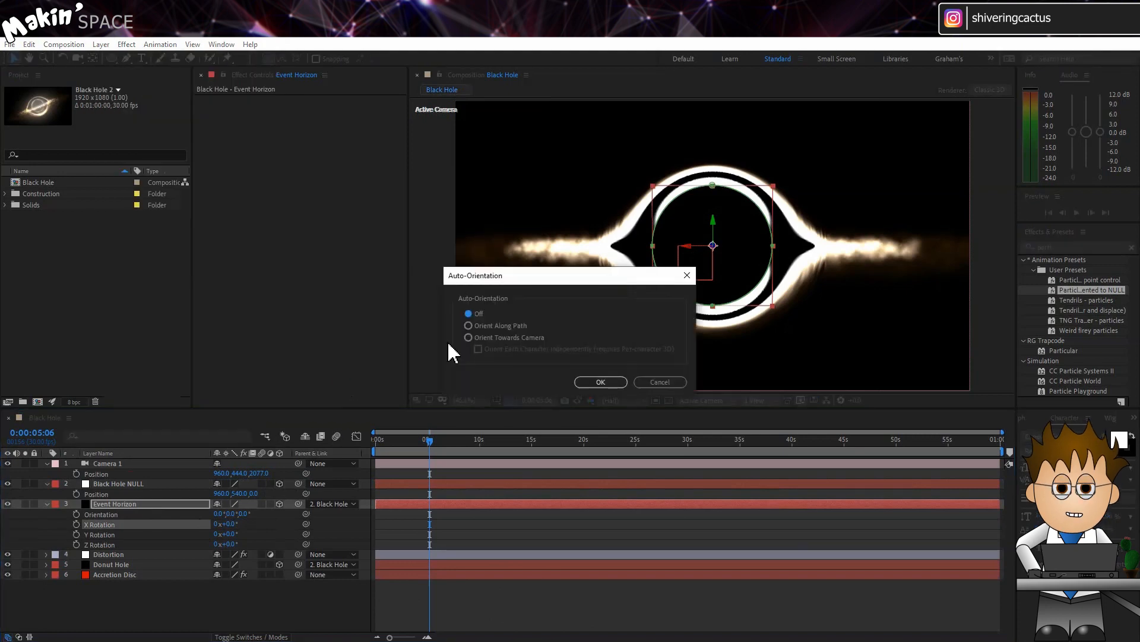
pyautogui.click(600, 381)
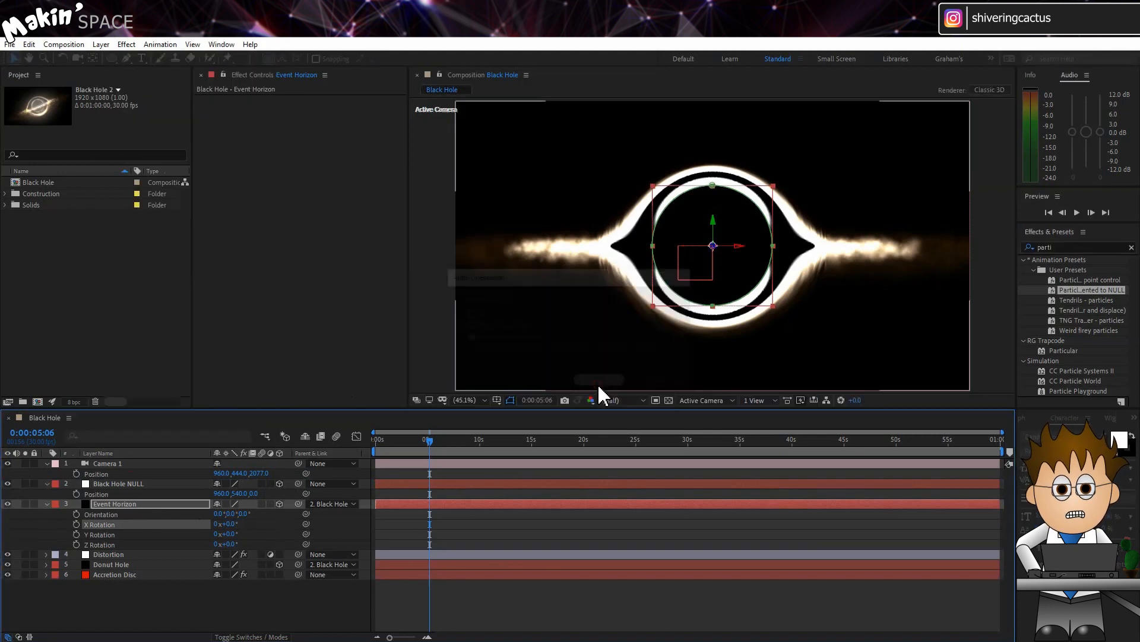
pyautogui.click(45, 503)
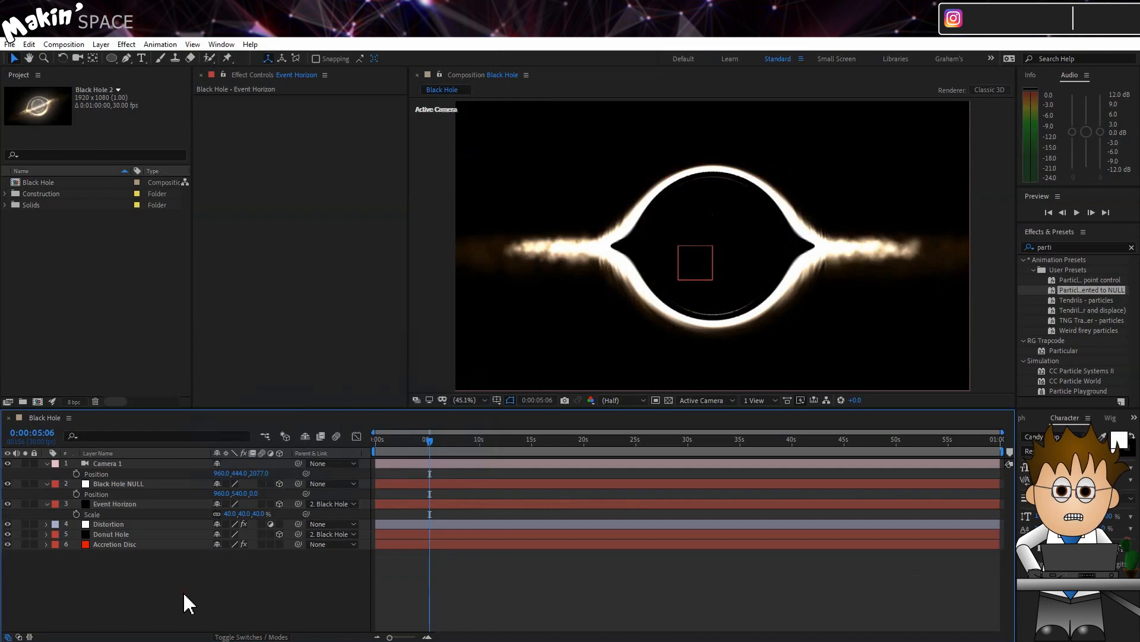
pyautogui.moveTo(131, 537)
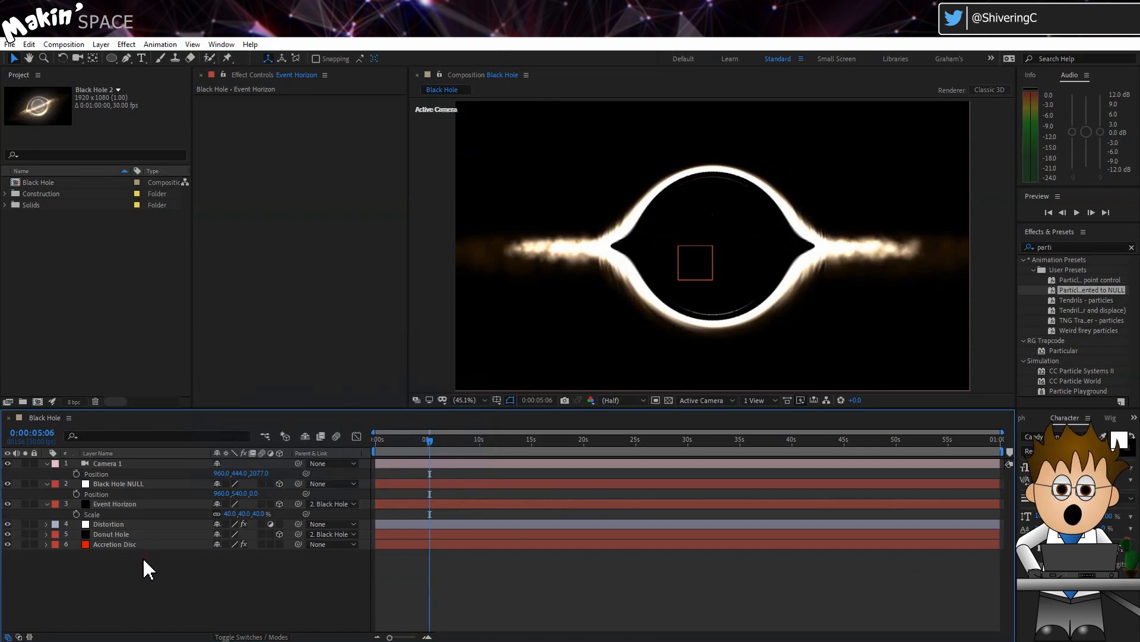
pyautogui.moveTo(146, 473)
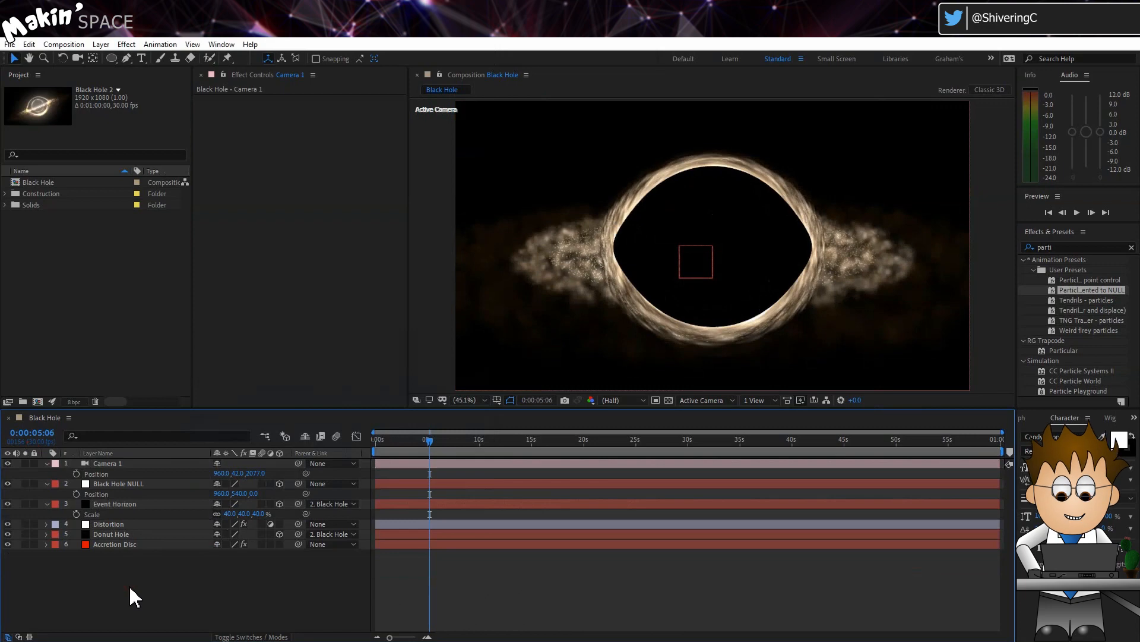
# Duplicate Donut Hole as Donut Hole 2 and change its solid colour to white
pyautogui.click(29, 44)
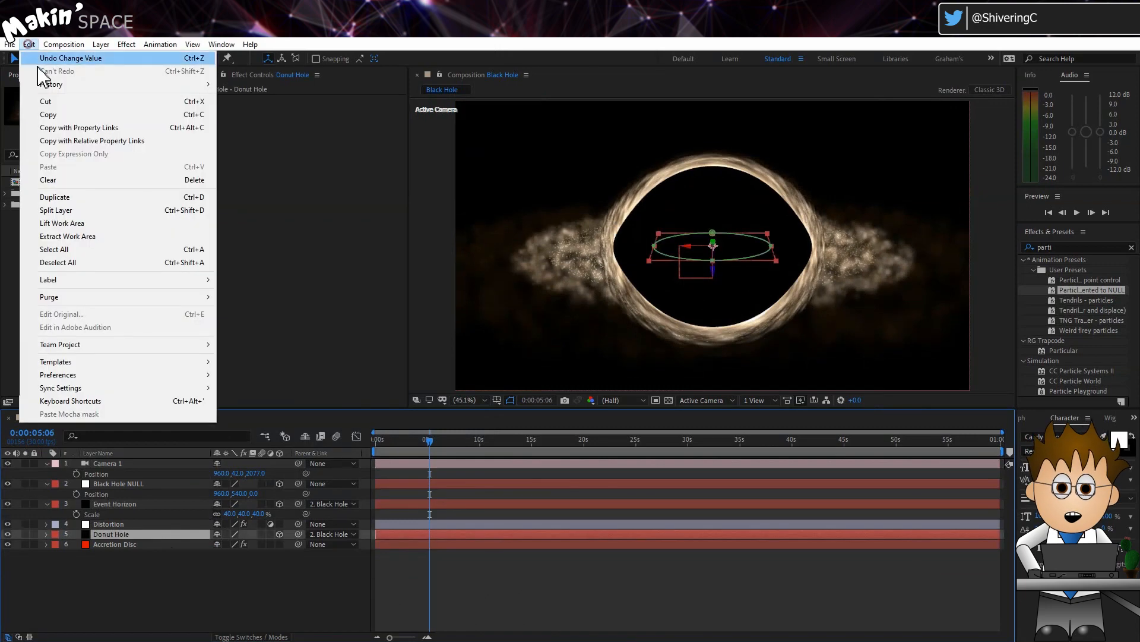
pyautogui.click(55, 197)
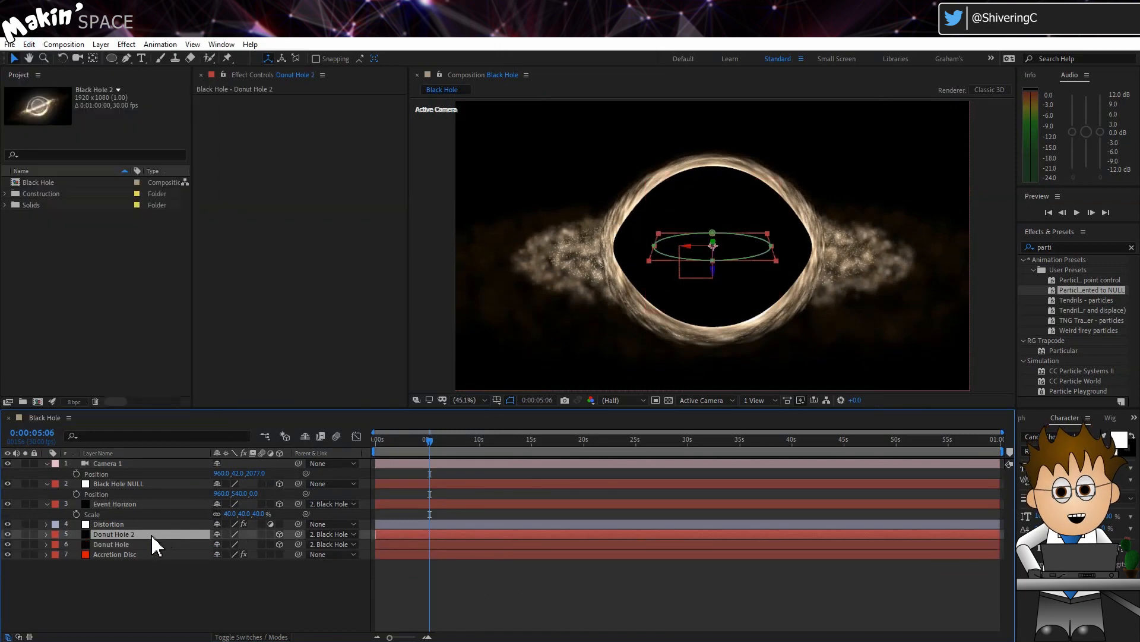
pyautogui.click(99, 44)
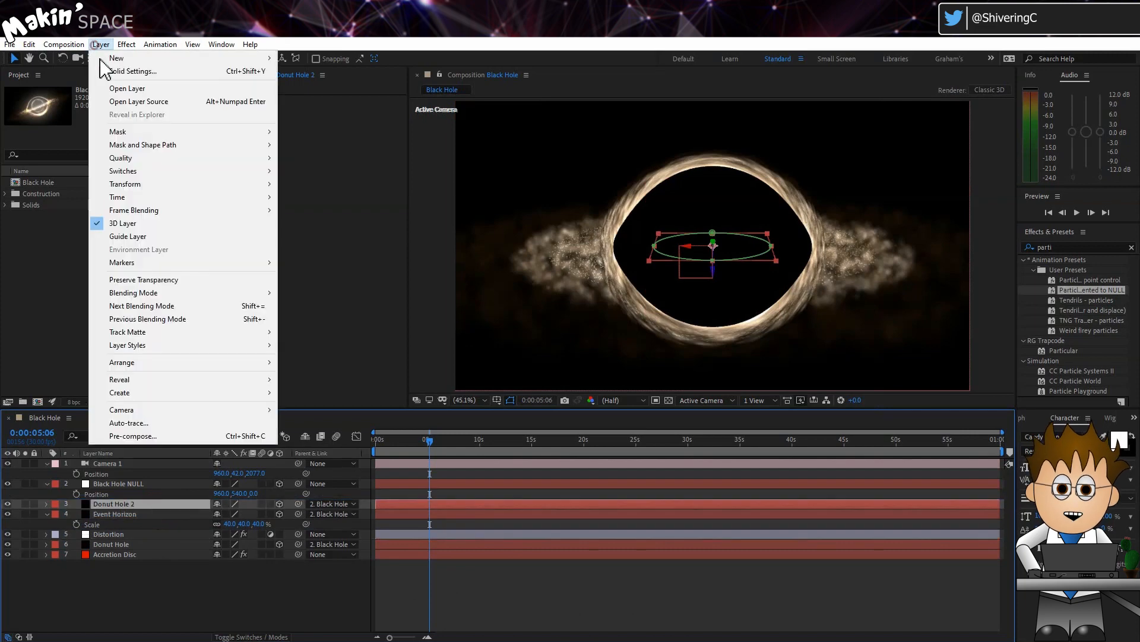
pyautogui.click(134, 71)
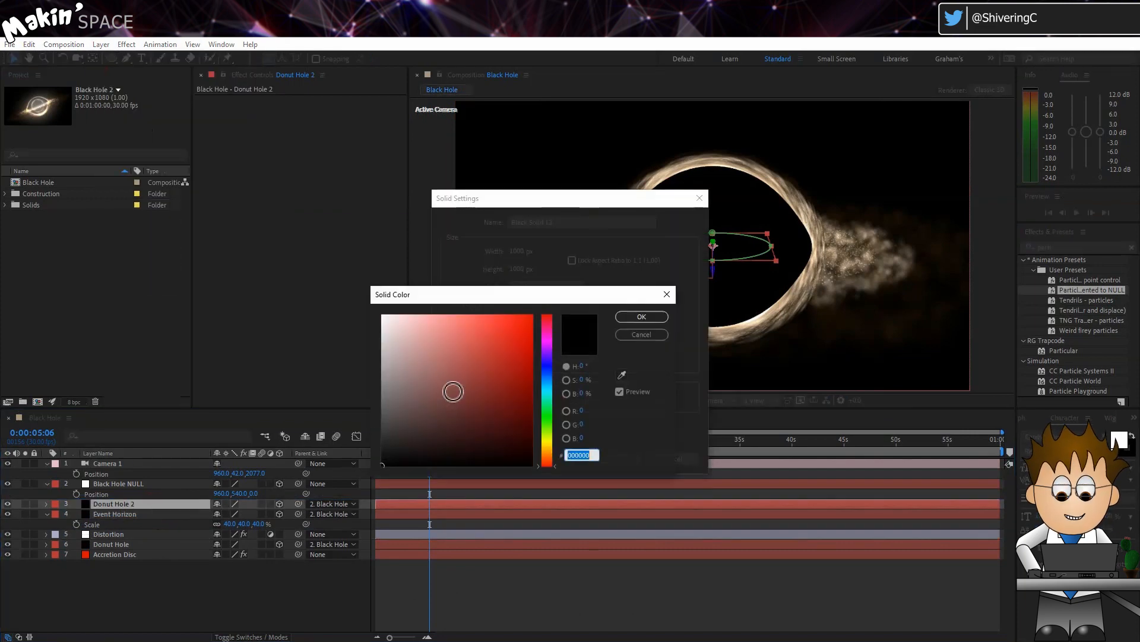
pyautogui.click(640, 317)
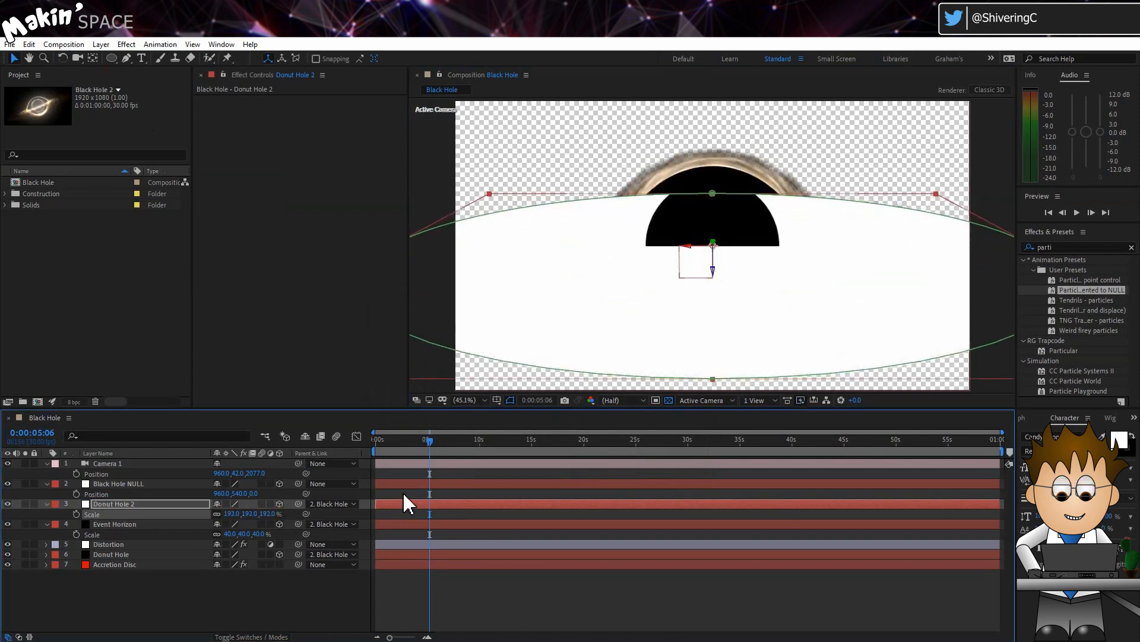
# Add a comp-sized black solid, Black Solid 12, and select it together with Donut Hole 2
pyautogui.click(101, 45)
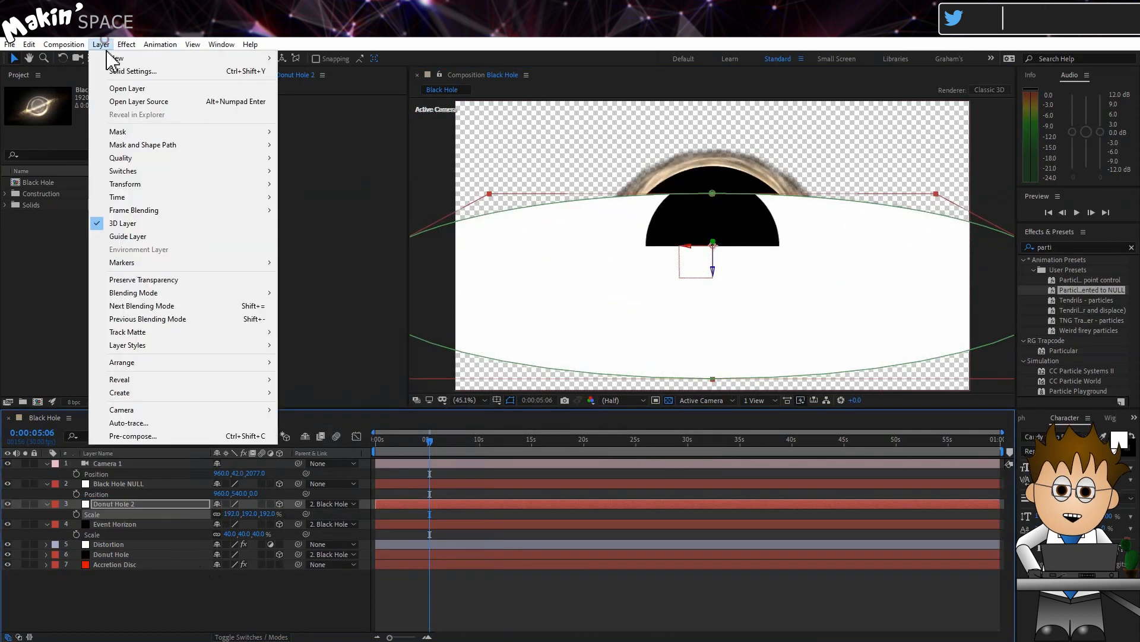
pyautogui.click(133, 71)
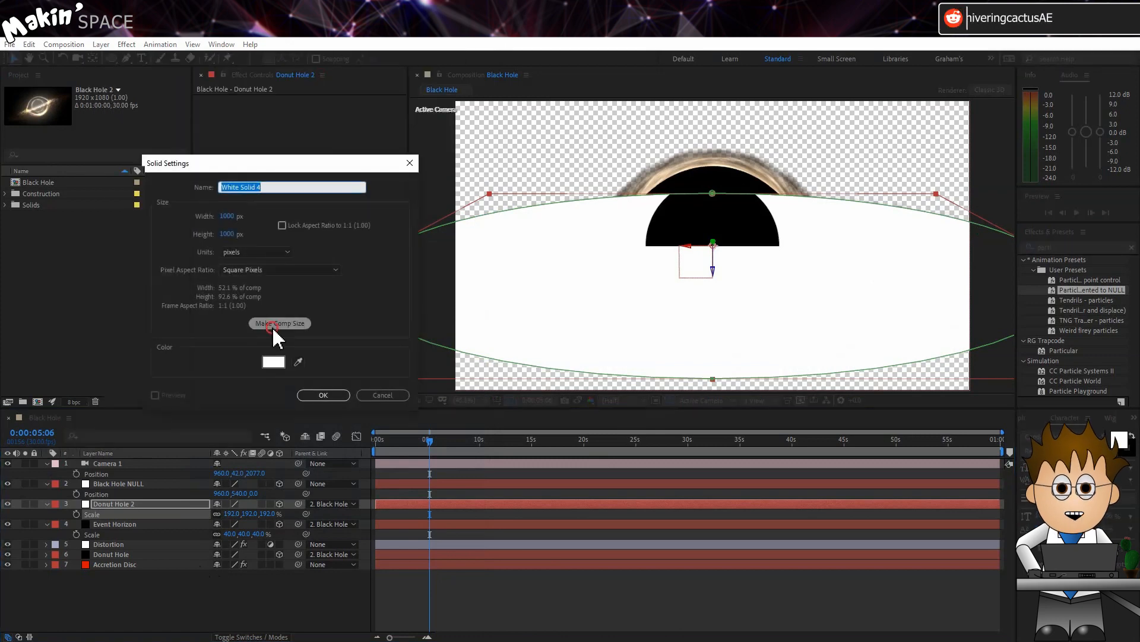
pyautogui.click(272, 361)
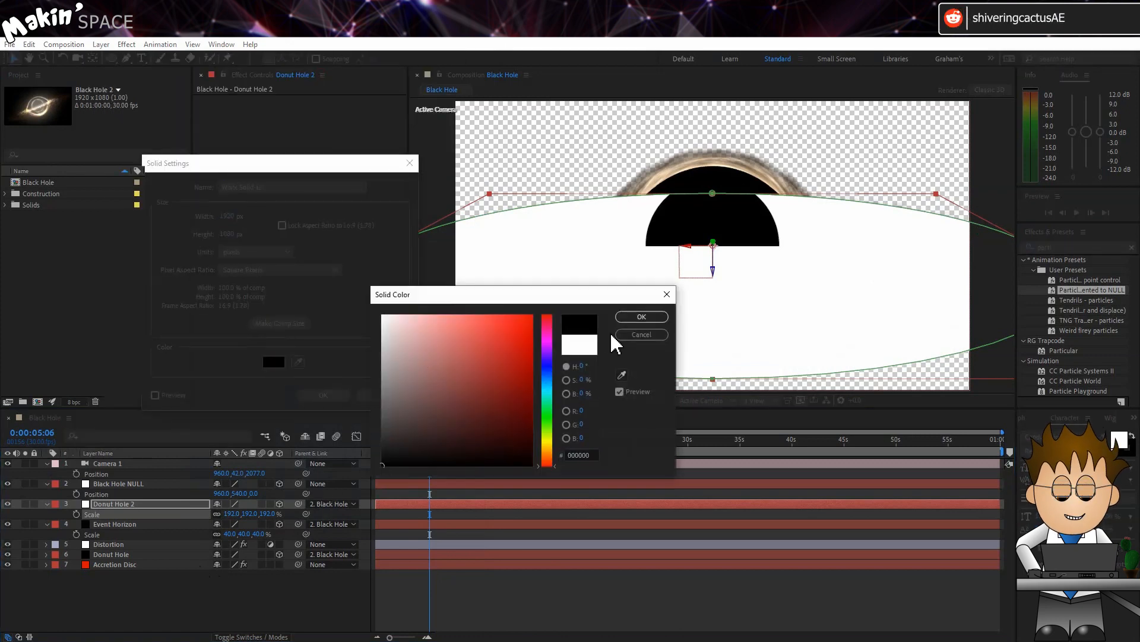
pyautogui.click(640, 316)
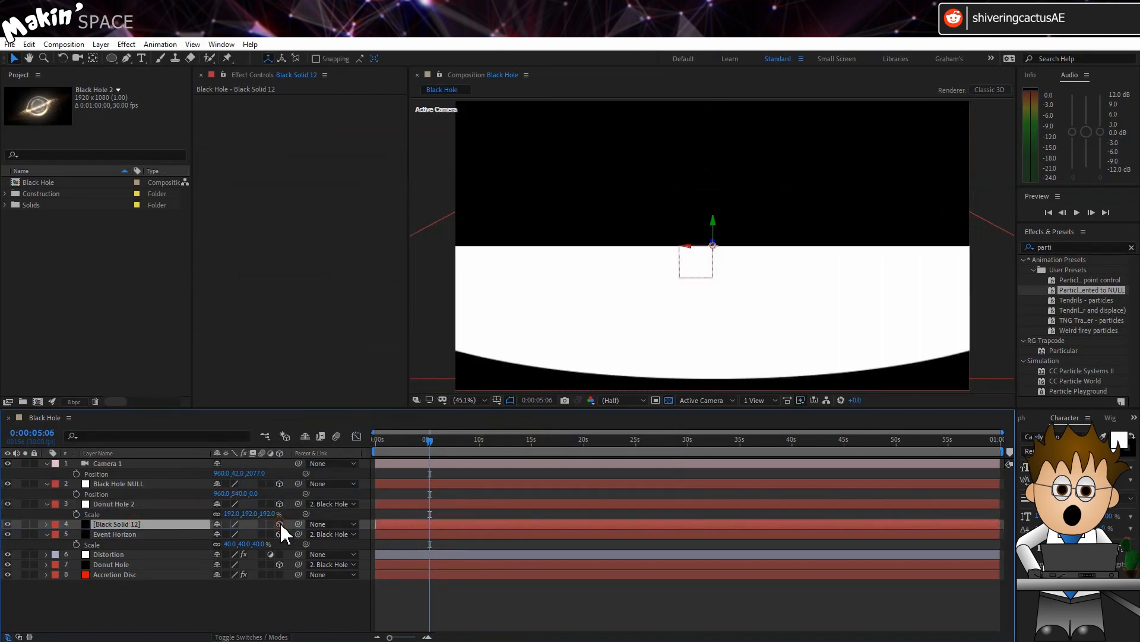
pyautogui.click(112, 503)
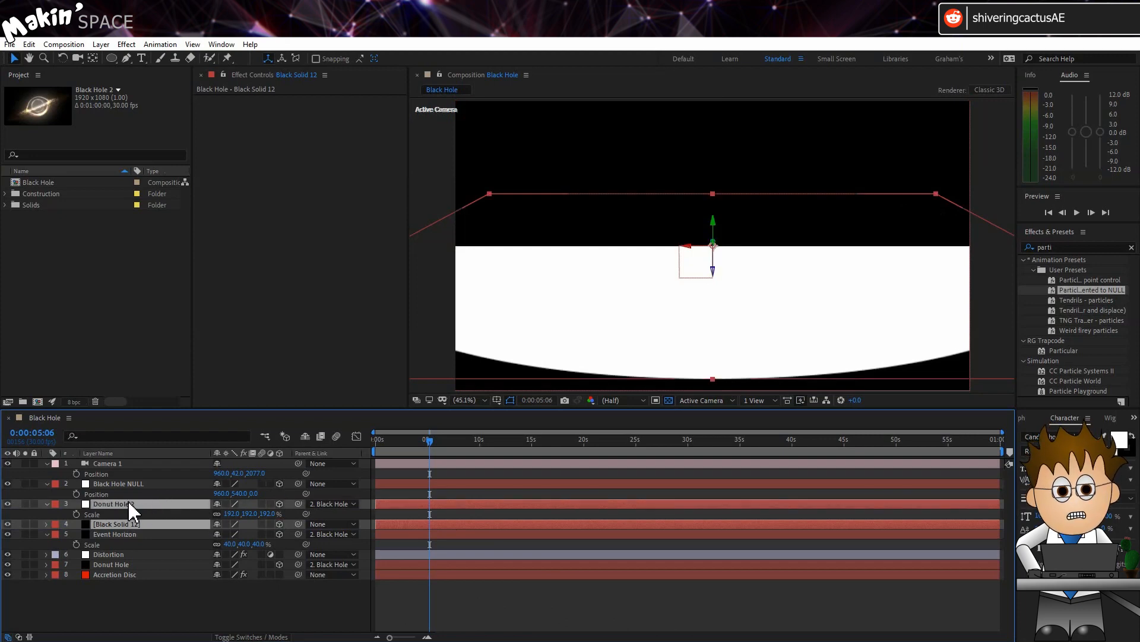
# Pre-compose Donut Hole 2 and Black Solid 12 into Pre-comp 2, then show Mode/TrkMat columns
pyautogui.rightClick(112, 504)
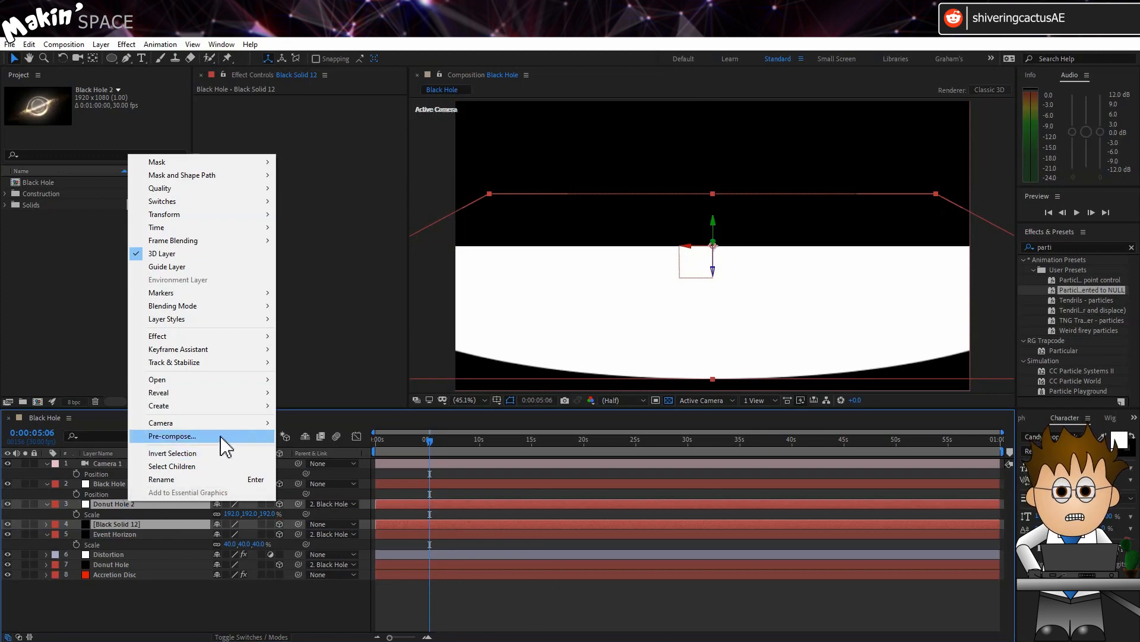
pyautogui.click(172, 435)
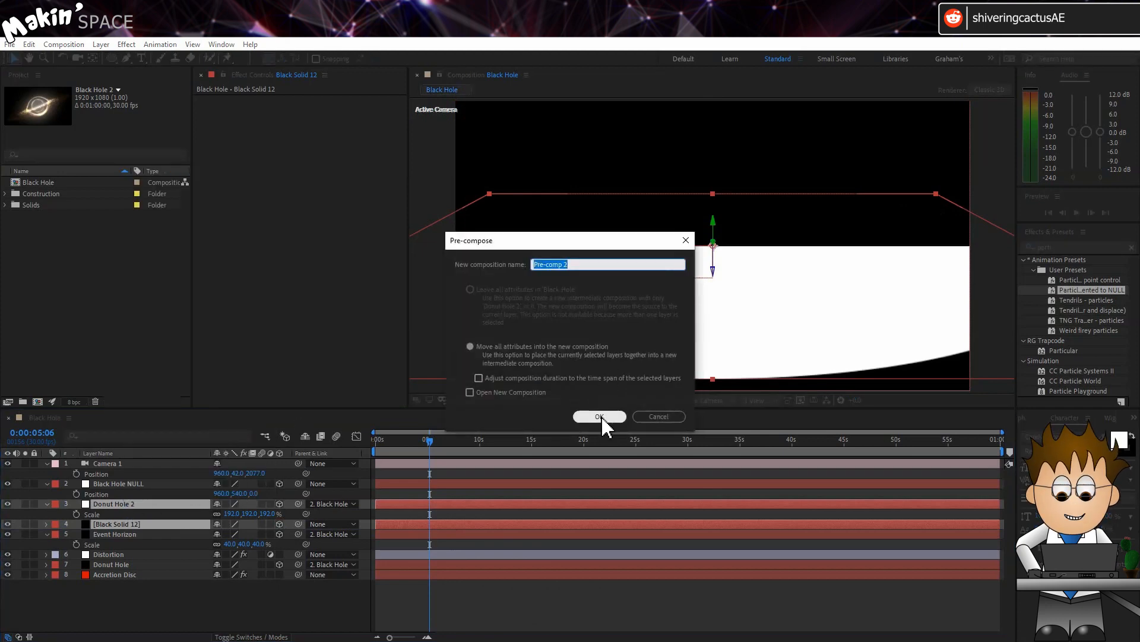
pyautogui.click(598, 416)
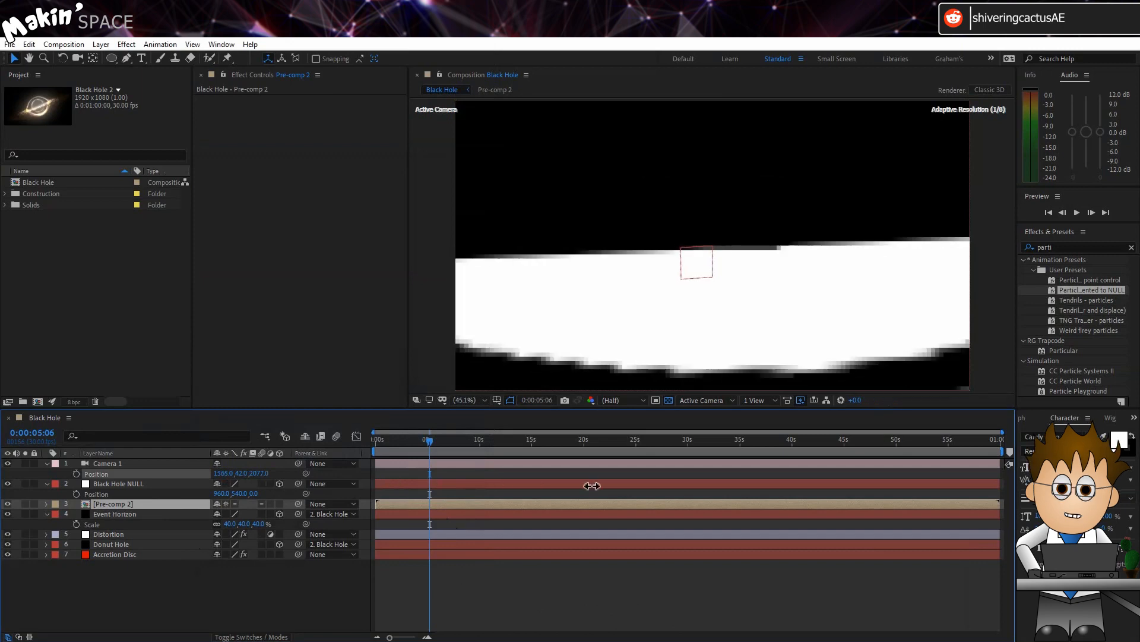
pyautogui.click(107, 463)
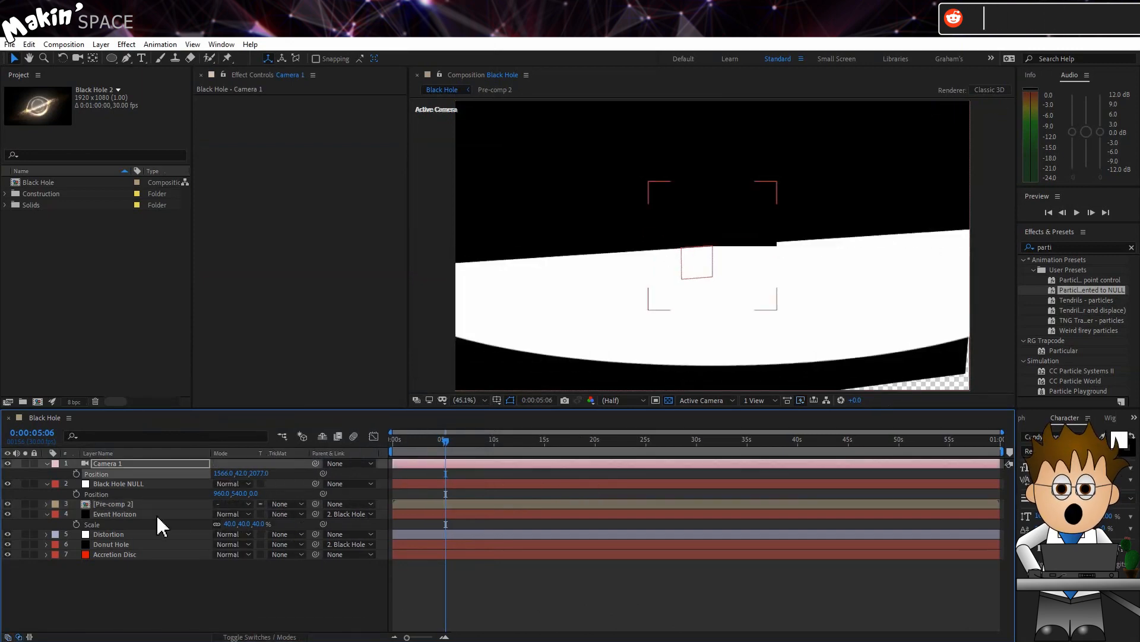
# Duplicate Accretion Disc beneath Pre-comp 2, set Luma Matte, solo it, then select Pre-comp 2
pyautogui.click(114, 553)
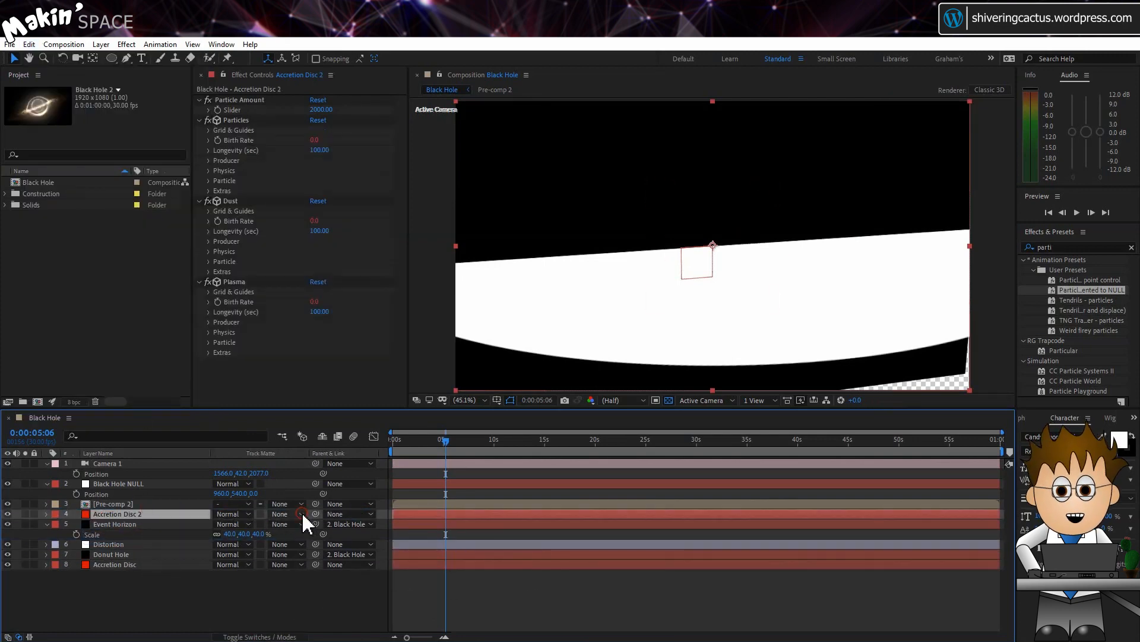
pyautogui.click(282, 513)
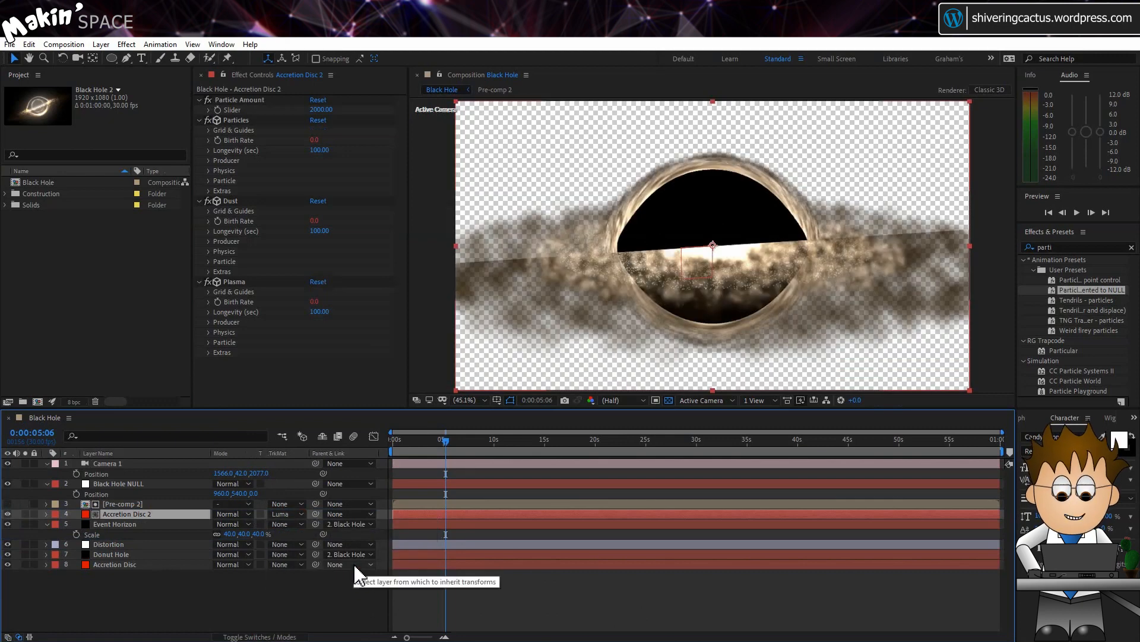
pyautogui.click(8, 522)
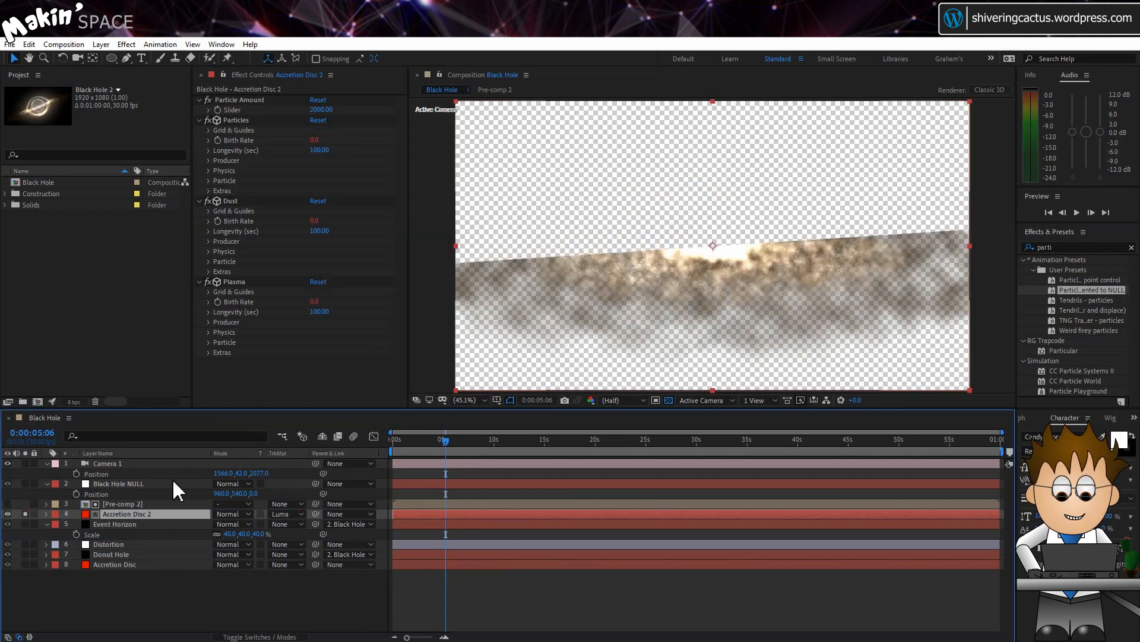
pyautogui.click(121, 503)
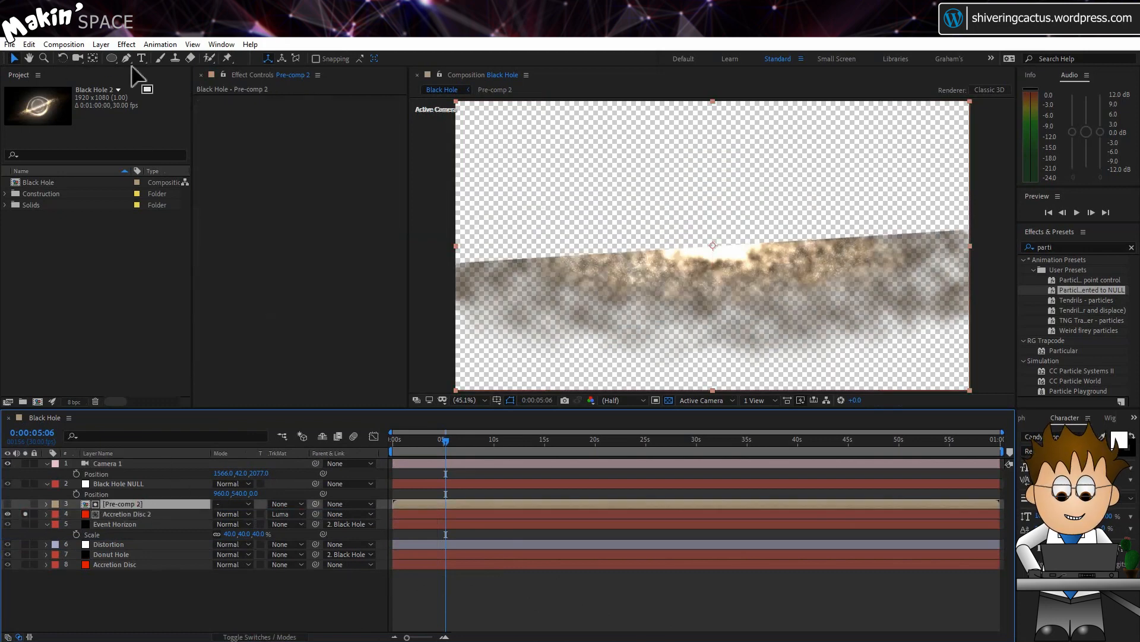
# Apply a radius-25 Fast Box Blur to Pre-comp 2 and open the pre-comp
pyautogui.click(126, 45)
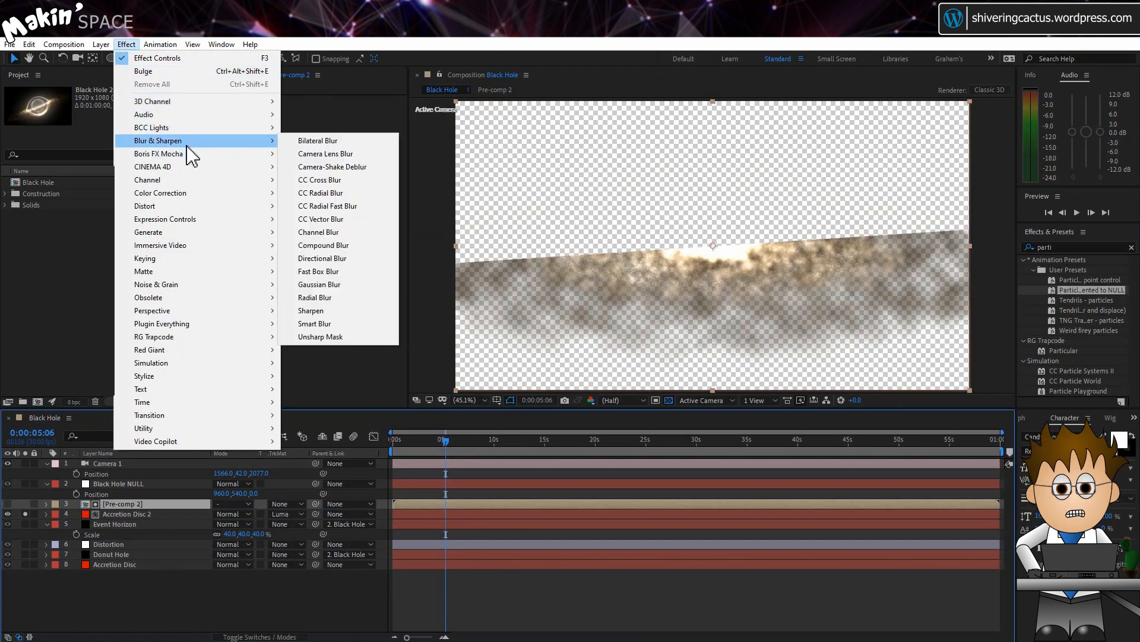
pyautogui.click(318, 271)
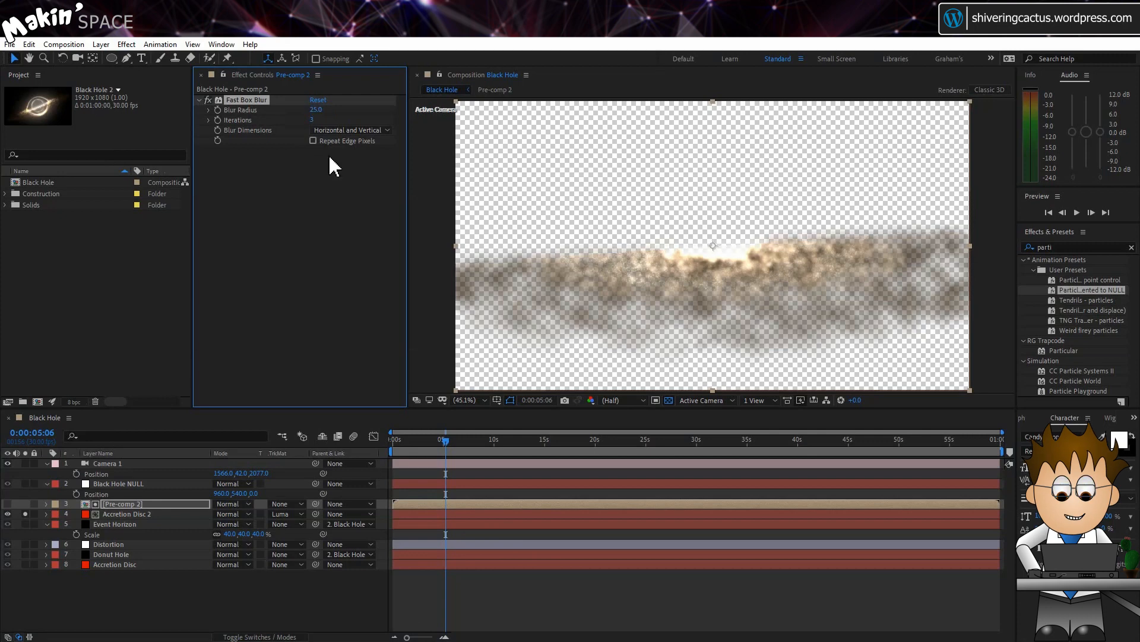
pyautogui.click(110, 553)
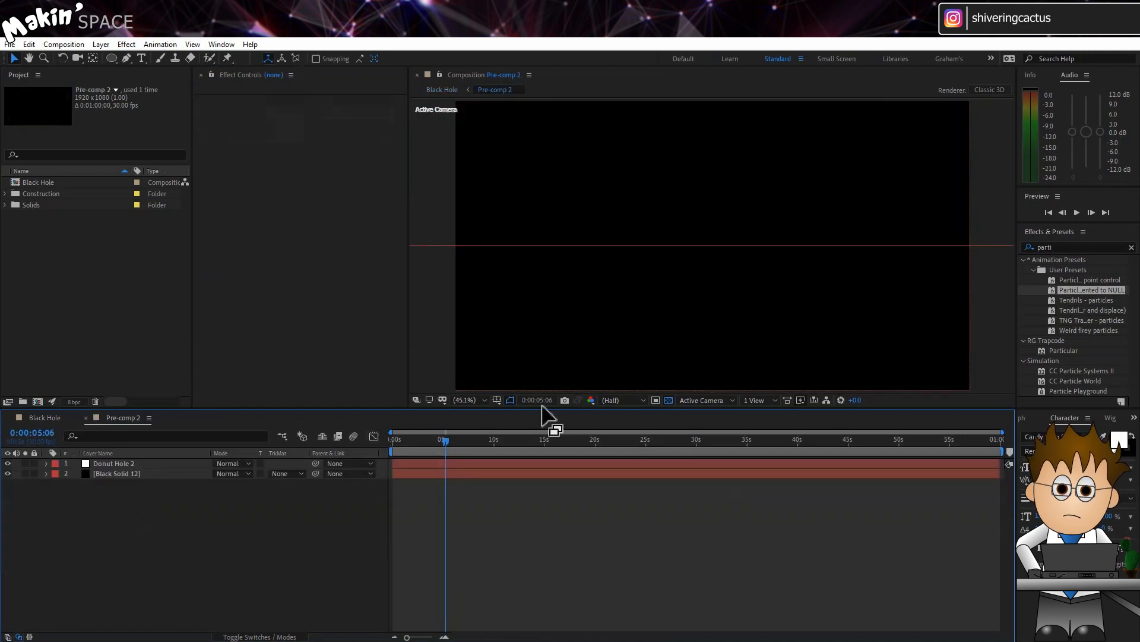
# In Top view, paste Donut Hole into Pre-comp 2 and scale it to 62%
pyautogui.click(702, 399)
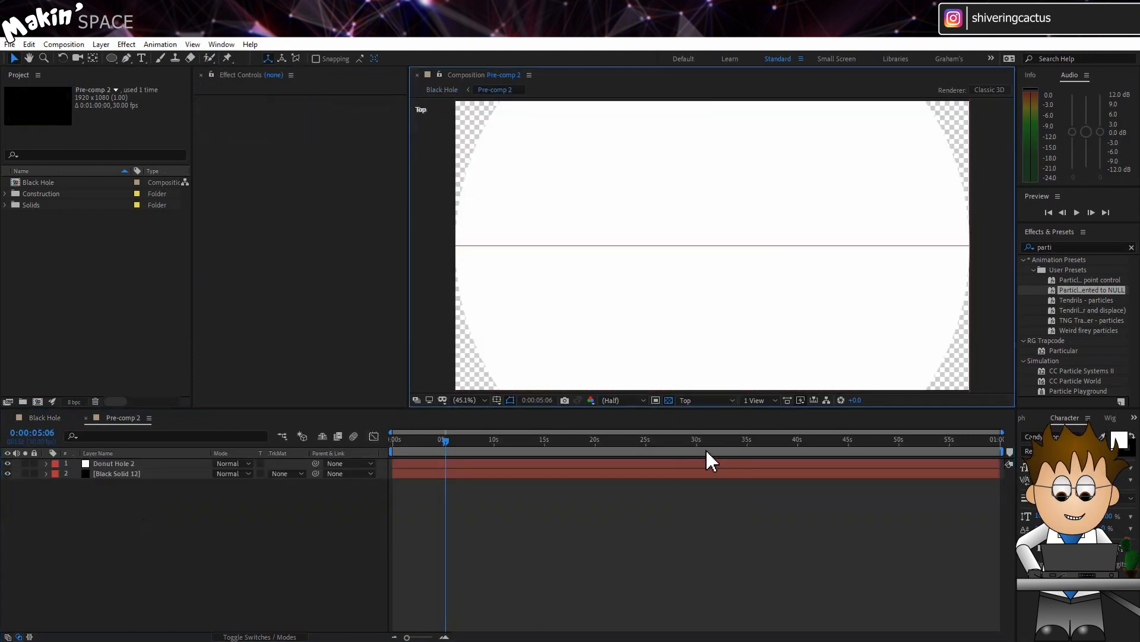
pyautogui.click(28, 45)
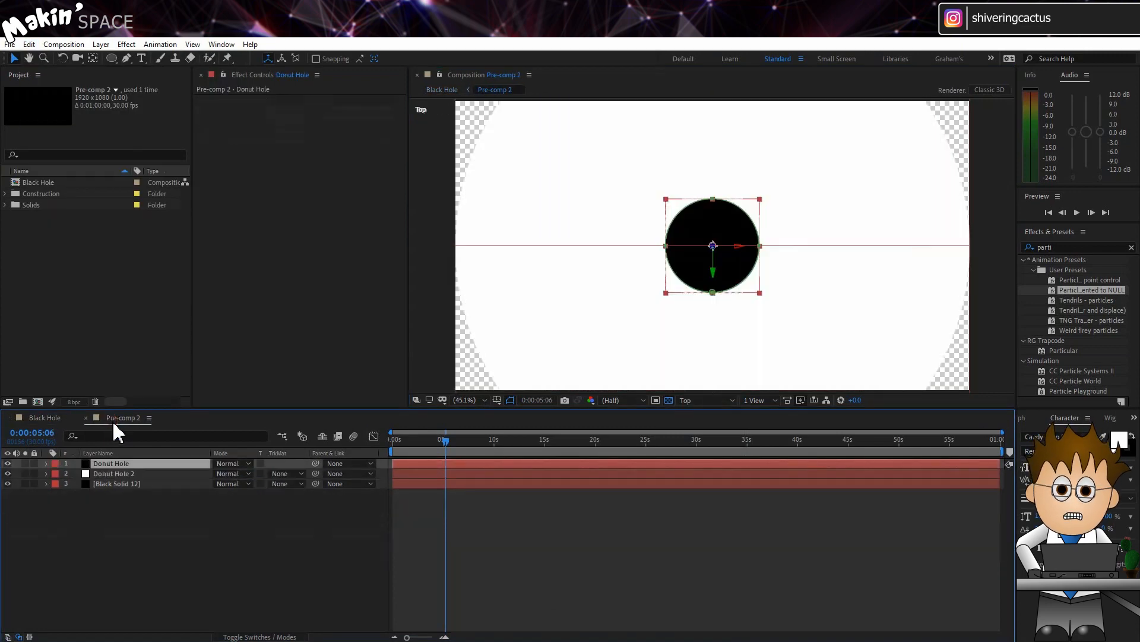
pyautogui.click(45, 463)
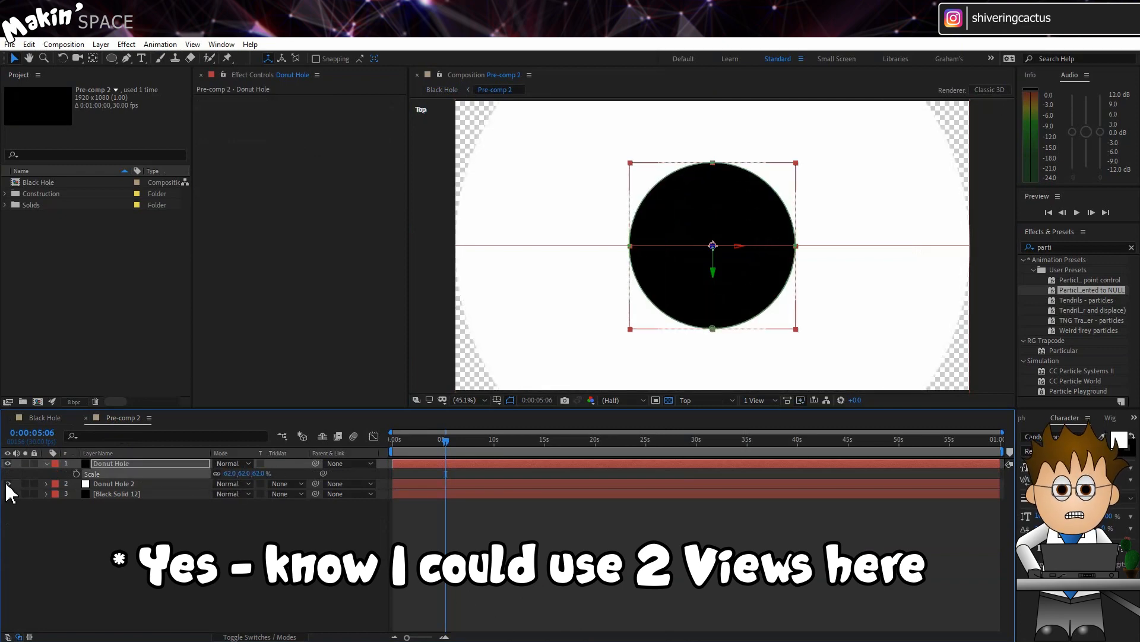
pyautogui.click(45, 463)
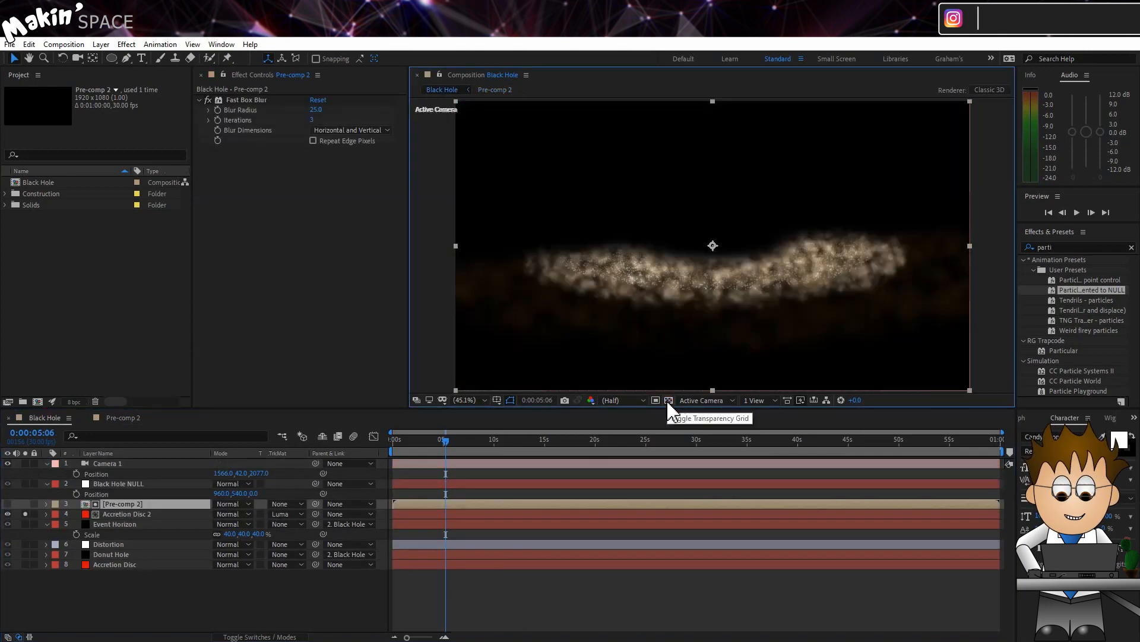
# Add an adjustment layer named Glow with two Glow effects: tight bright, wide soft
pyautogui.click(100, 45)
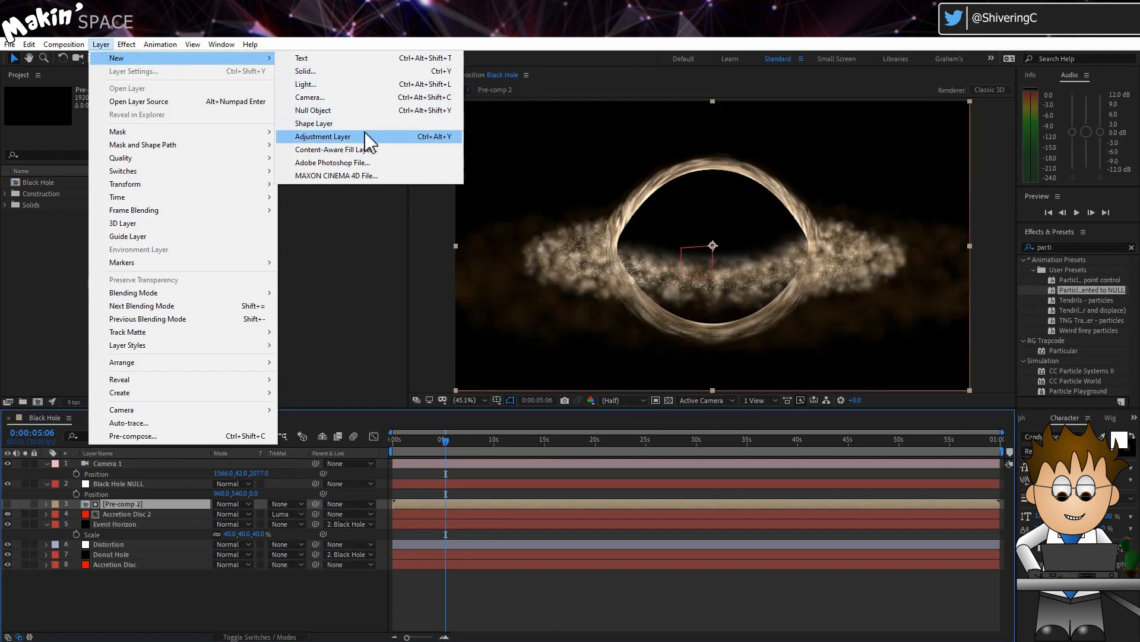
pyautogui.click(322, 137)
pyautogui.write('Glow')
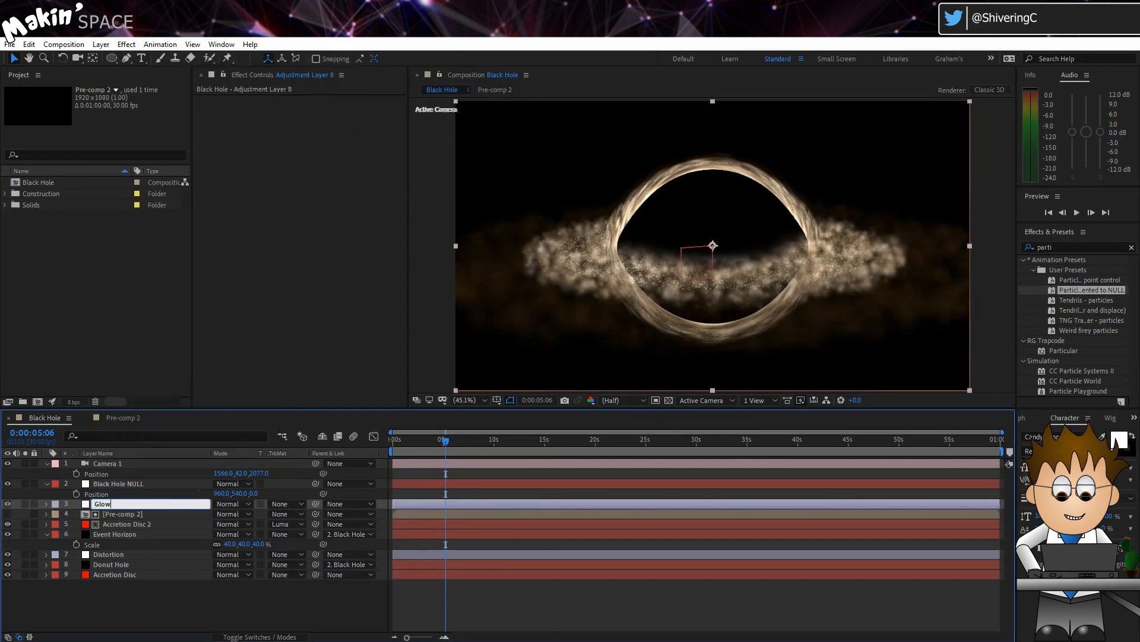
pyautogui.click(125, 44)
pyautogui.write('3')
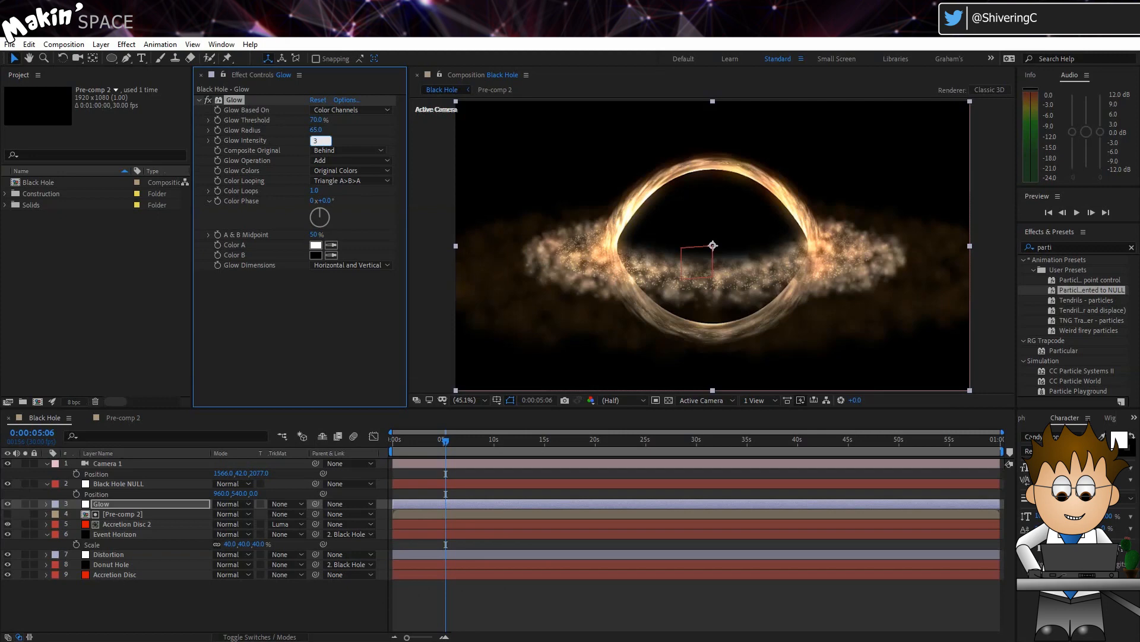
pyautogui.click(125, 44)
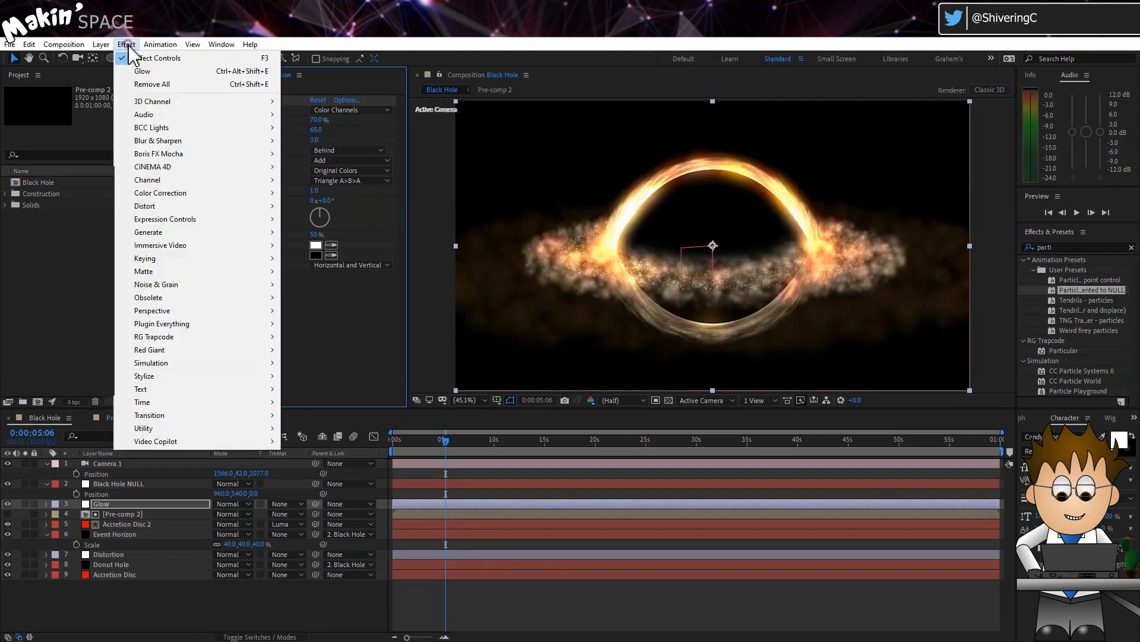
pyautogui.moveTo(143, 375)
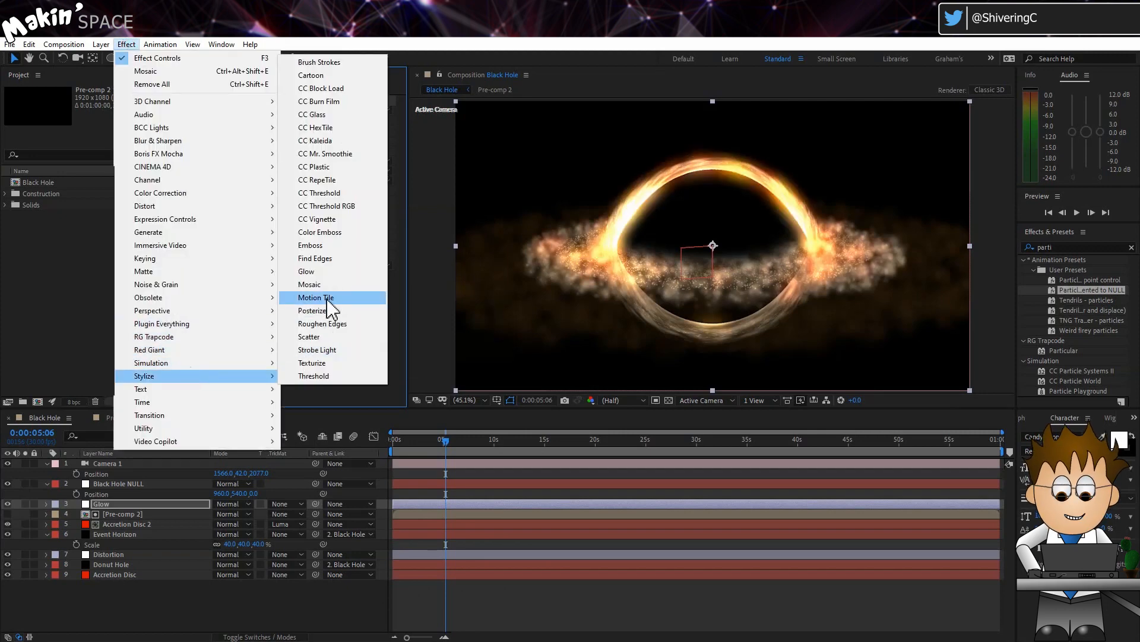
pyautogui.click(306, 271)
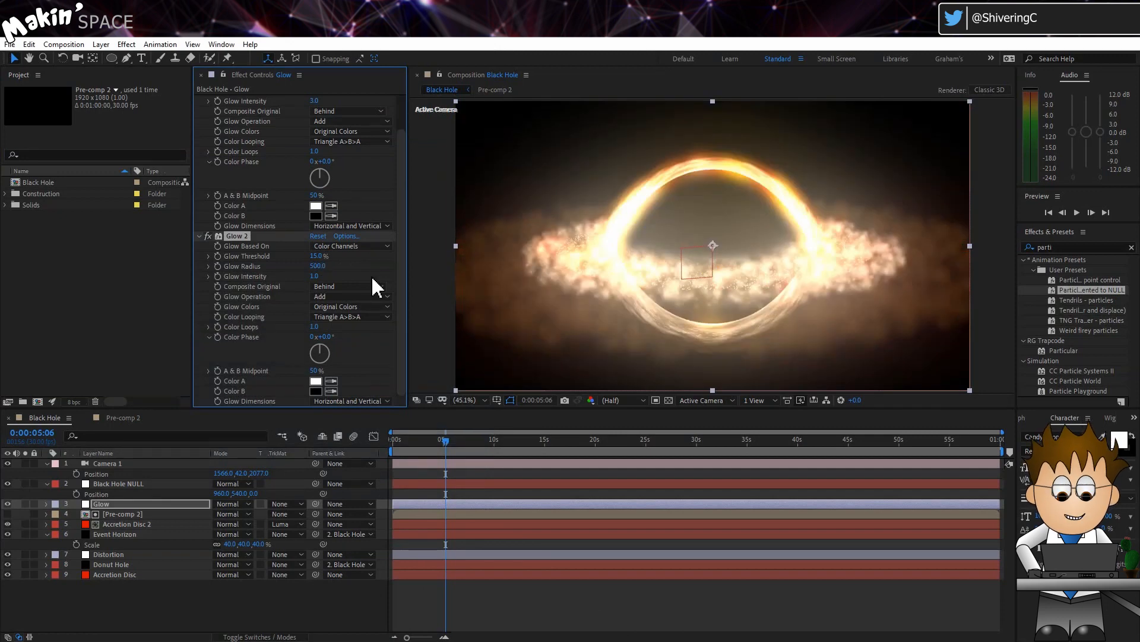
pyautogui.moveTo(835, 243)
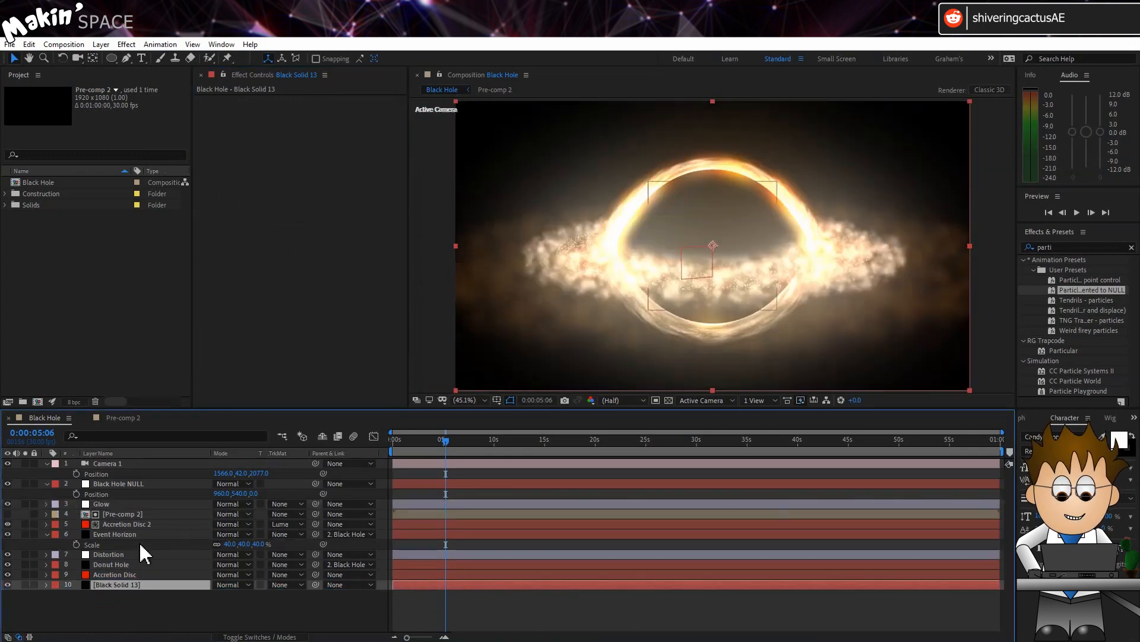
# Create a black Detail solid below Glow, flat in 3D, 193% scale, parented to the NULL
pyautogui.click(110, 564)
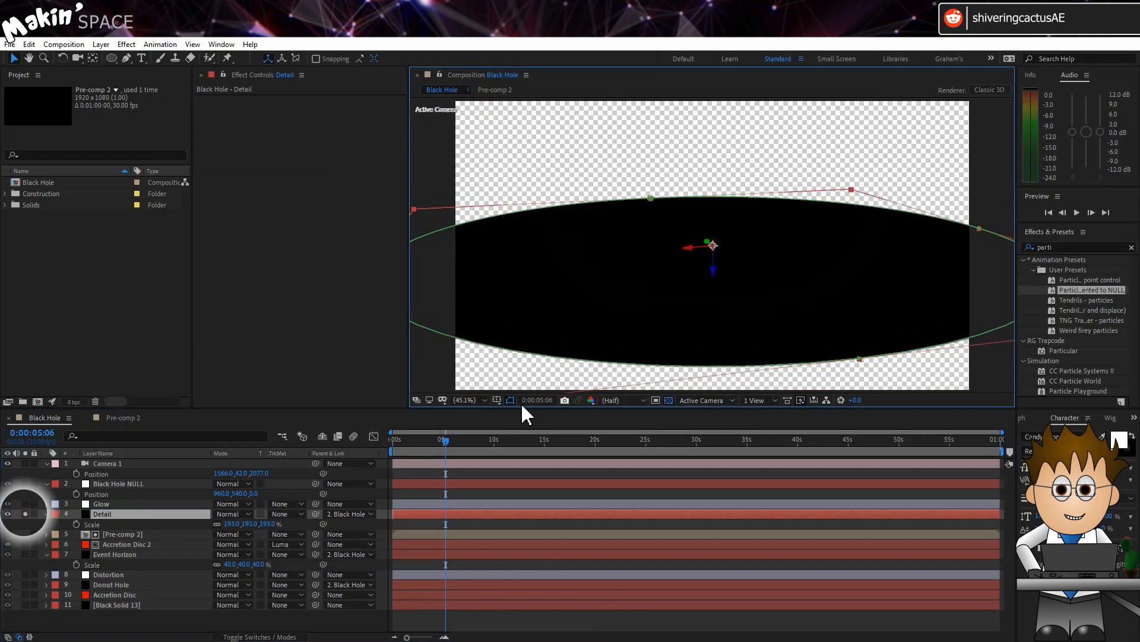
# Apply inverted Dynamic Turbulent Noise to Detail: contrast 700, brightness -20, scale 75
pyautogui.click(125, 44)
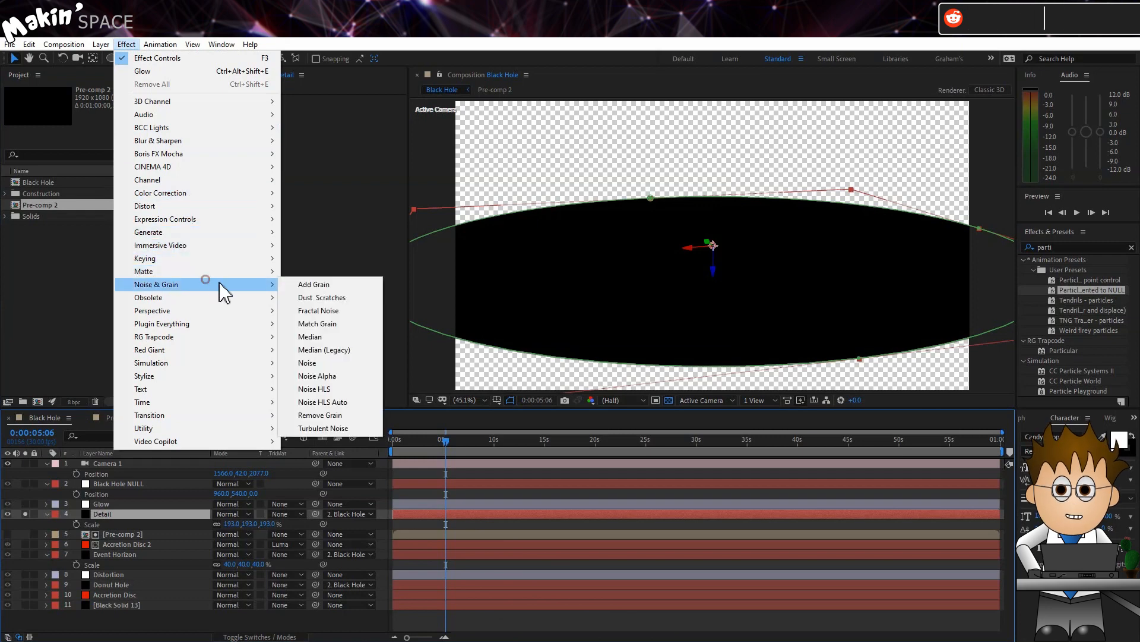
pyautogui.click(323, 428)
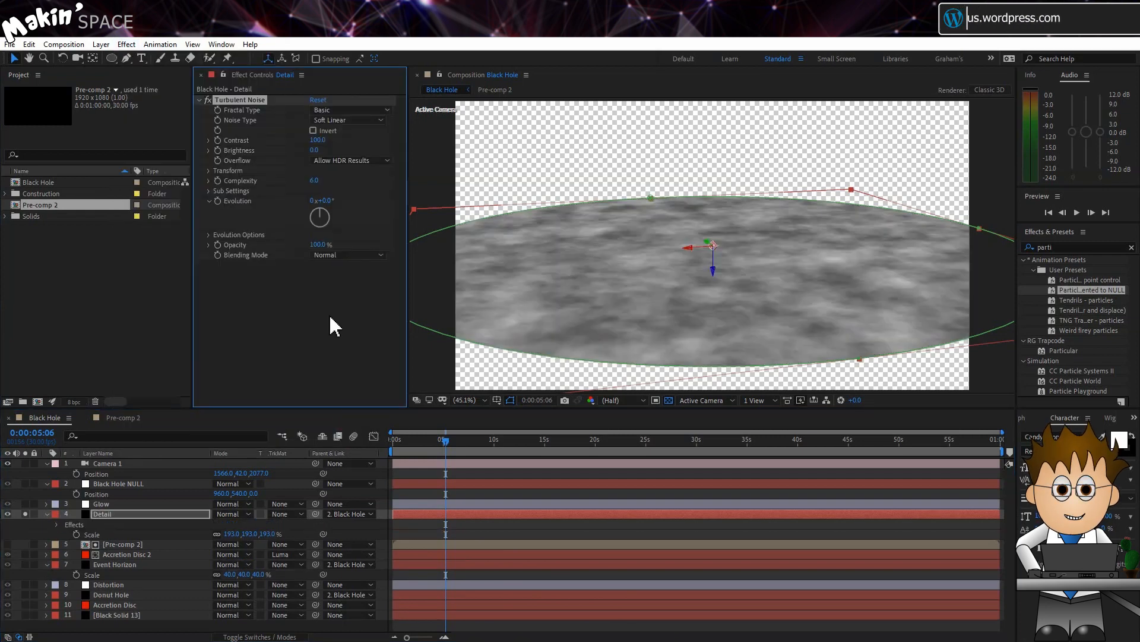
pyautogui.click(349, 109)
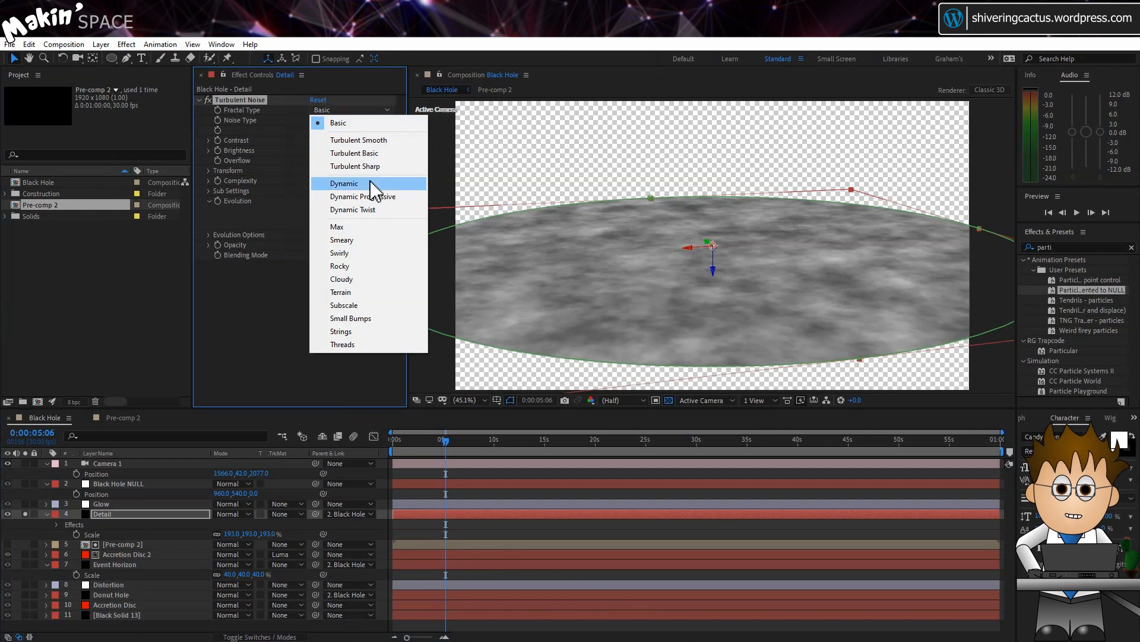
pyautogui.click(343, 183)
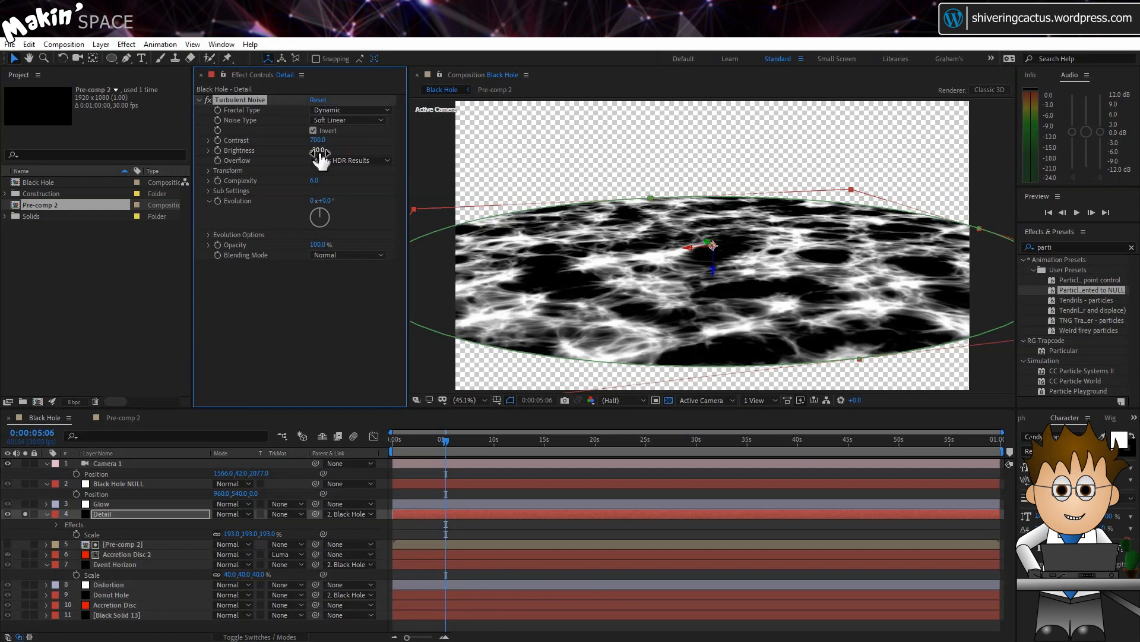
pyautogui.click(208, 170)
pyautogui.write('[time*-25,time*')
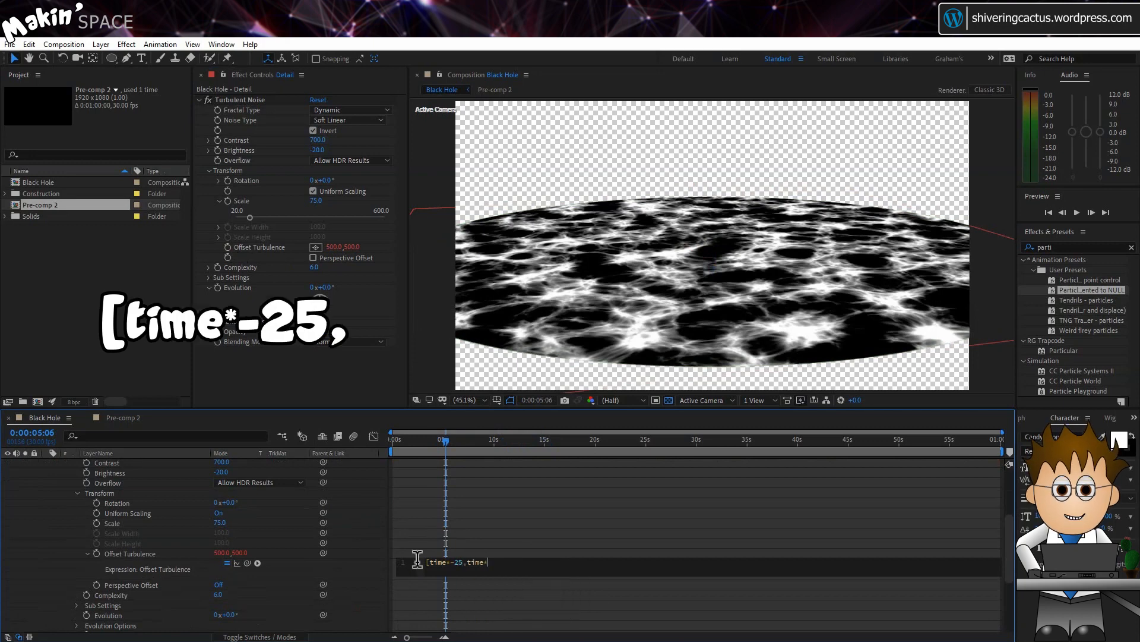
pyautogui.write('-10')
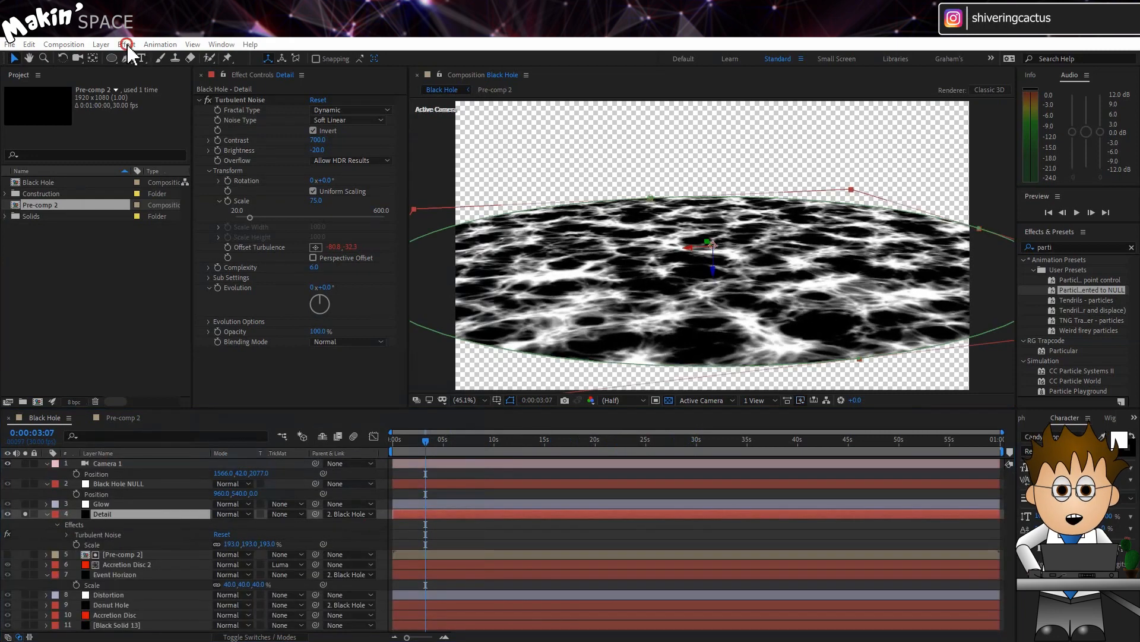
# Apply Rect to Polar Coordinates to Detail, then set Multiply blending at 60% opacity
pyautogui.click(125, 44)
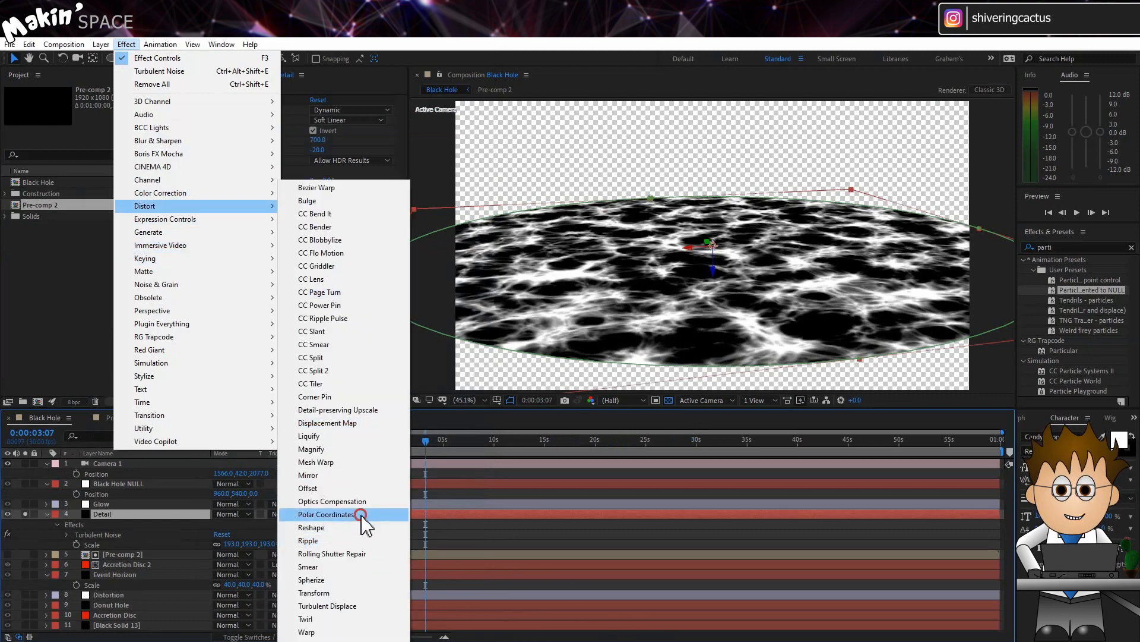
pyautogui.click(333, 514)
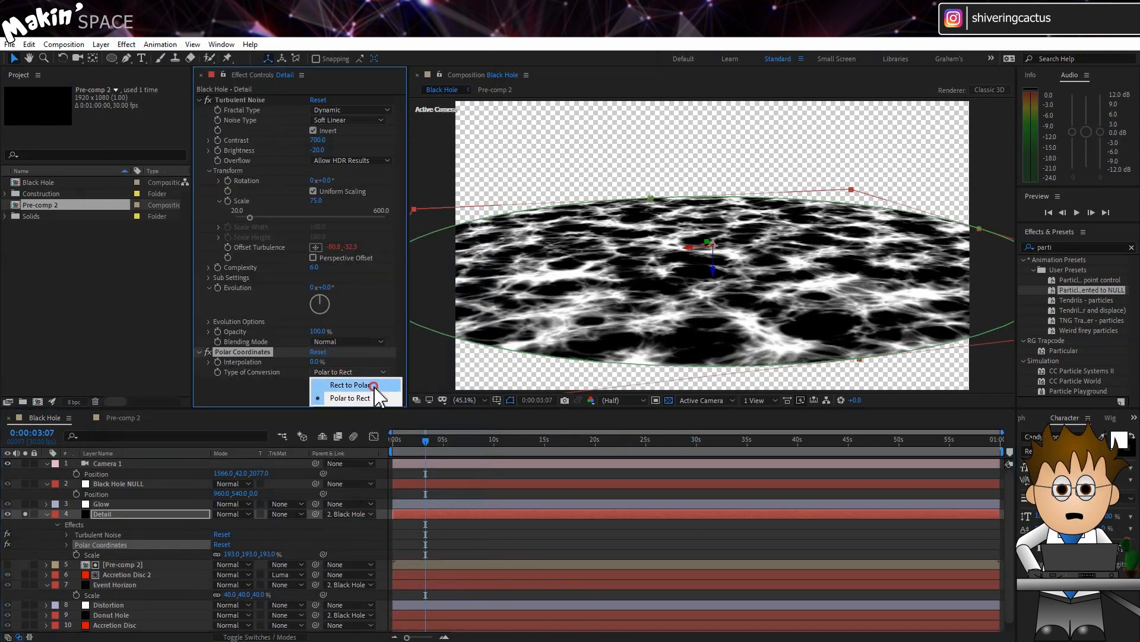
pyautogui.click(350, 385)
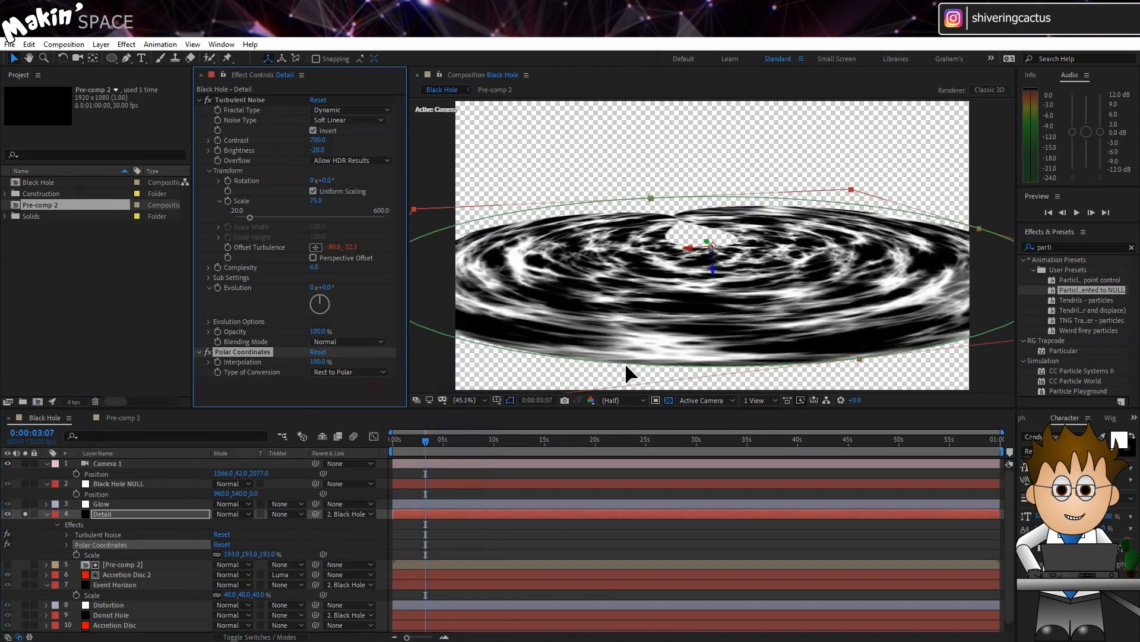
pyautogui.moveTo(125, 525)
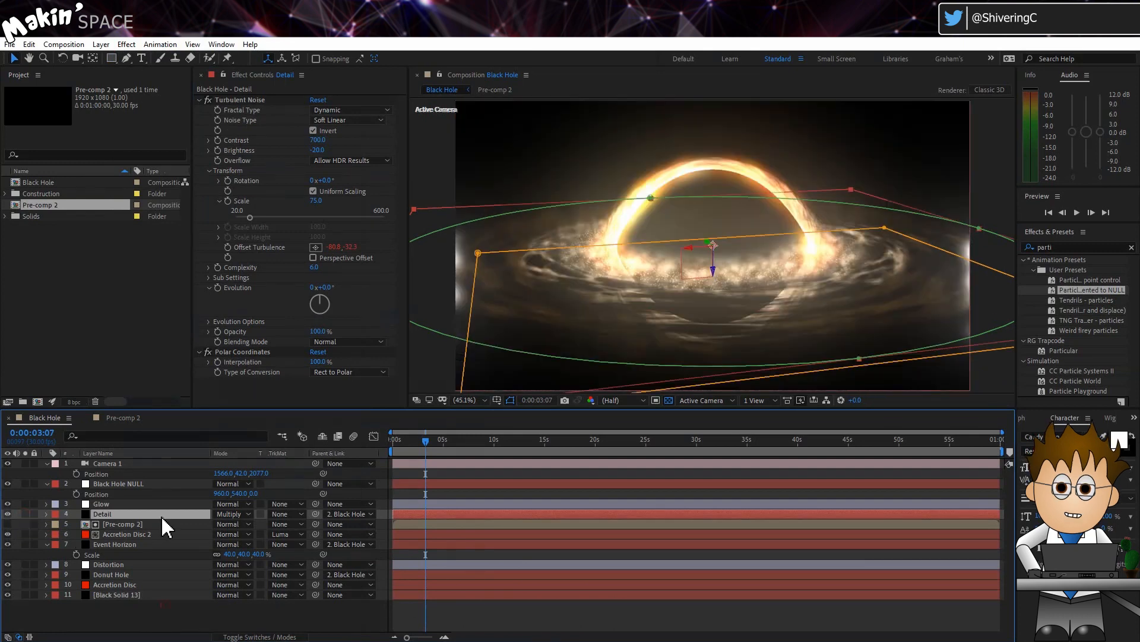
pyautogui.click(46, 513)
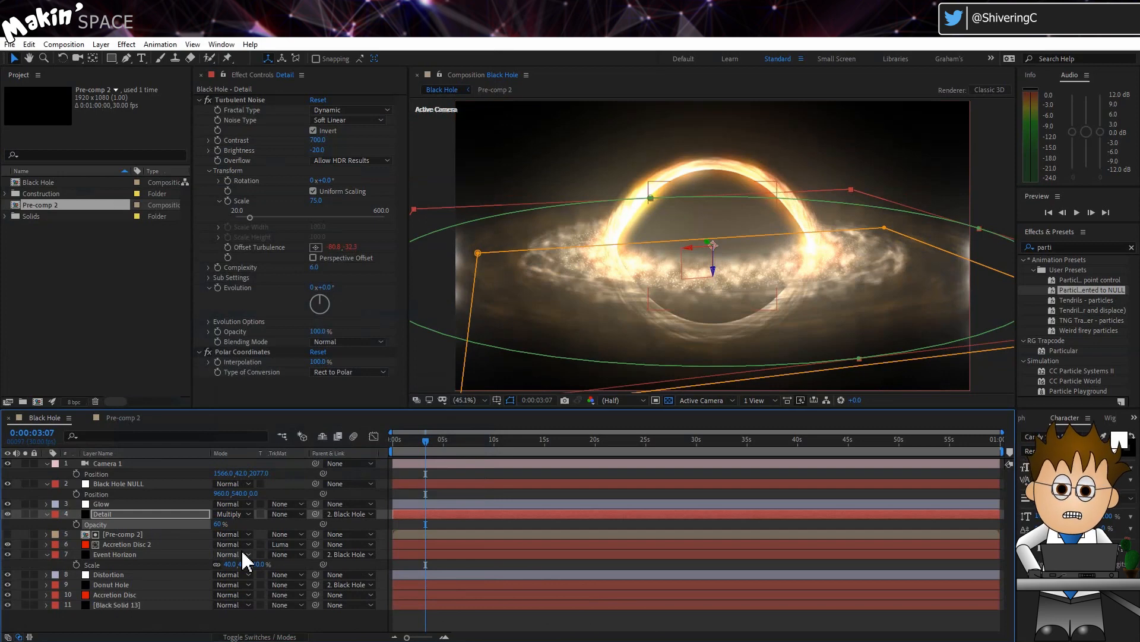
# Open Event Horizon 2 in the Layer panel and draw a circular Mask 2
pyautogui.click(114, 553)
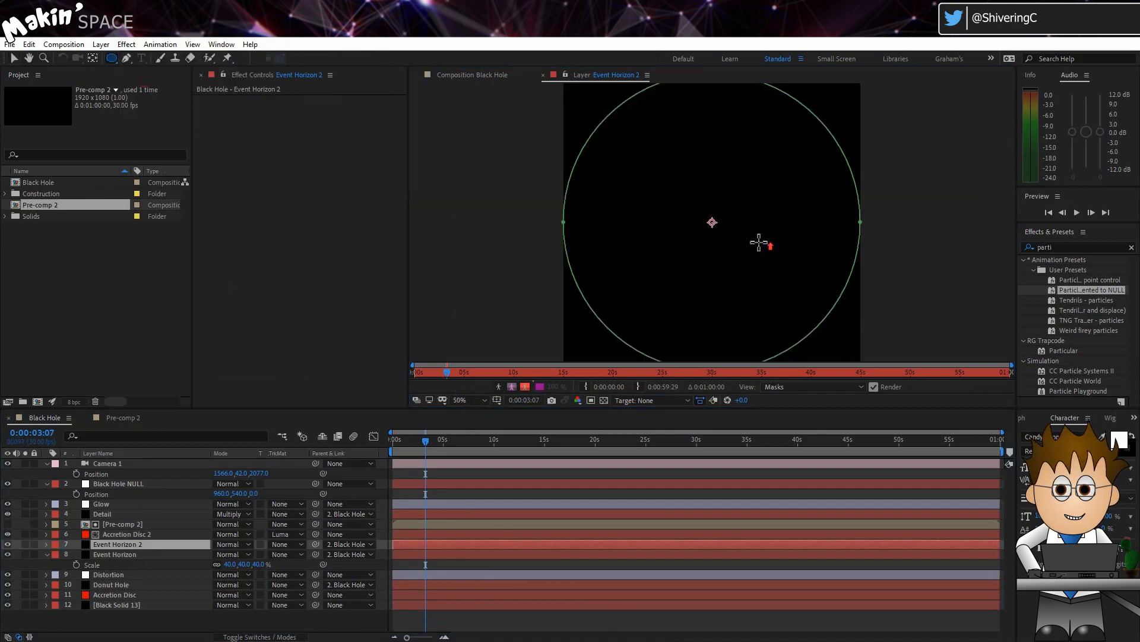
pyautogui.click(463, 400)
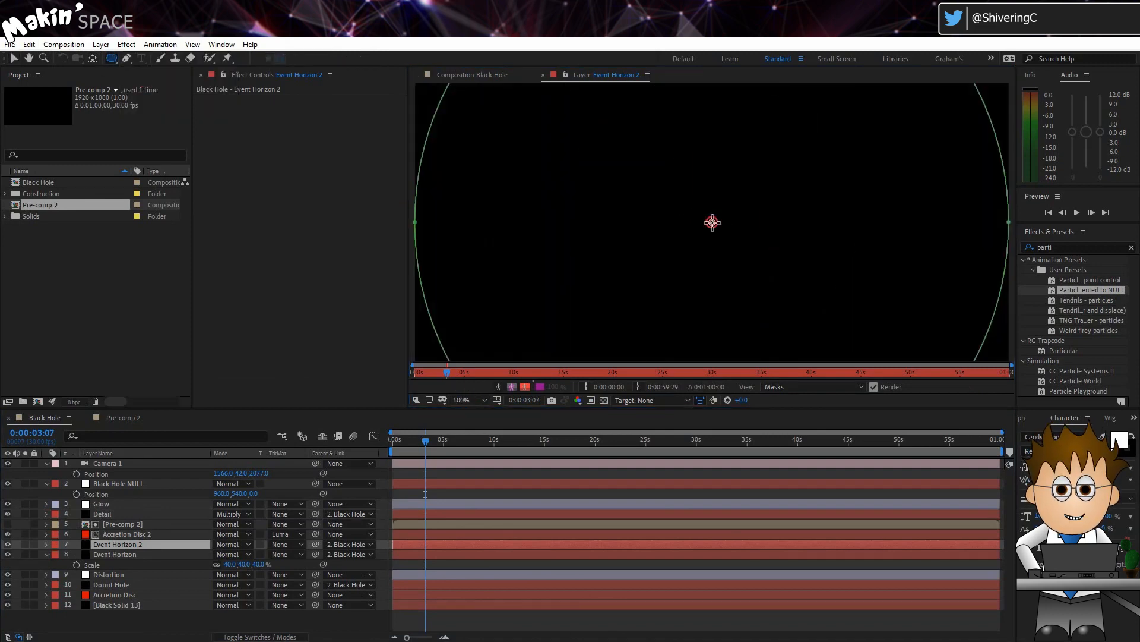
pyautogui.click(46, 544)
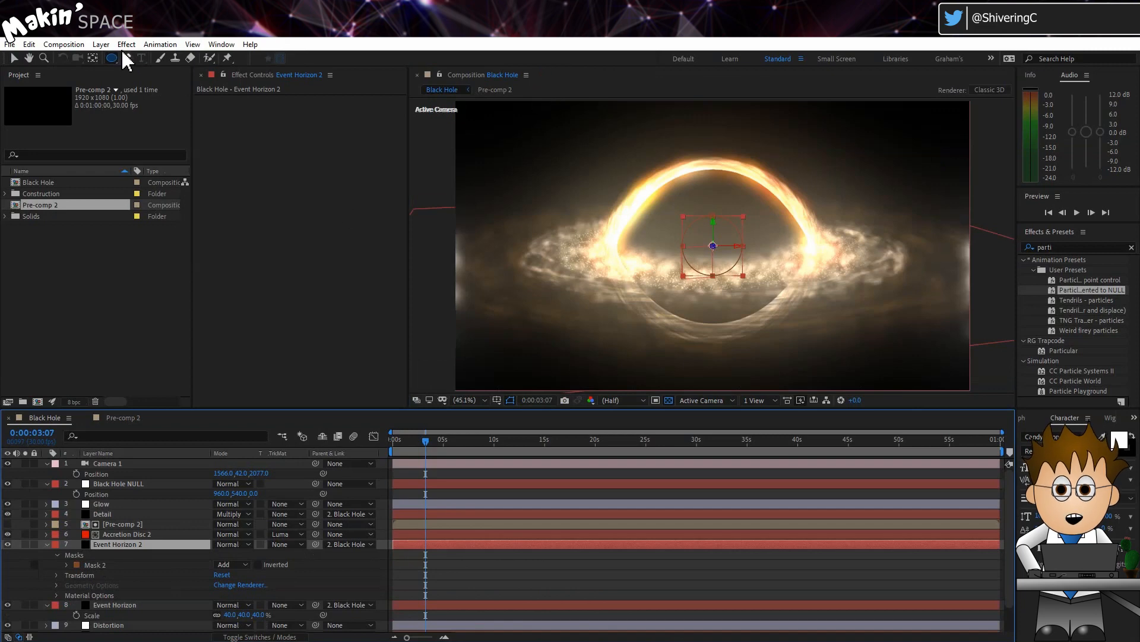
# Apply the Saber effect to Event Horizon 2 with the Solar preset
pyautogui.click(126, 44)
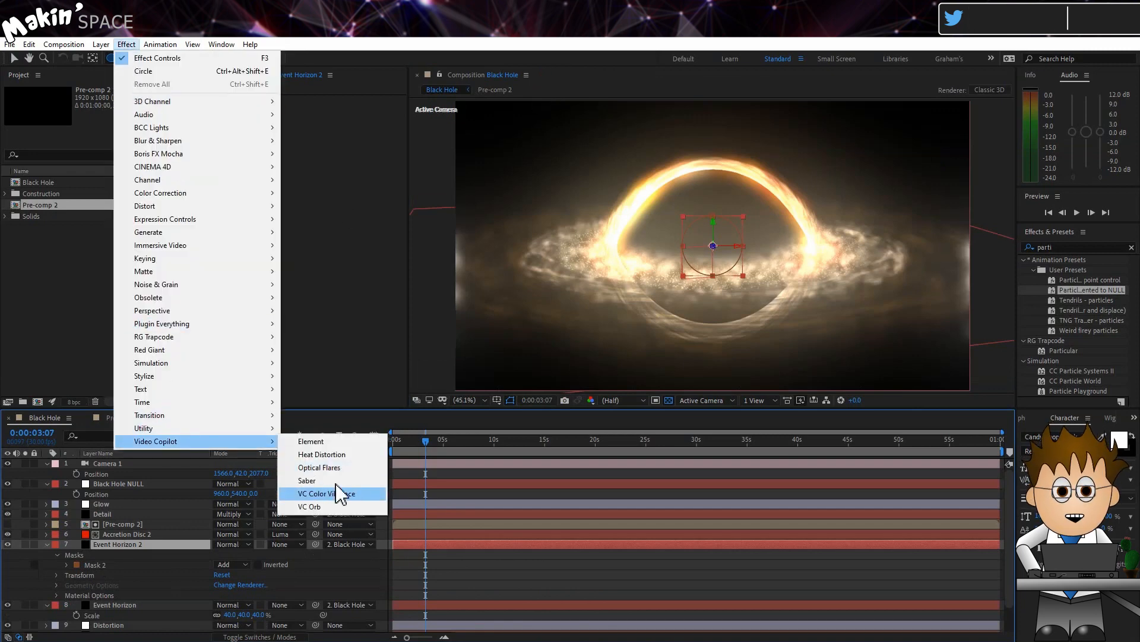
pyautogui.click(307, 480)
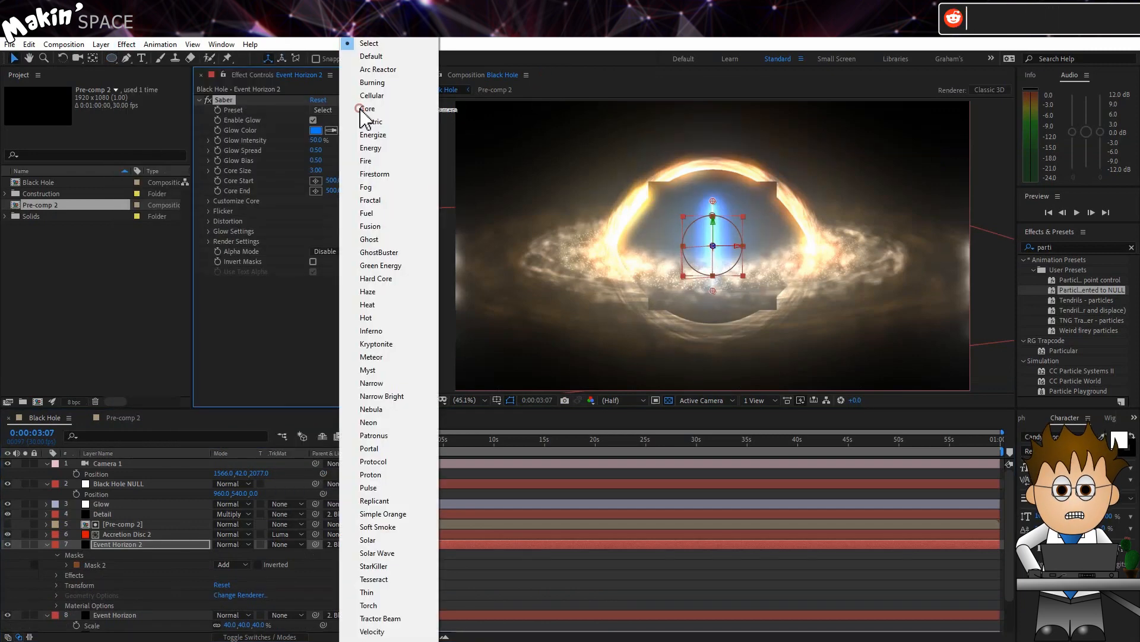
pyautogui.moveTo(391, 540)
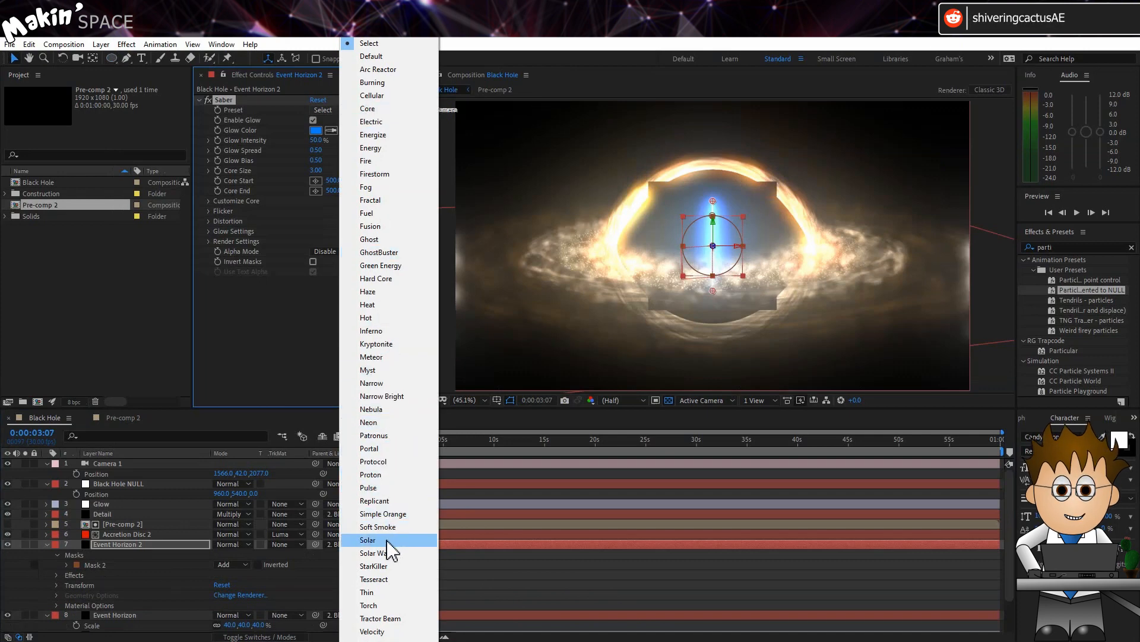
pyautogui.click(367, 540)
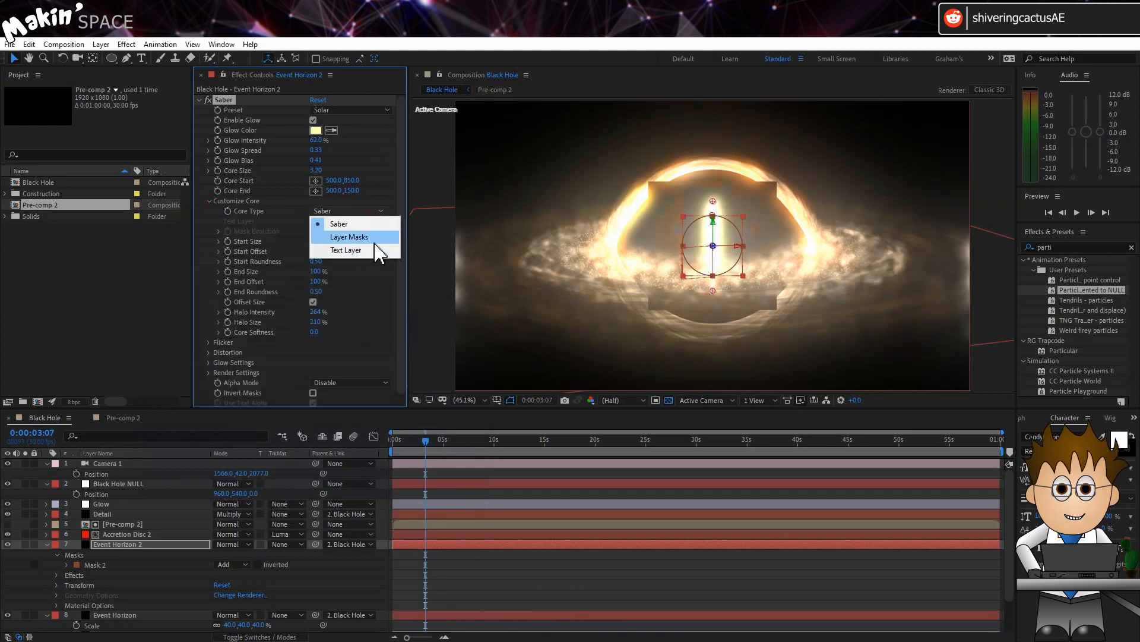
# Set Saber core to Layer Masks, alpha to Mask Core, and composite on Transparent
pyautogui.click(349, 237)
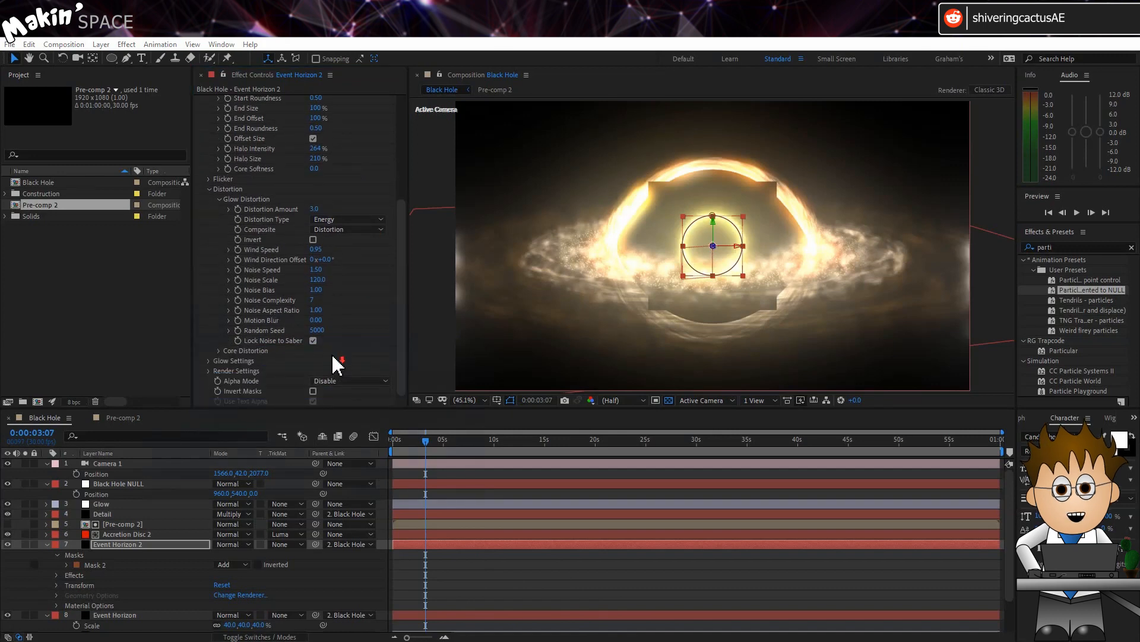
pyautogui.click(349, 380)
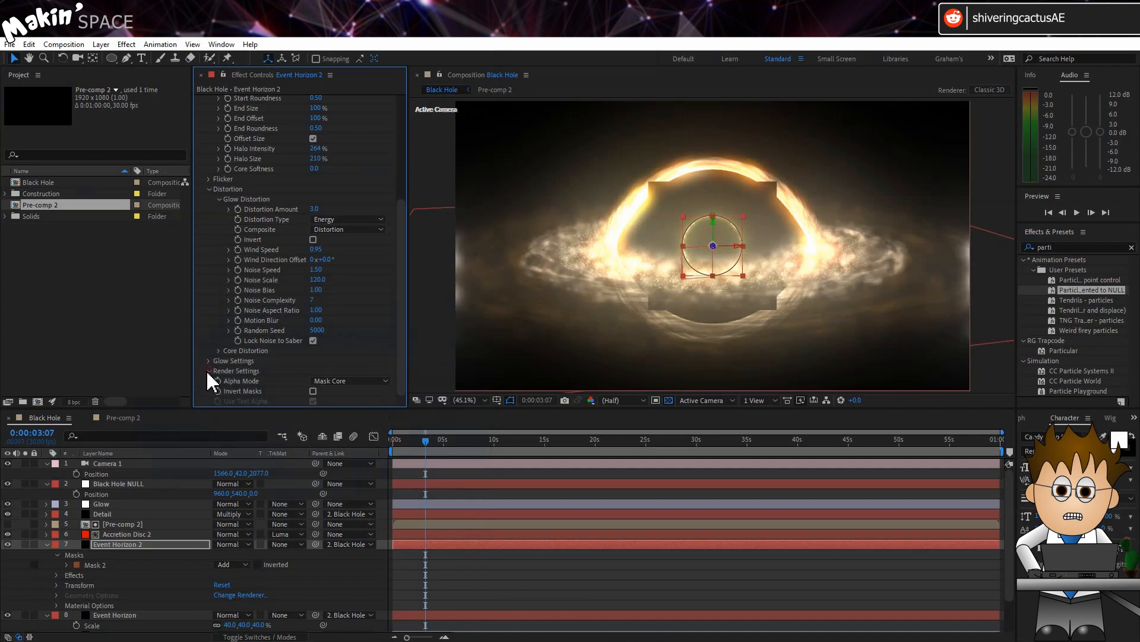
pyautogui.click(379, 370)
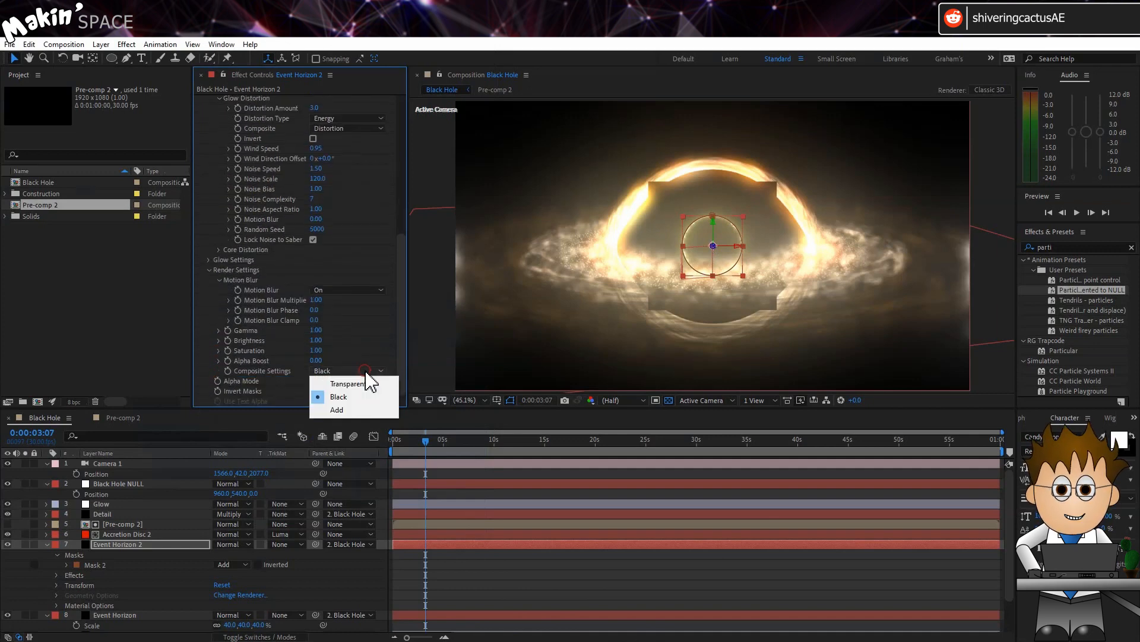
pyautogui.click(348, 383)
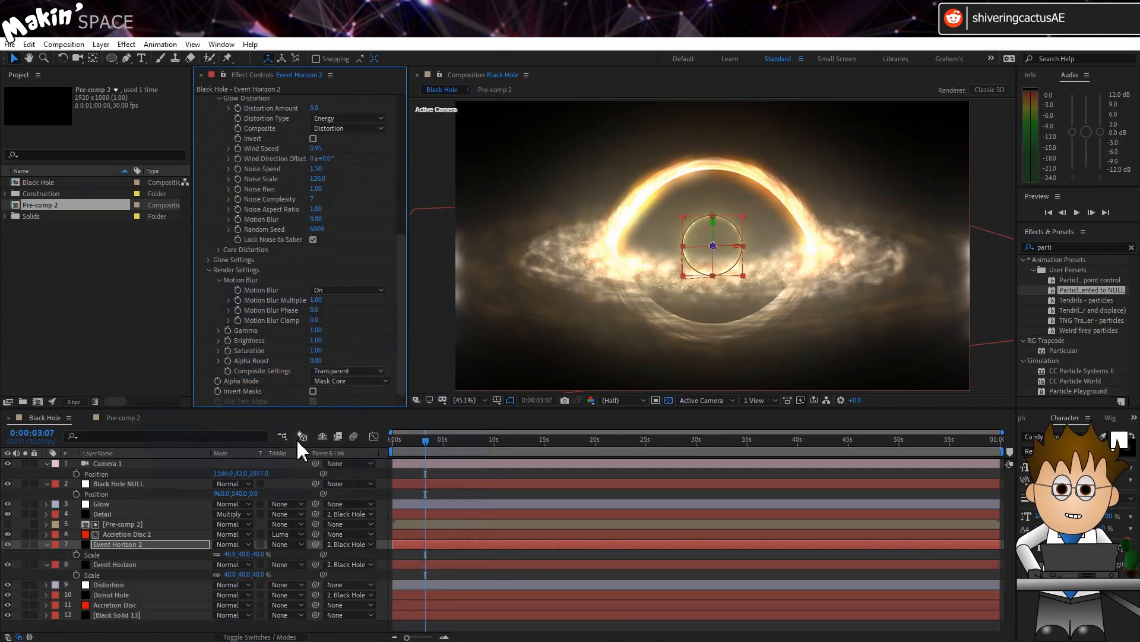